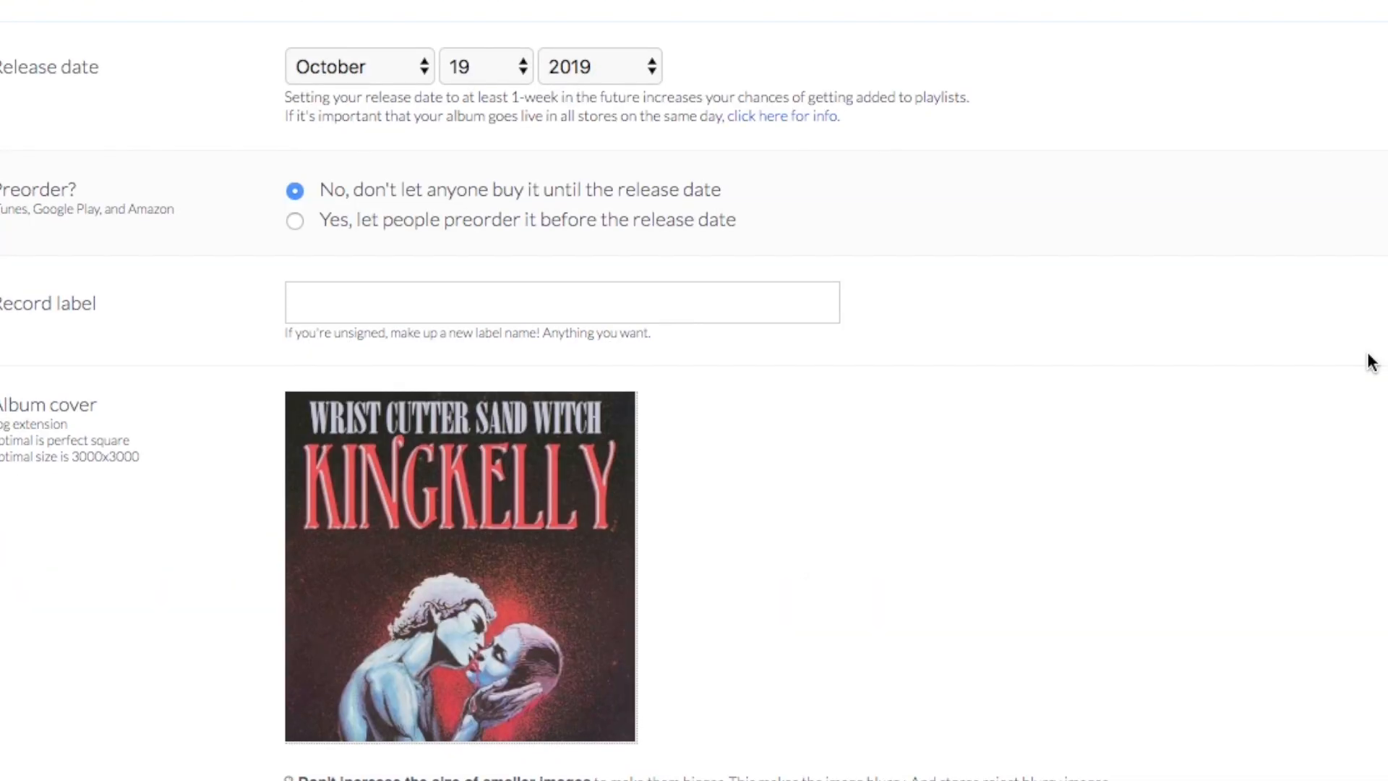
# Scroll the DistroKid form past the release date, label and album cover
pyautogui.scroll(-3)
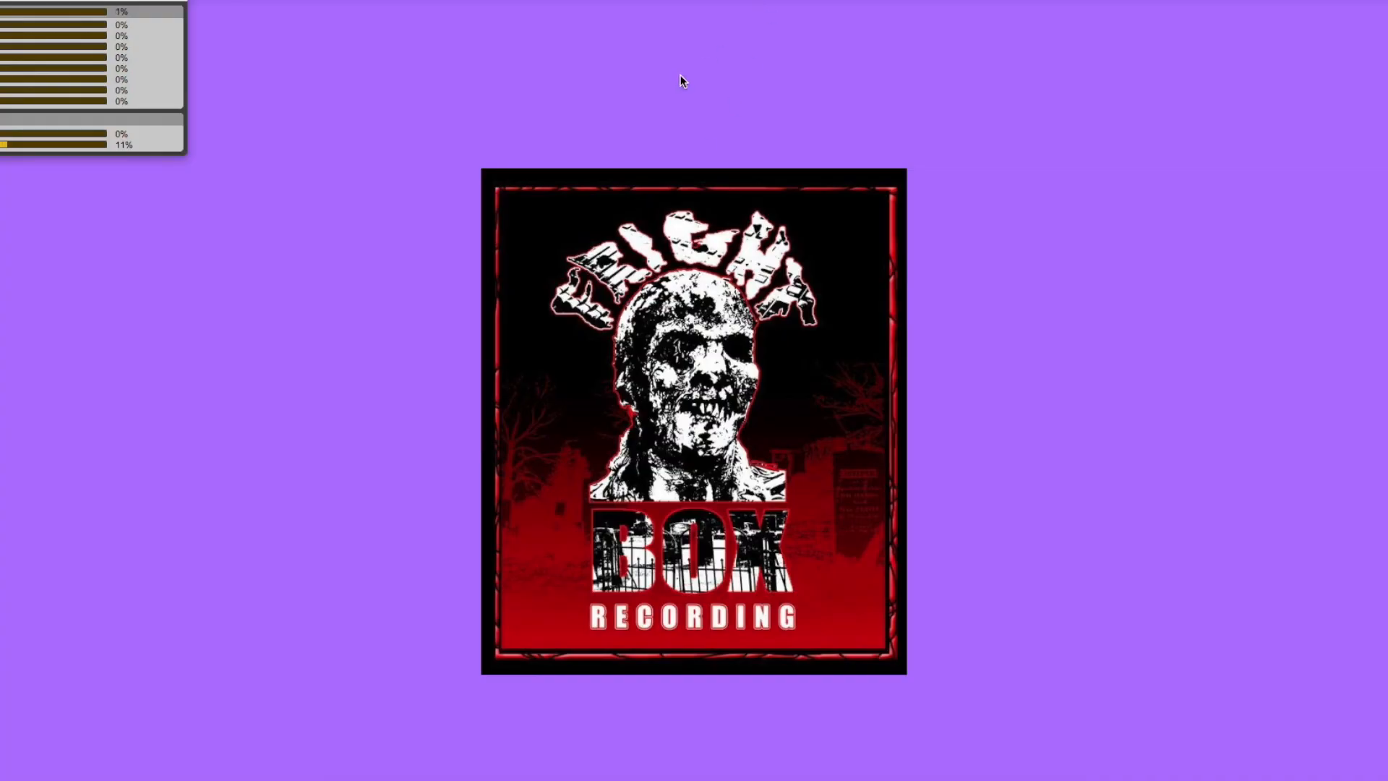
pyautogui.moveTo(482, 141)
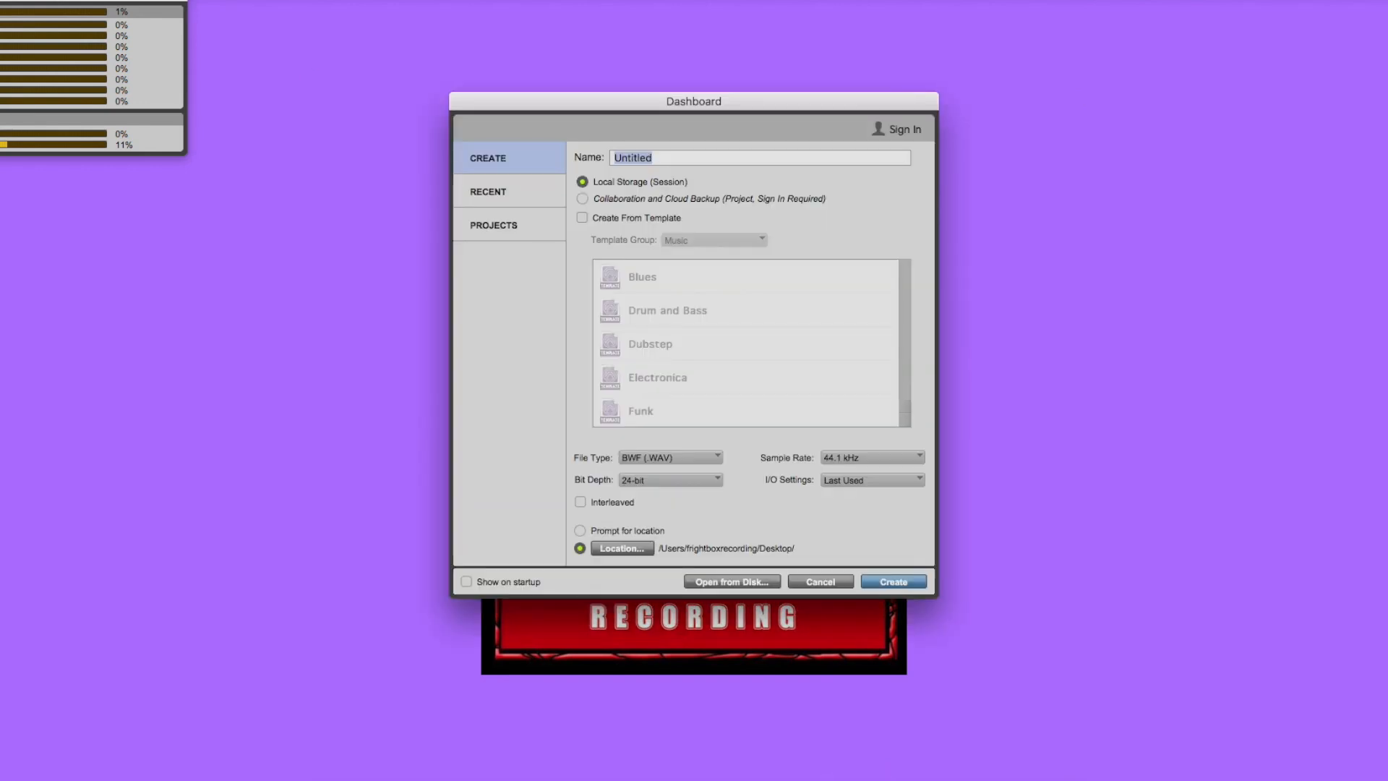
# Create a new Dashboard session named 'Songwriting Template'
pyautogui.write('Songwrit')
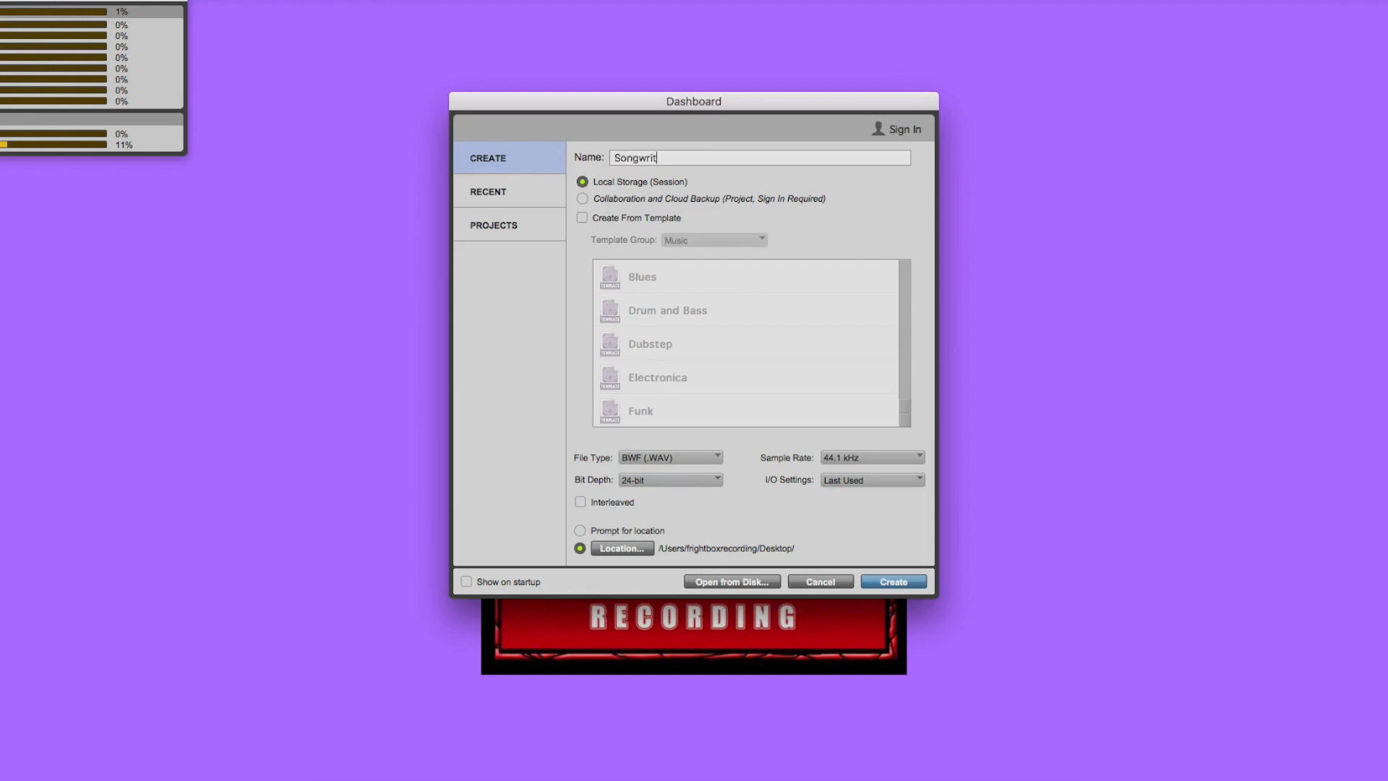
pyautogui.write('ing Template')
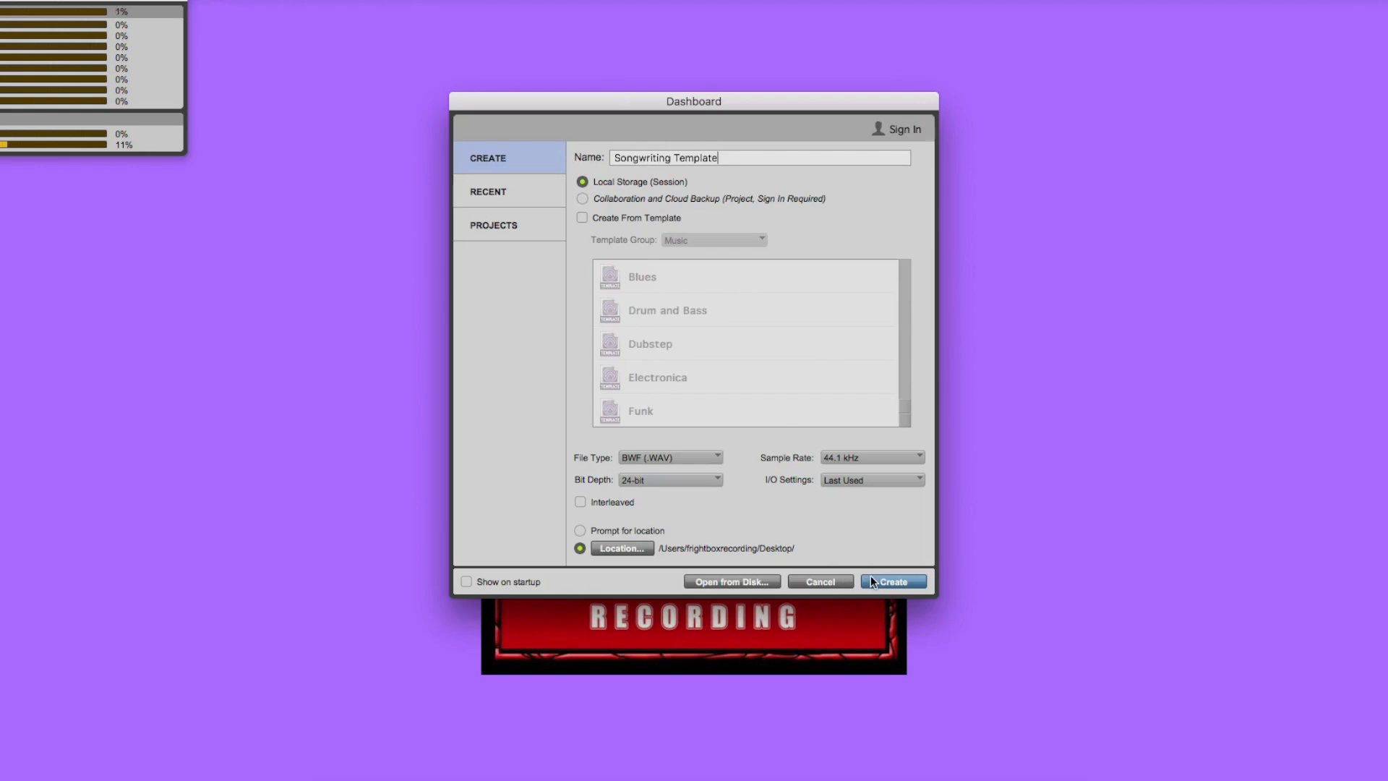
pyautogui.click(892, 582)
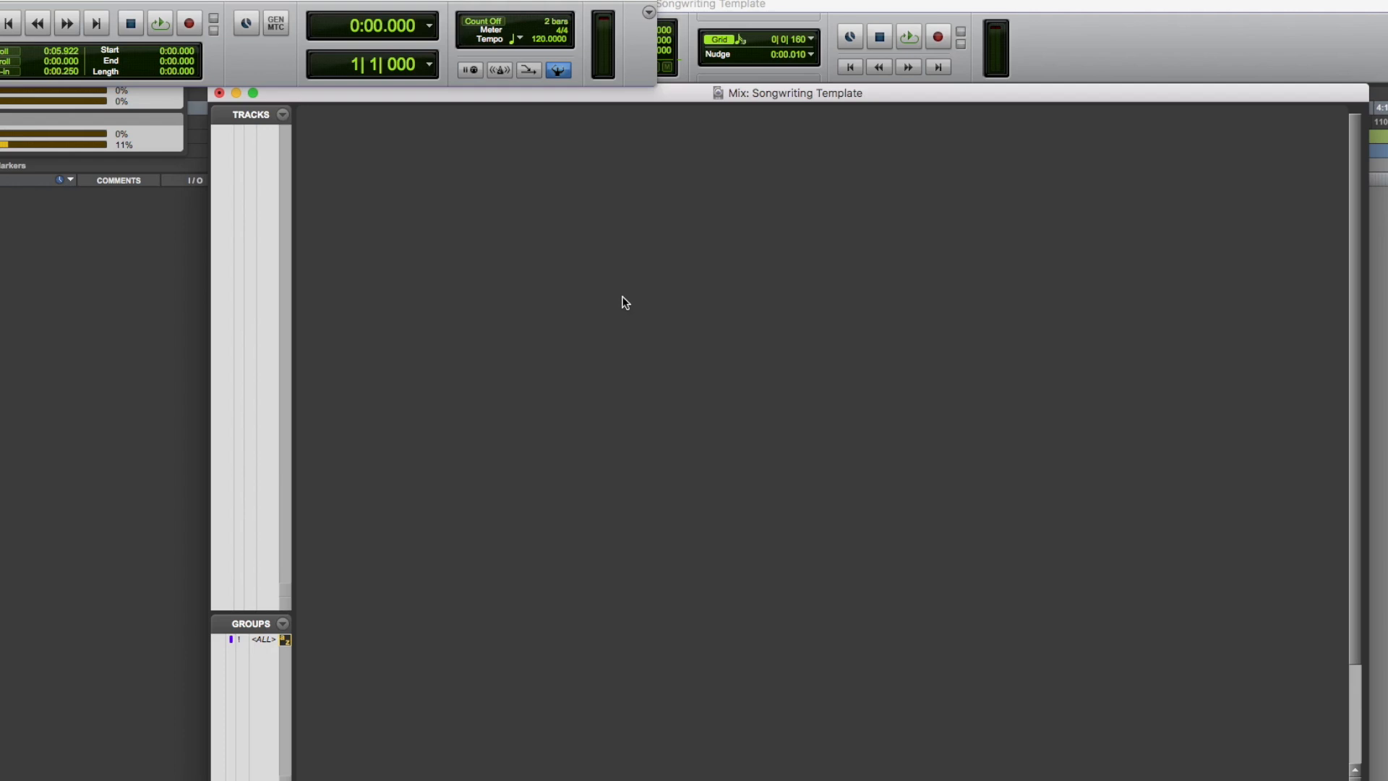
pyautogui.moveTo(682, 129)
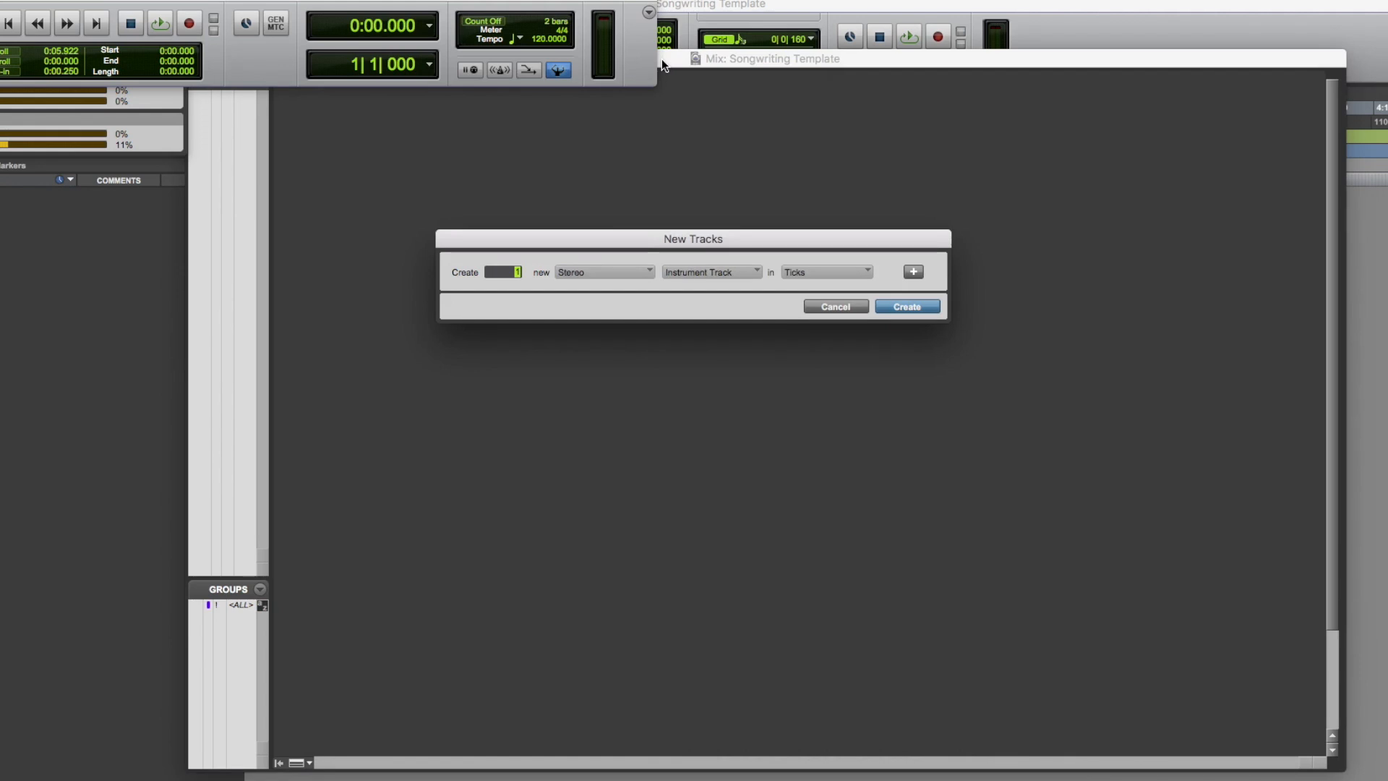
# Create one stereo Instrument track for the drums
pyautogui.click(904, 307)
pyautogui.write('Drums')
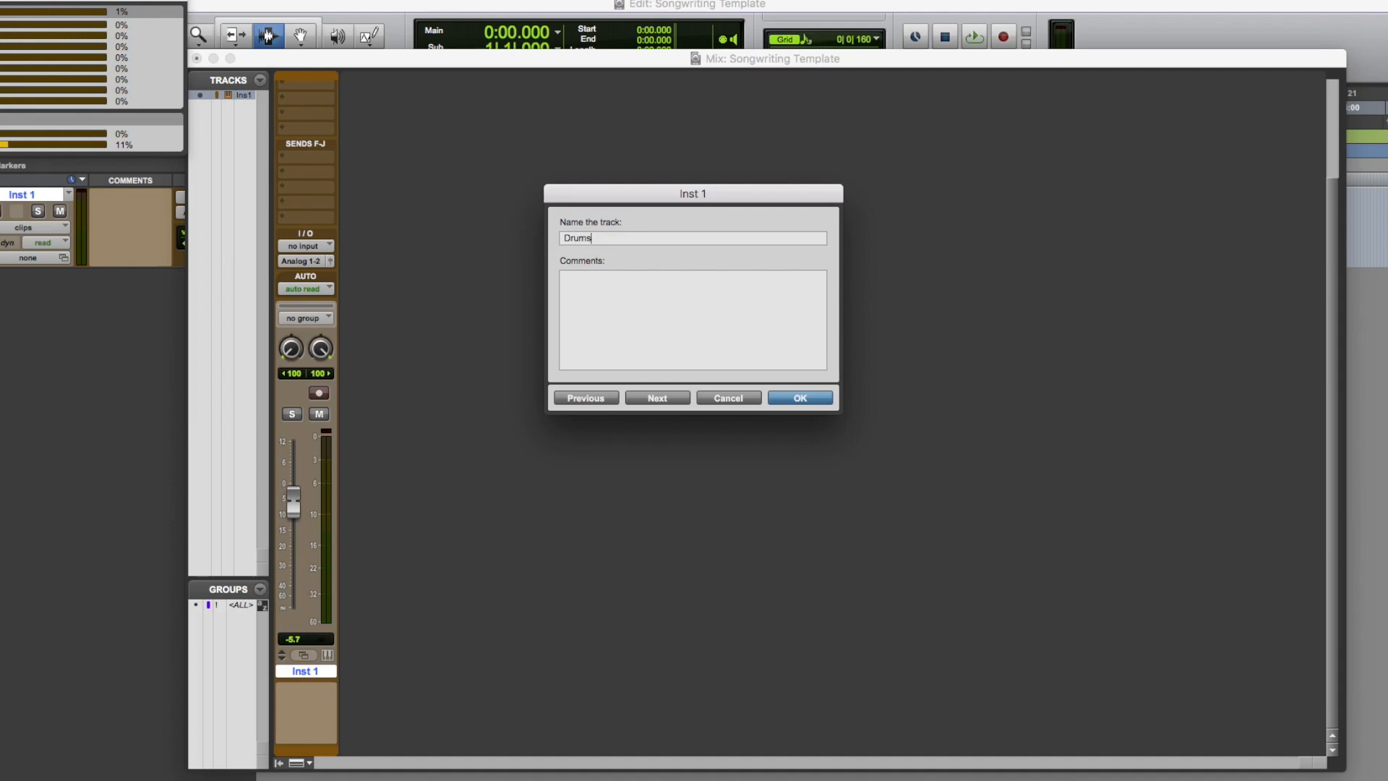
# Confirm the Drums name and load EZdrummer with the 'metal kit for tracking' preset
pyautogui.click(797, 397)
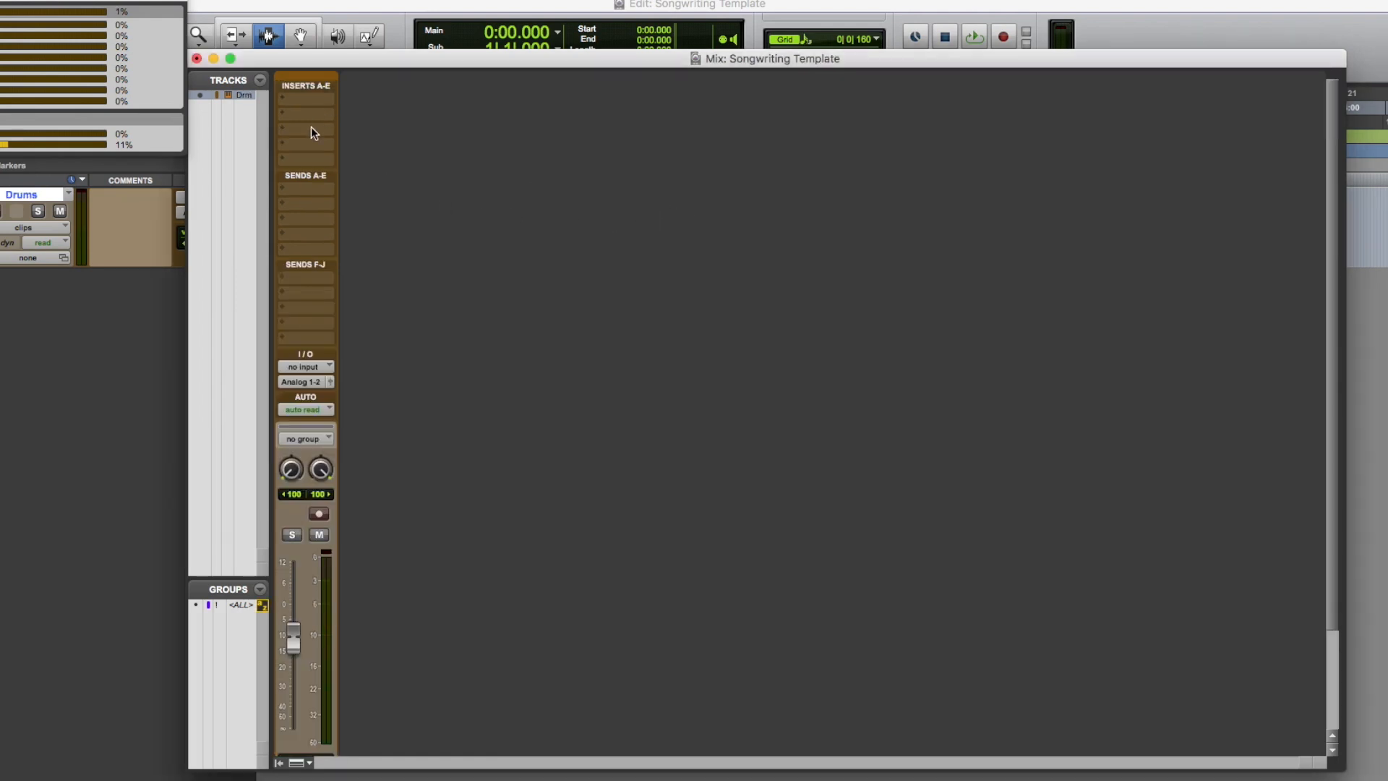
pyautogui.click(305, 100)
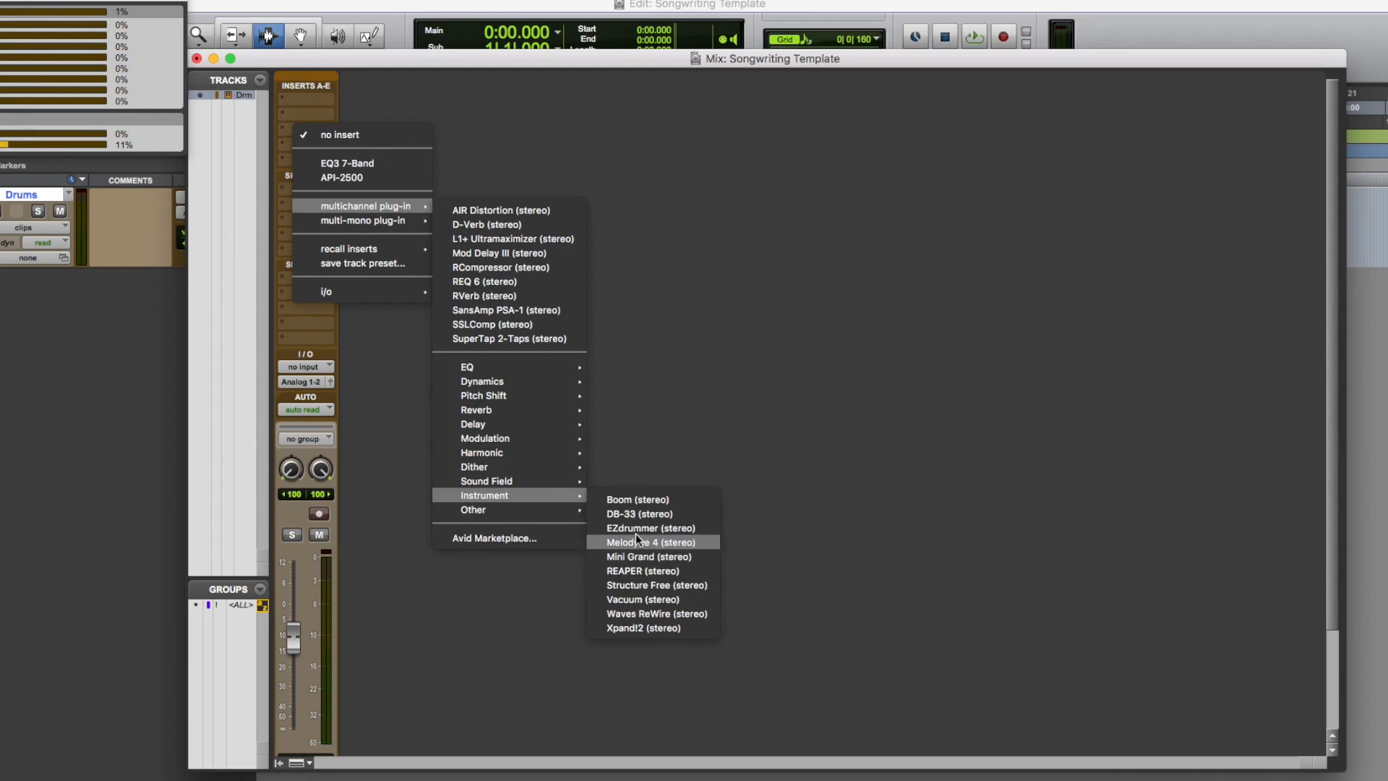
pyautogui.click(643, 527)
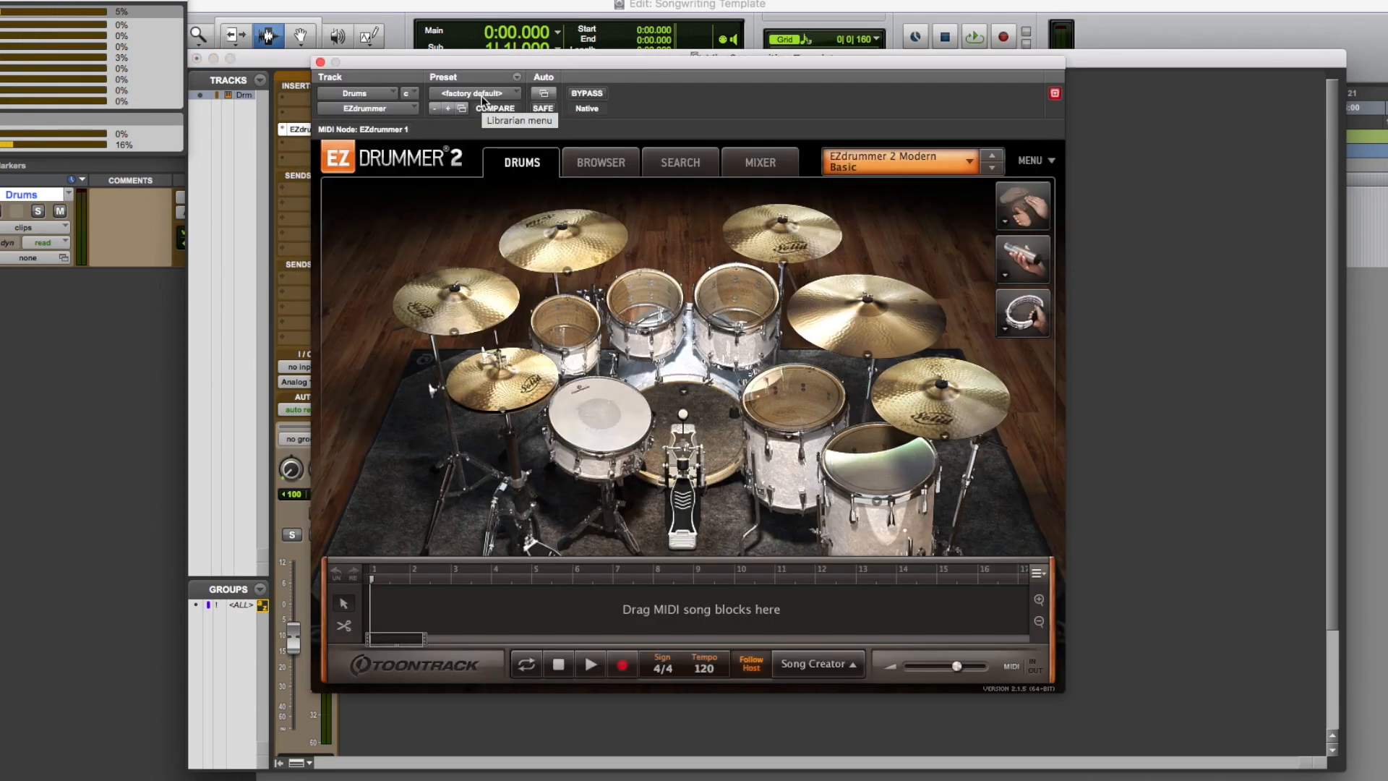
pyautogui.click(474, 93)
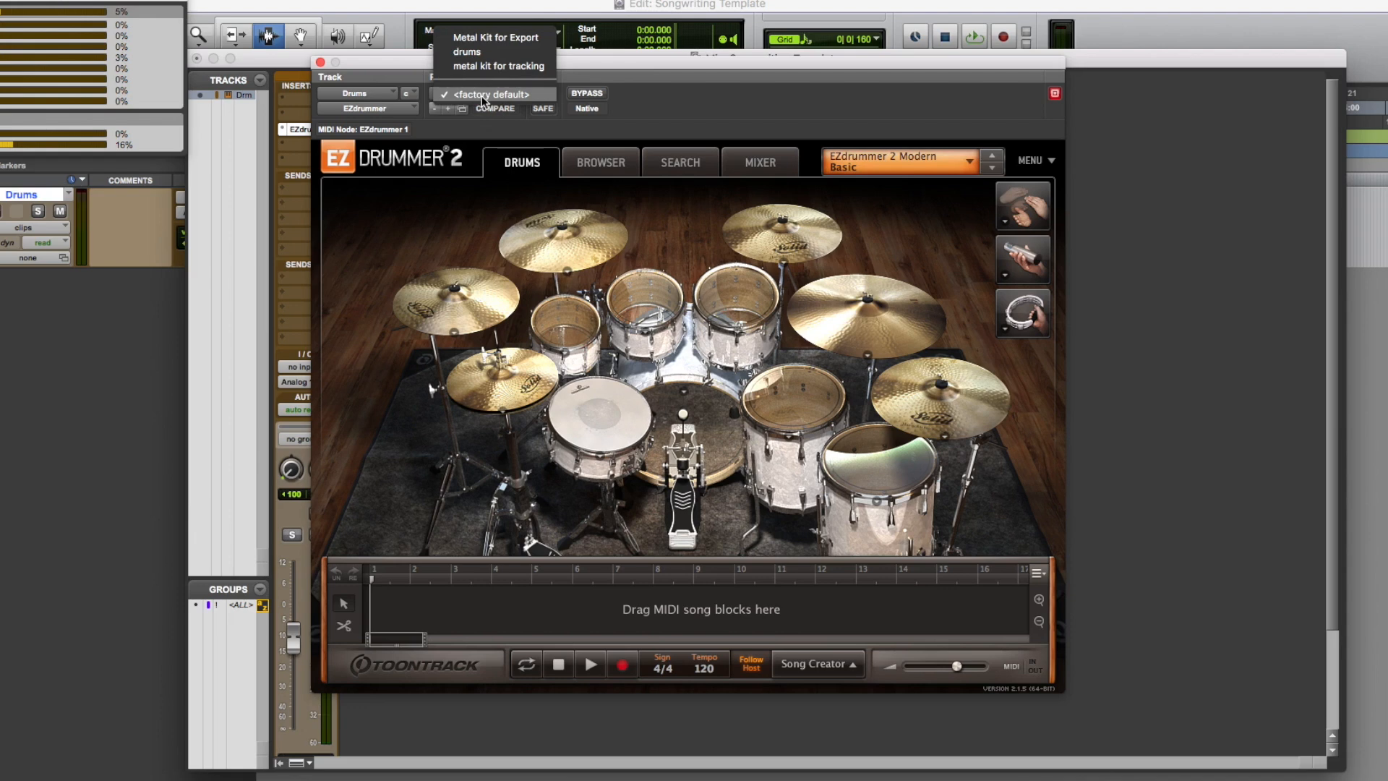
pyautogui.moveTo(493, 65)
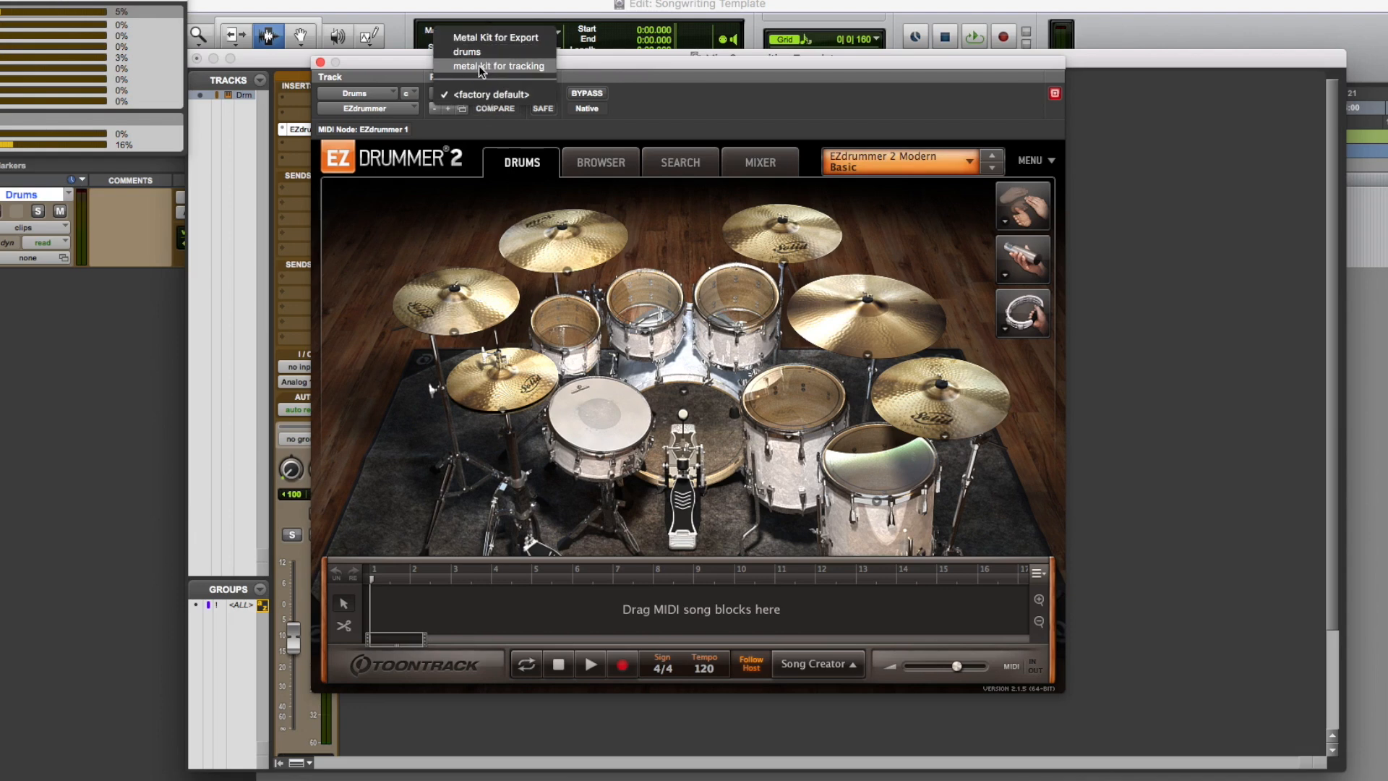
pyautogui.click(494, 65)
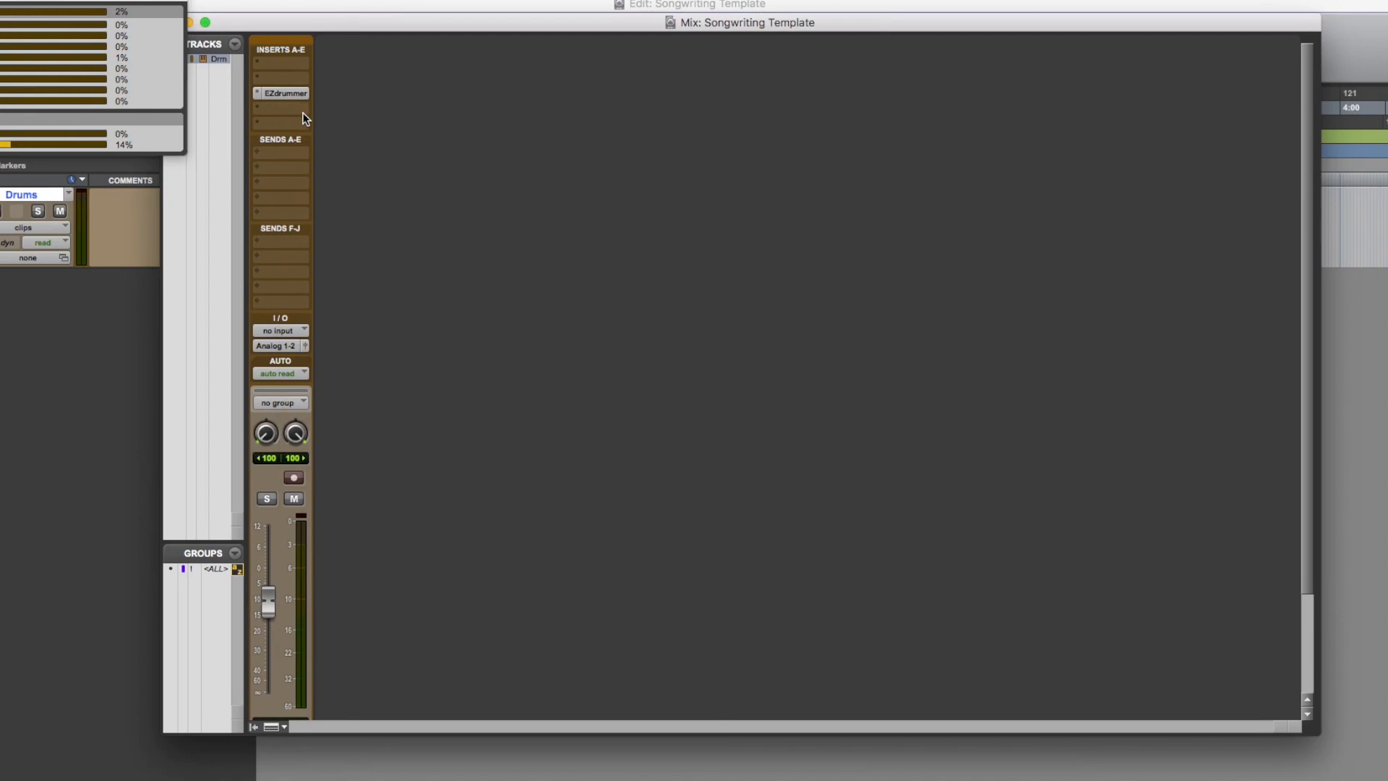
pyautogui.moveTo(311, 180)
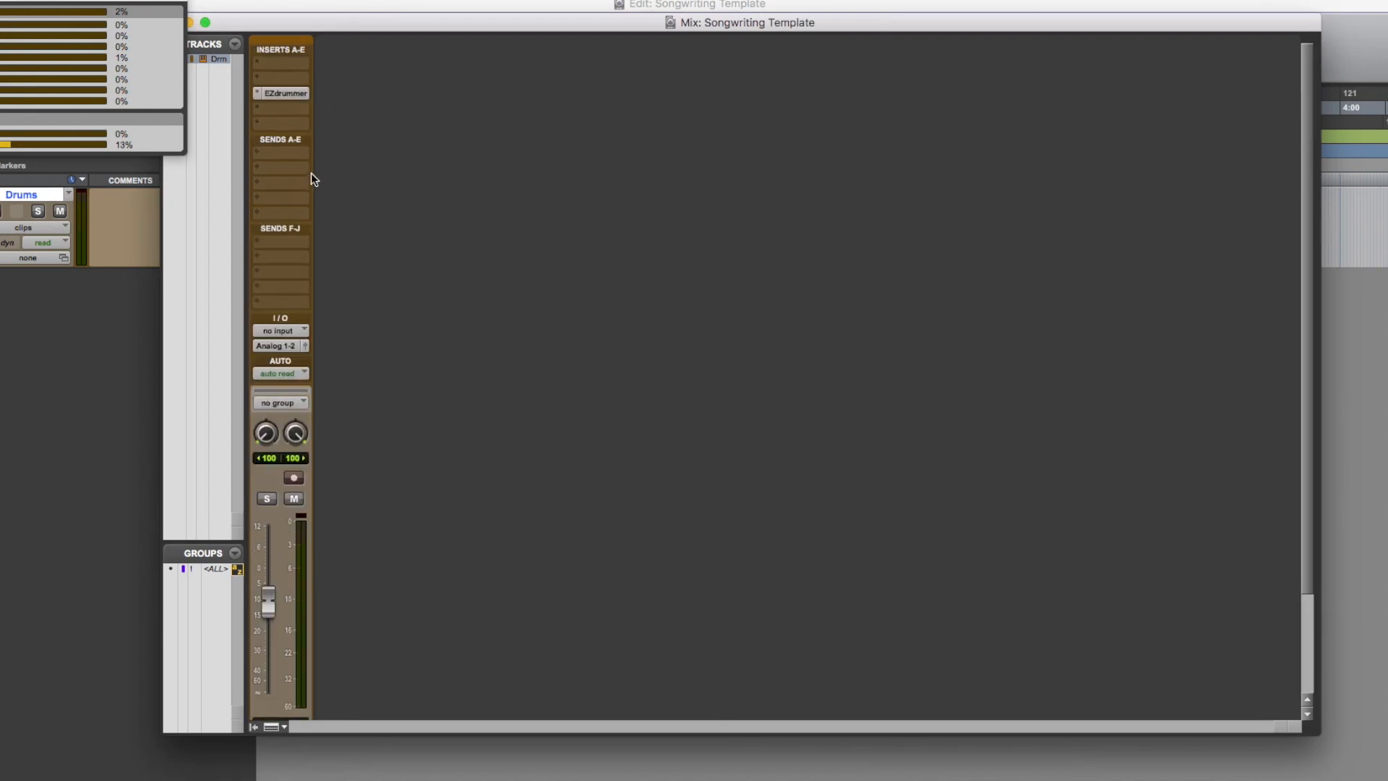
# Pick a purple swatch from the Drums track's colour strip in the Mix window
pyautogui.scroll(-3)
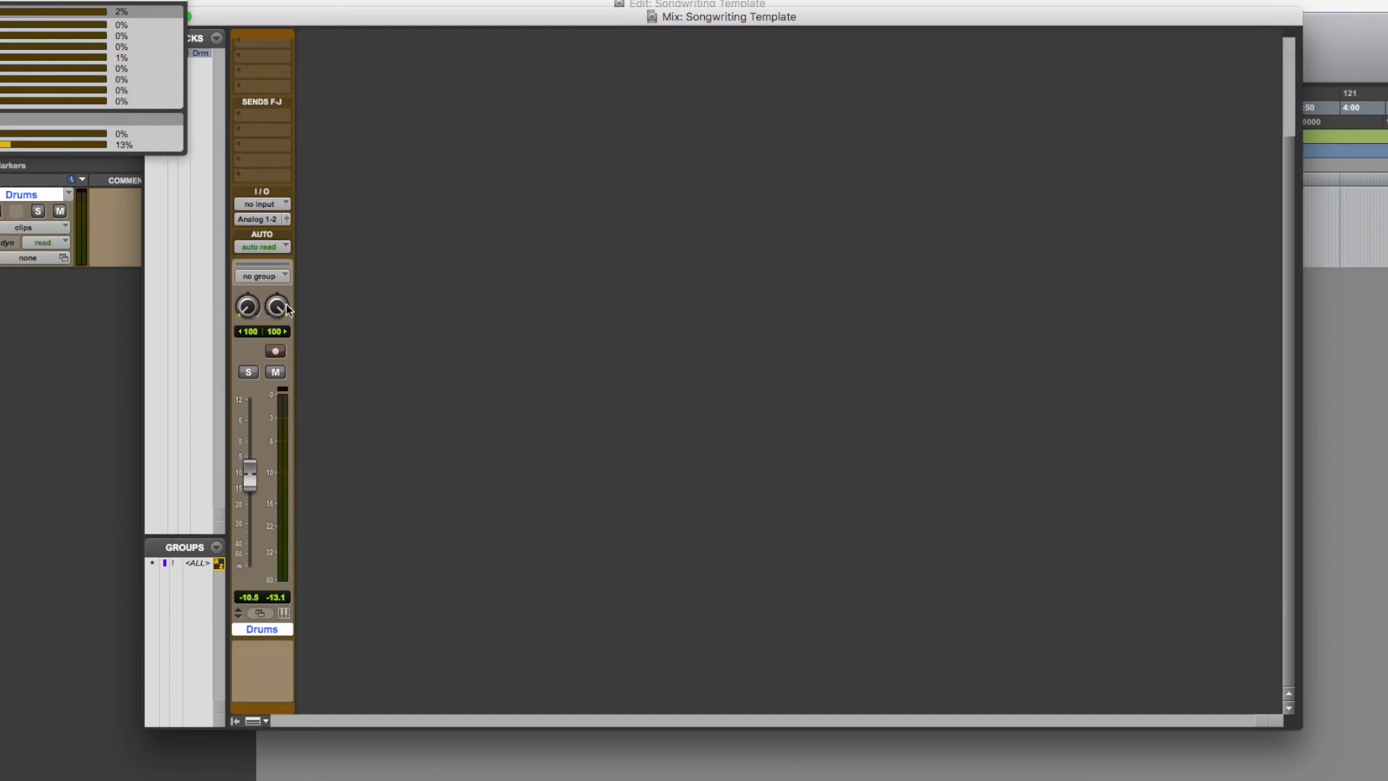
pyautogui.click(259, 614)
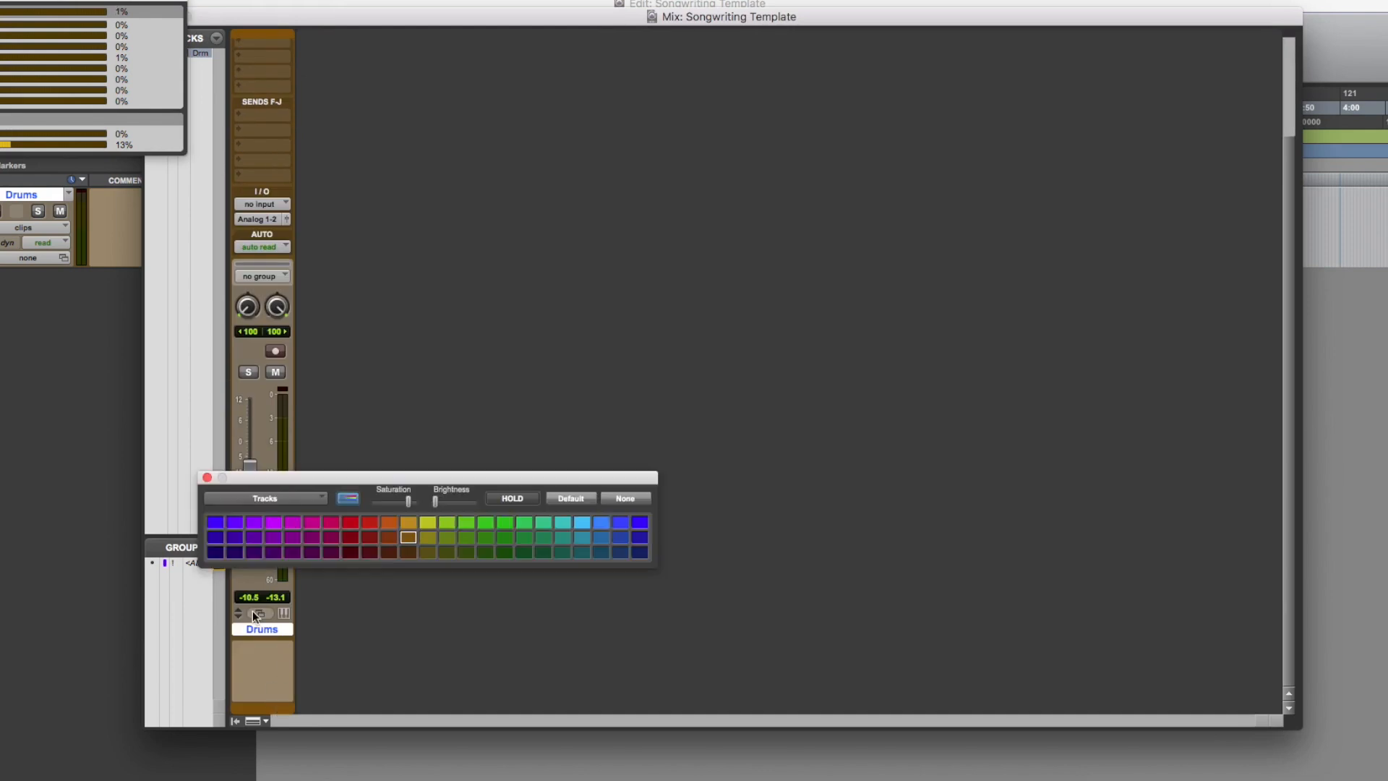
pyautogui.click(216, 552)
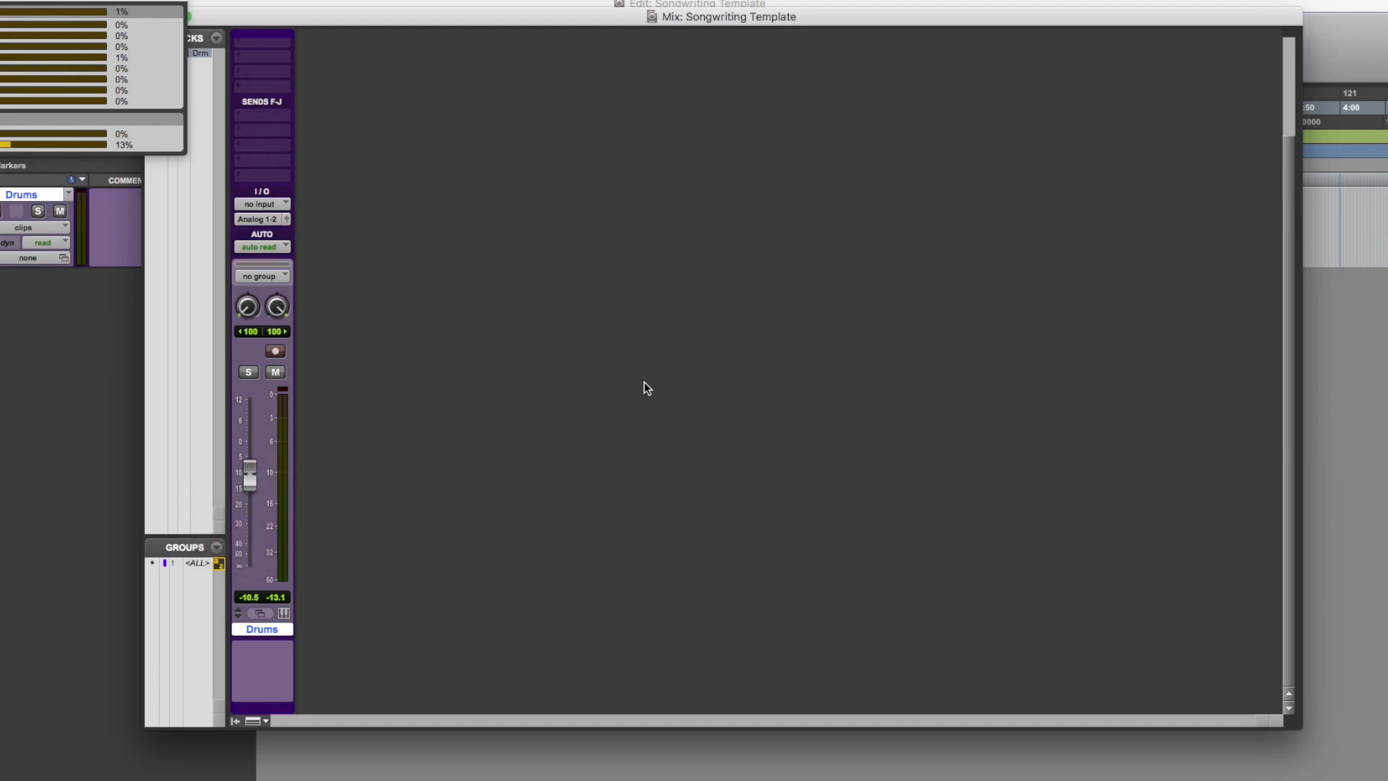
pyautogui.moveTo(563, 388)
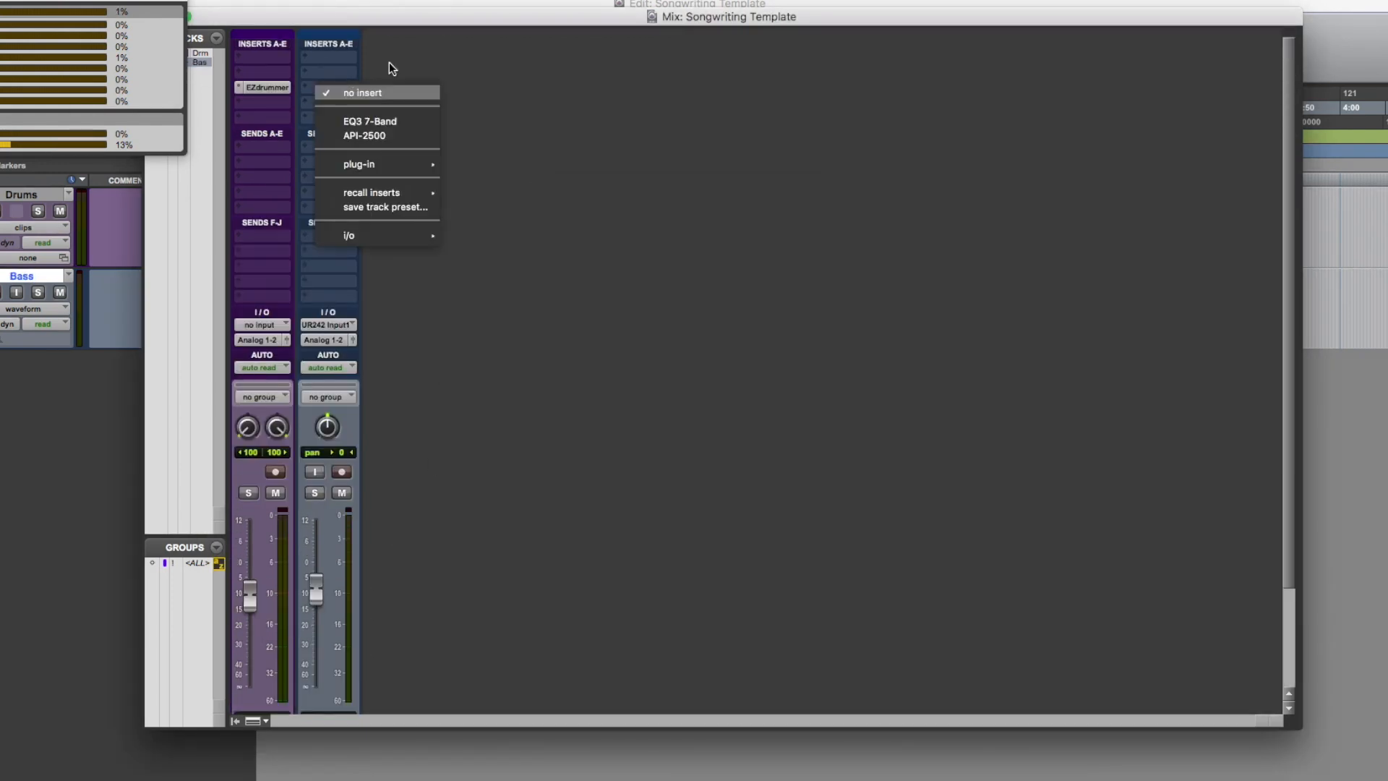
# Insert SansAmp PSA-1, EQ3 7-Band, RCompressor and GTR Tuner on the Bass track's insert slots
pyautogui.click(359, 164)
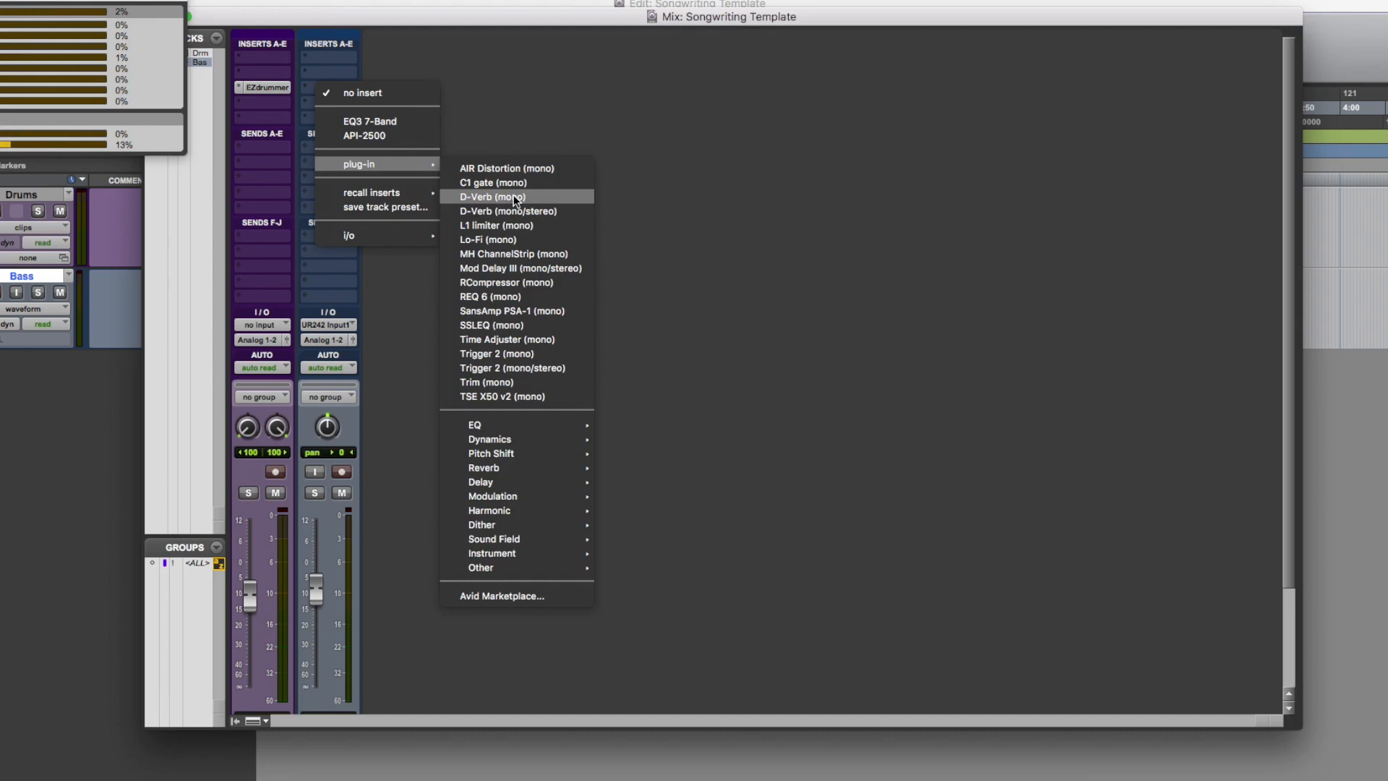
pyautogui.click(508, 312)
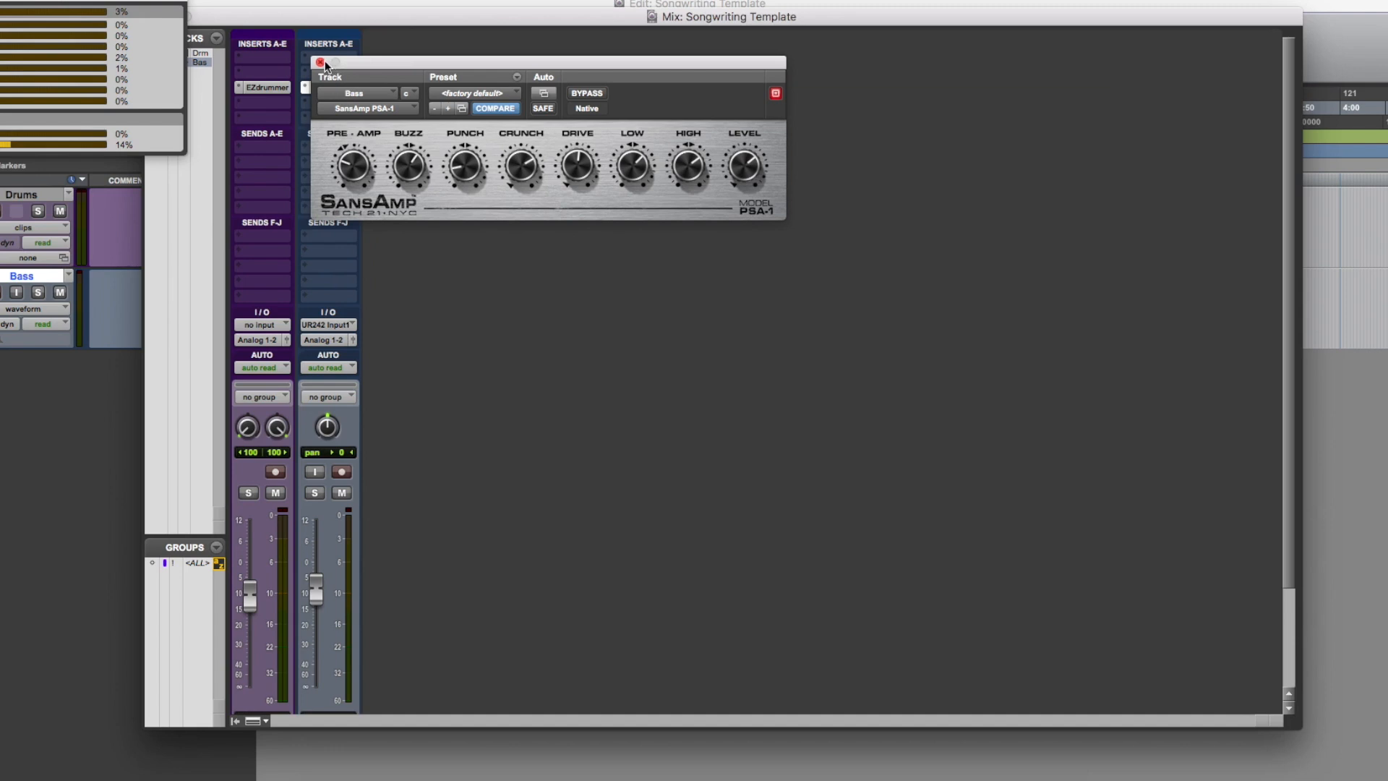
pyautogui.click(319, 62)
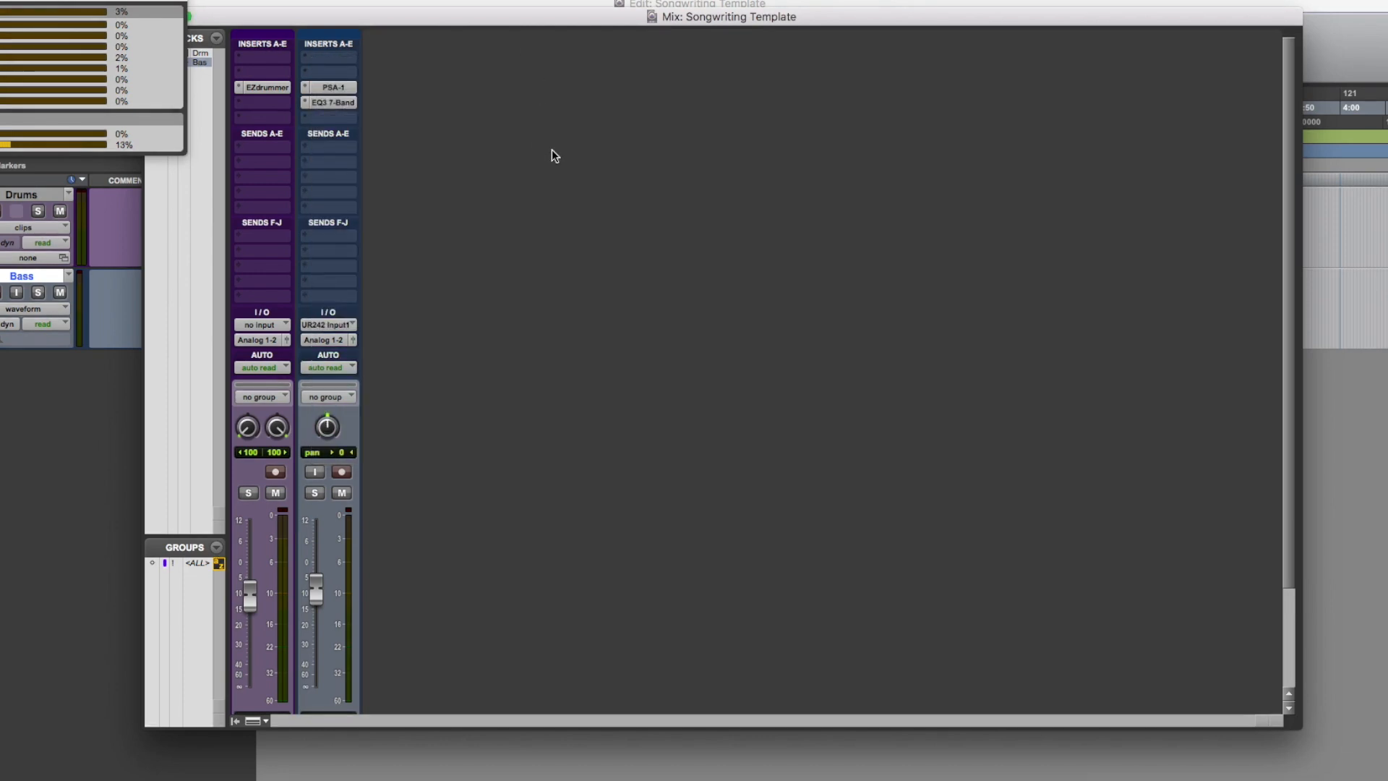
pyautogui.moveTo(522, 240)
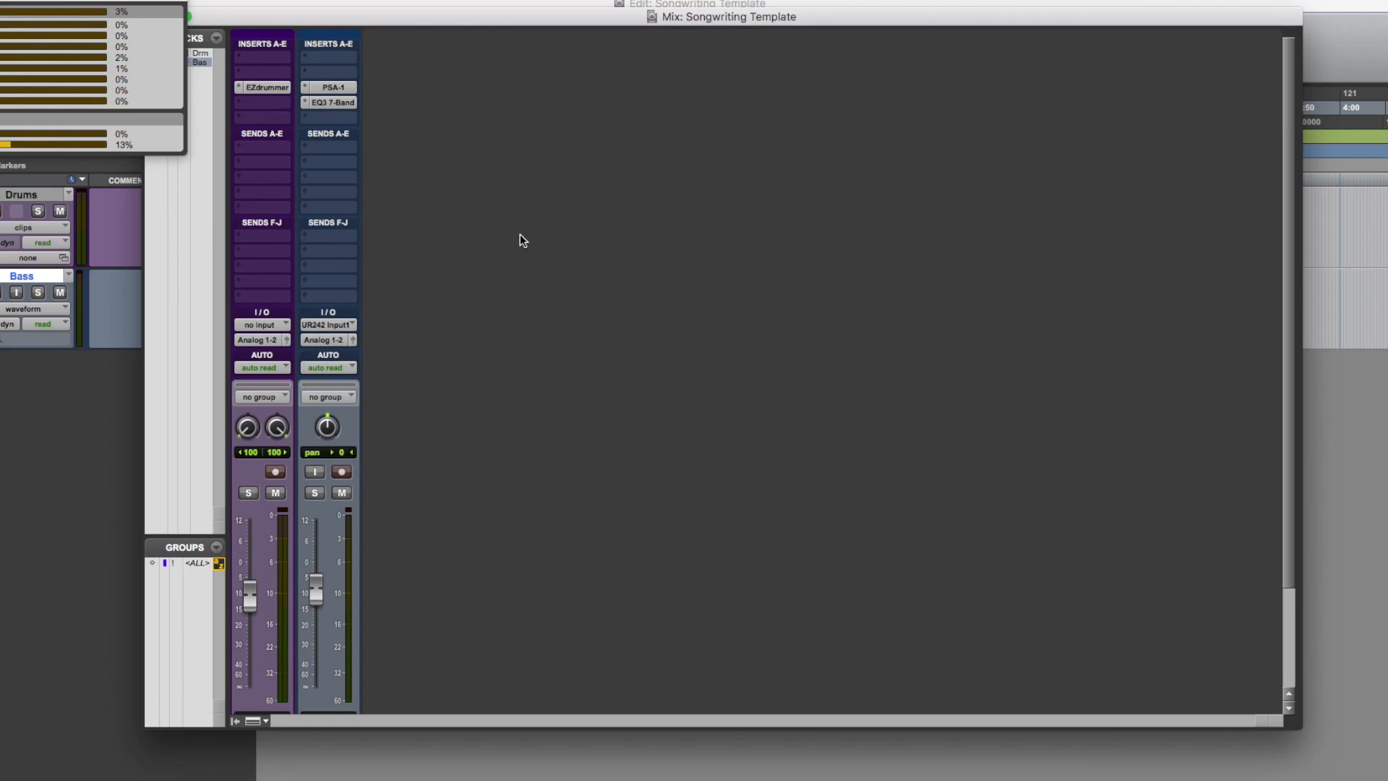
pyautogui.moveTo(422, 133)
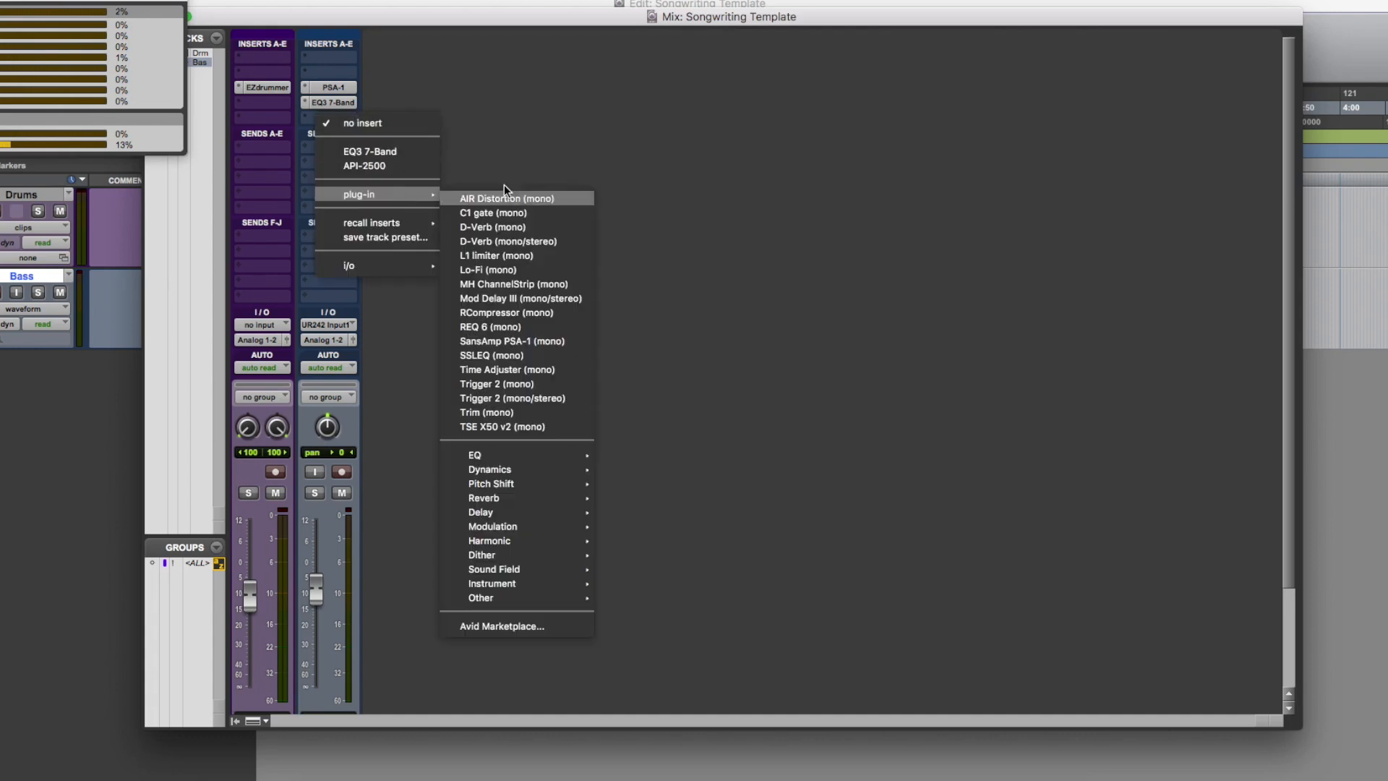
pyautogui.moveTo(540, 313)
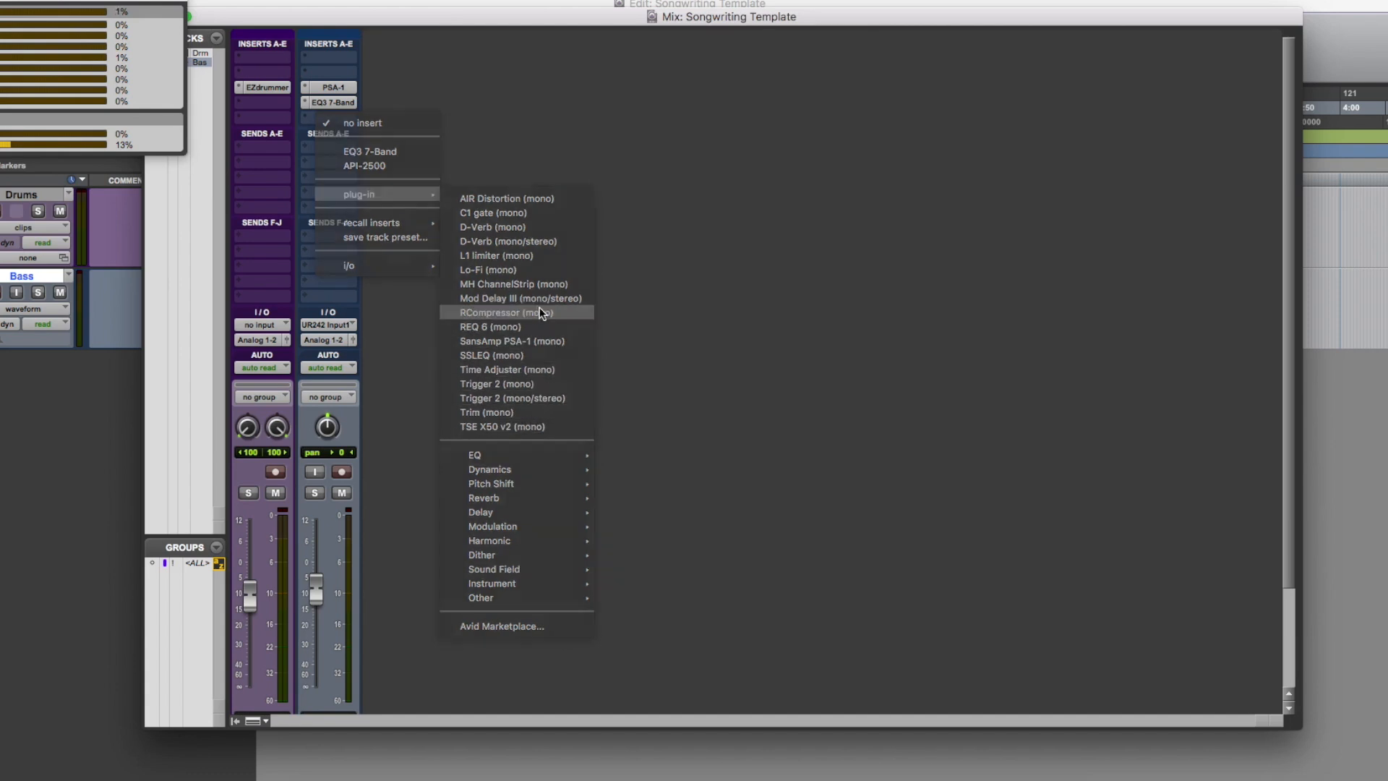
pyautogui.click(503, 312)
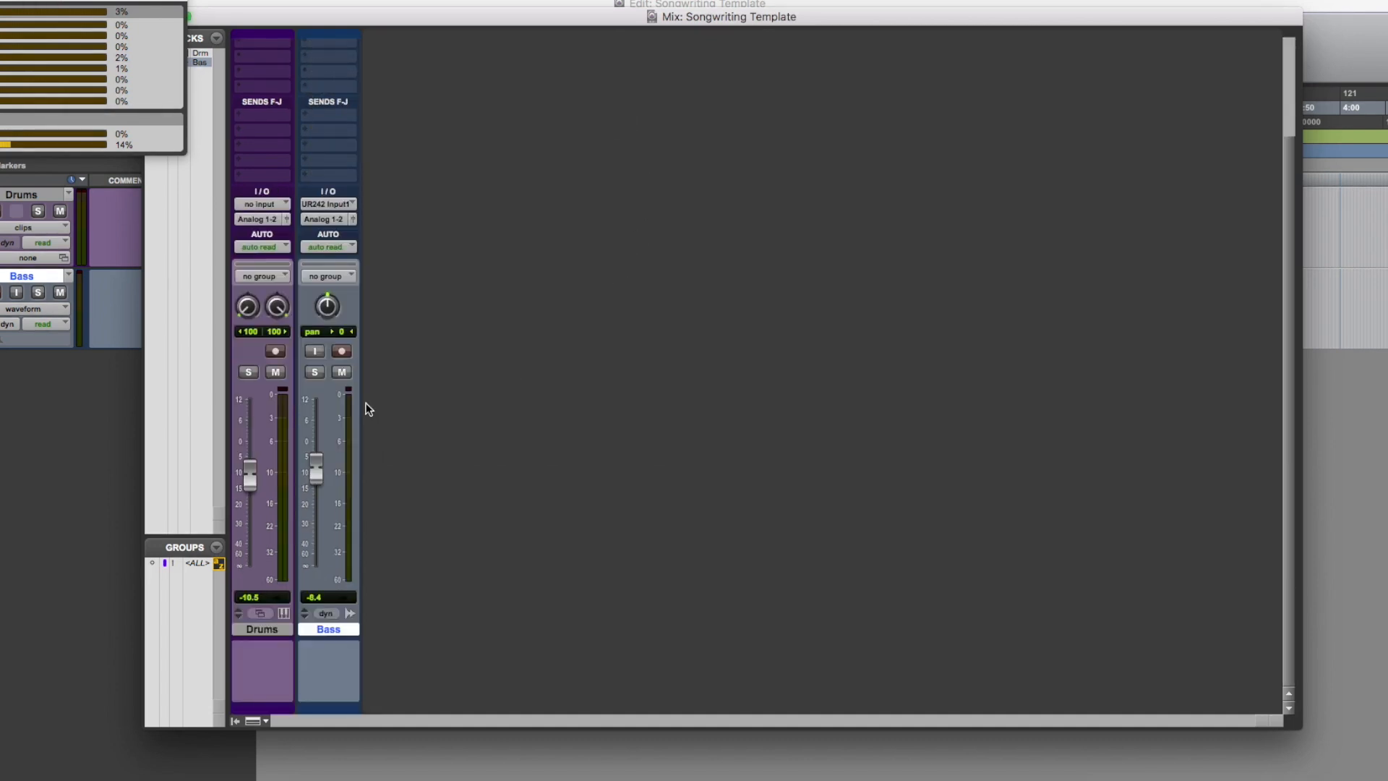
pyautogui.moveTo(387, 305)
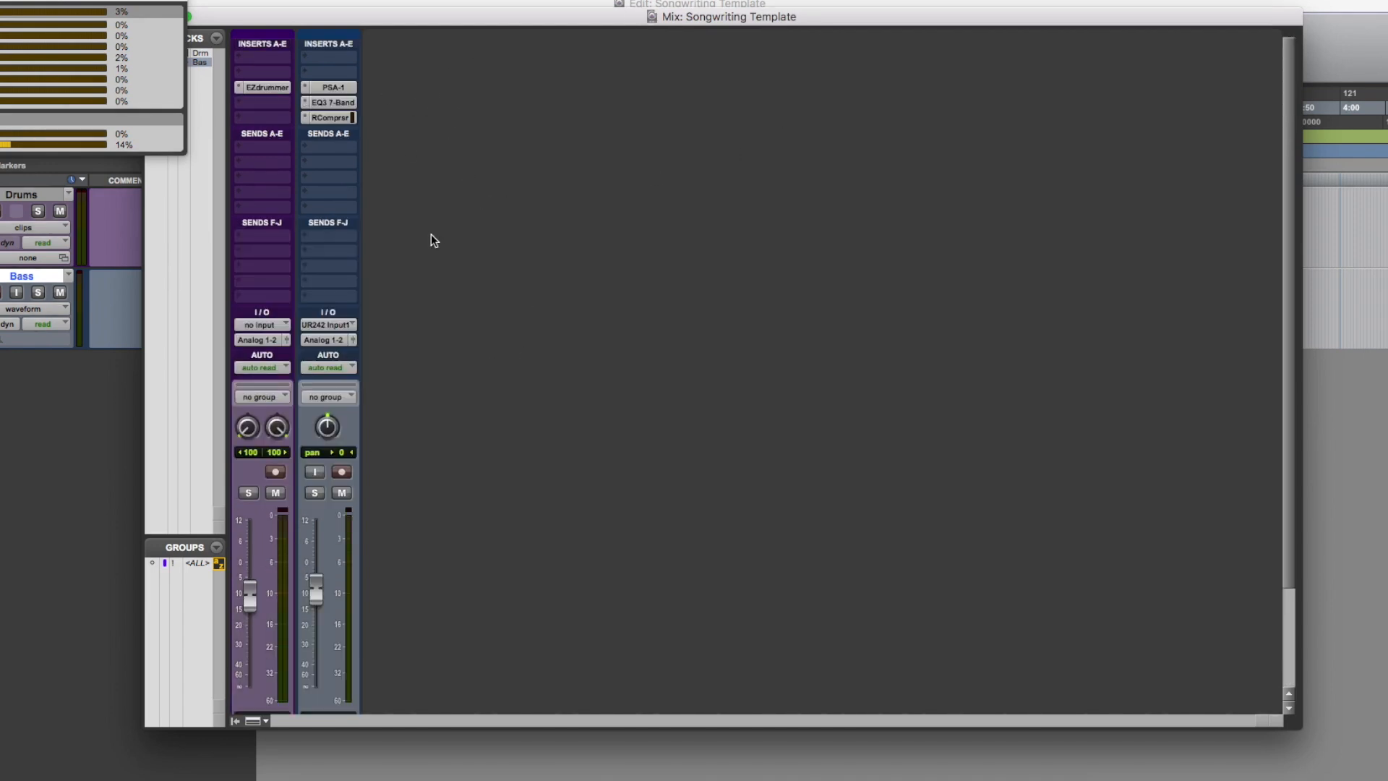
pyautogui.click(330, 87)
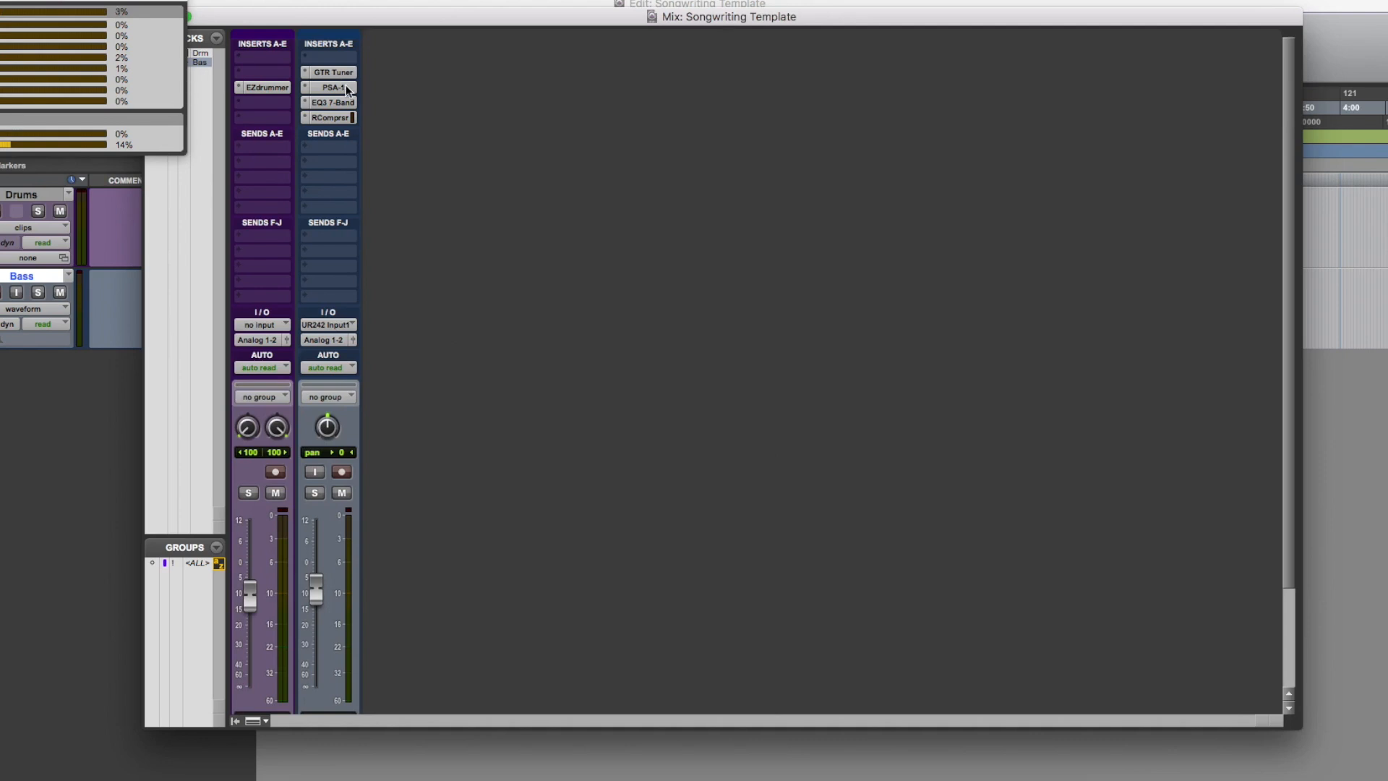
pyautogui.moveTo(331, 101)
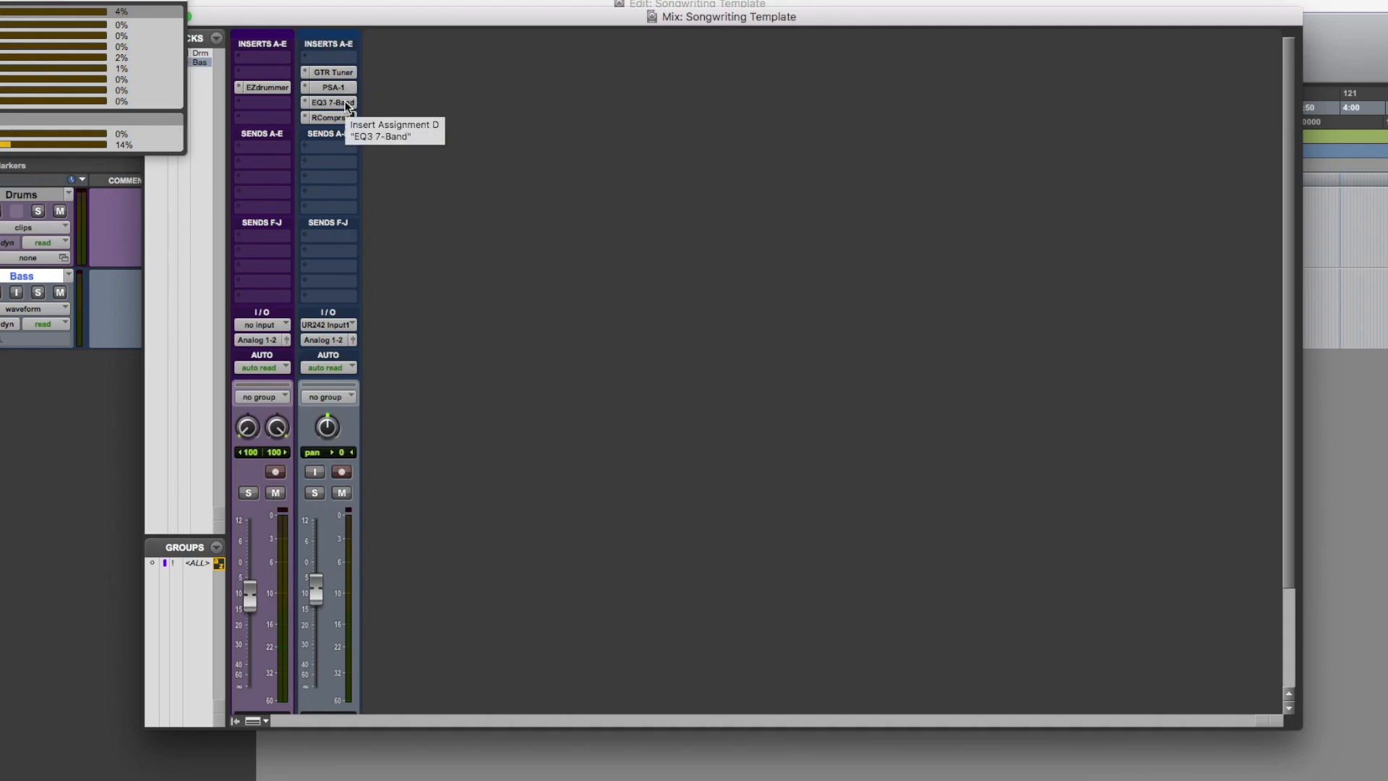
pyautogui.scroll(-3)
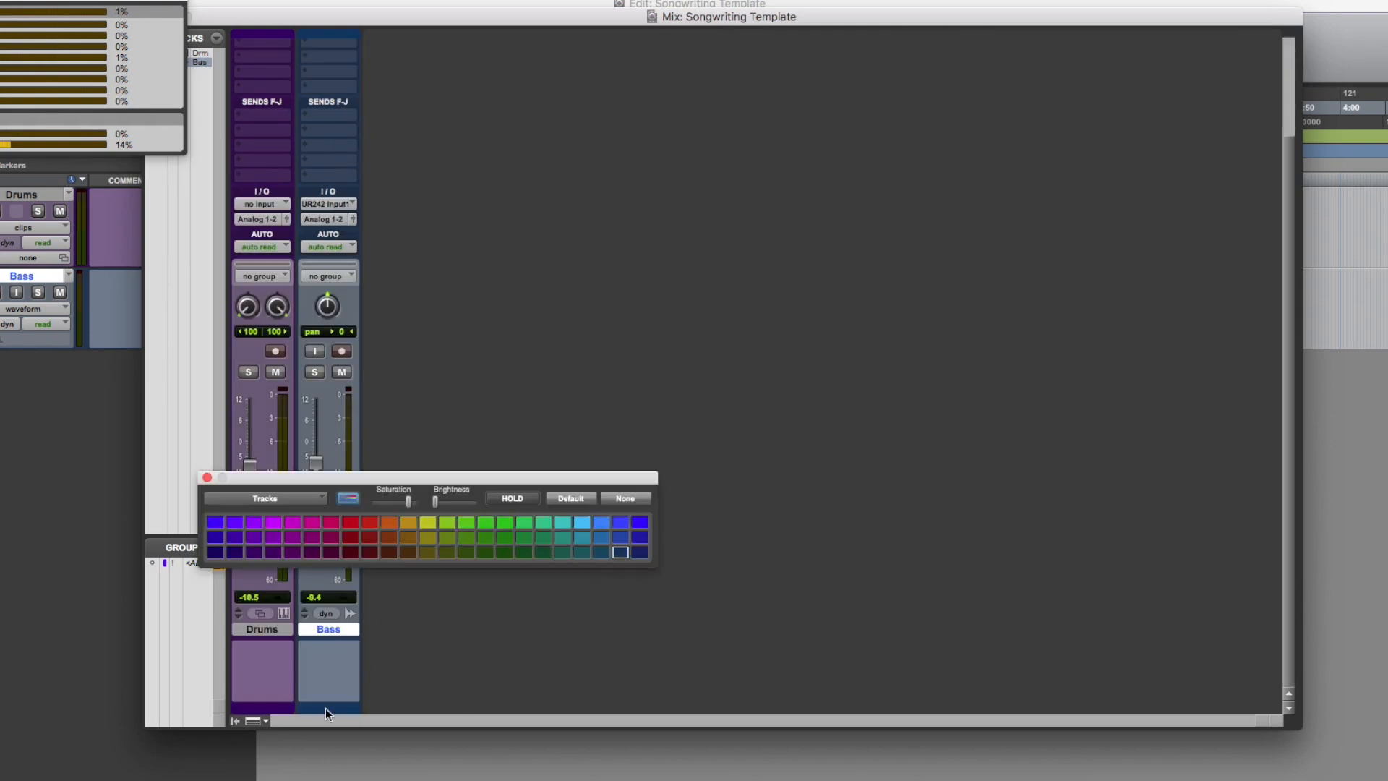
# Choose the green swatch for Bass and close the Color Palette
pyautogui.click(524, 552)
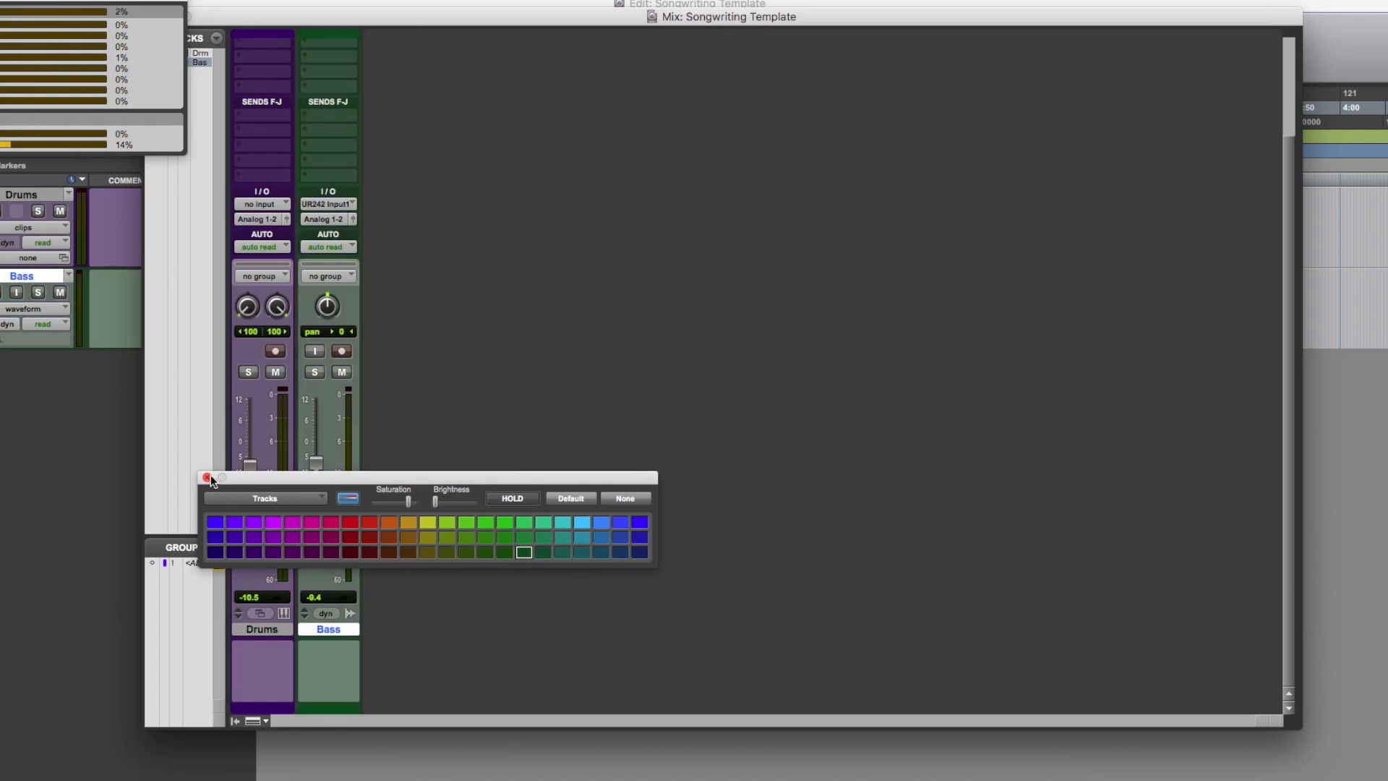
pyautogui.click(209, 478)
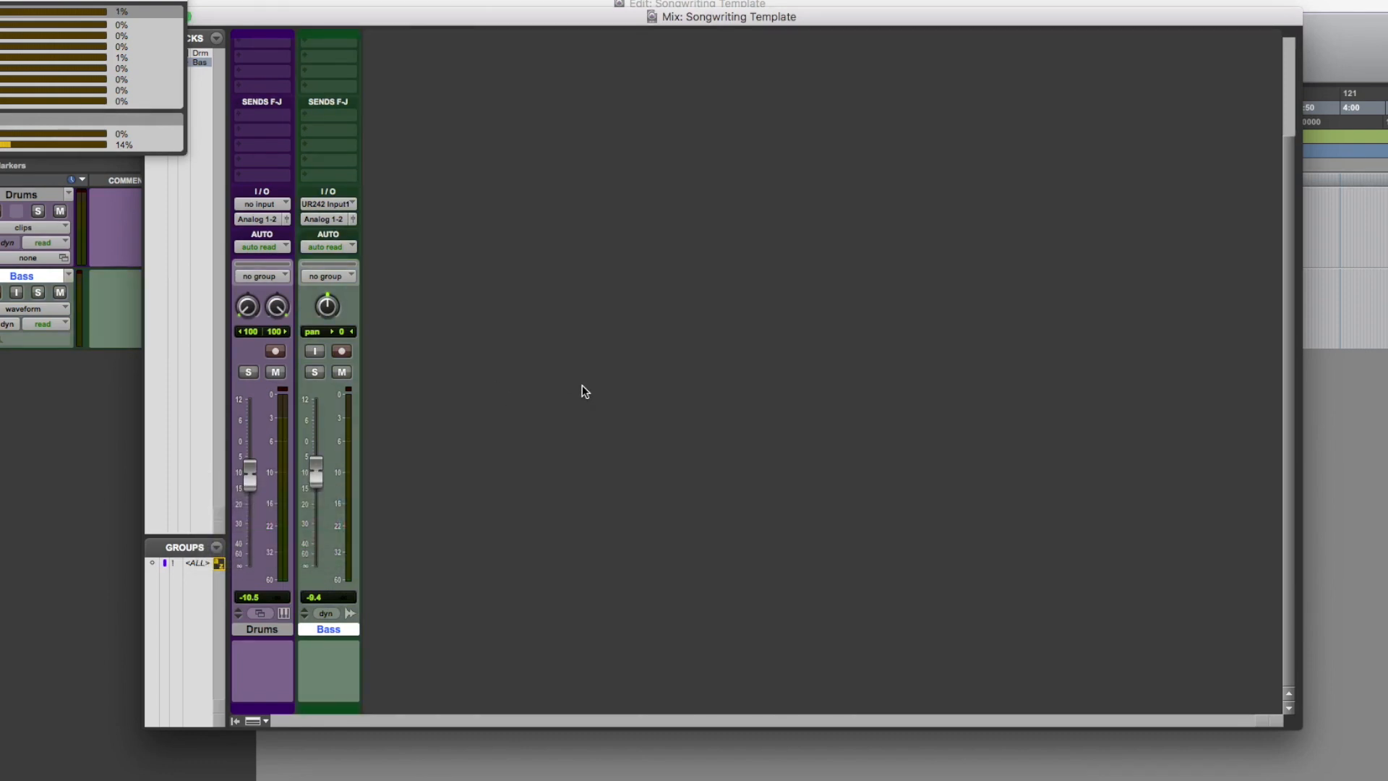
pyautogui.moveTo(451, 417)
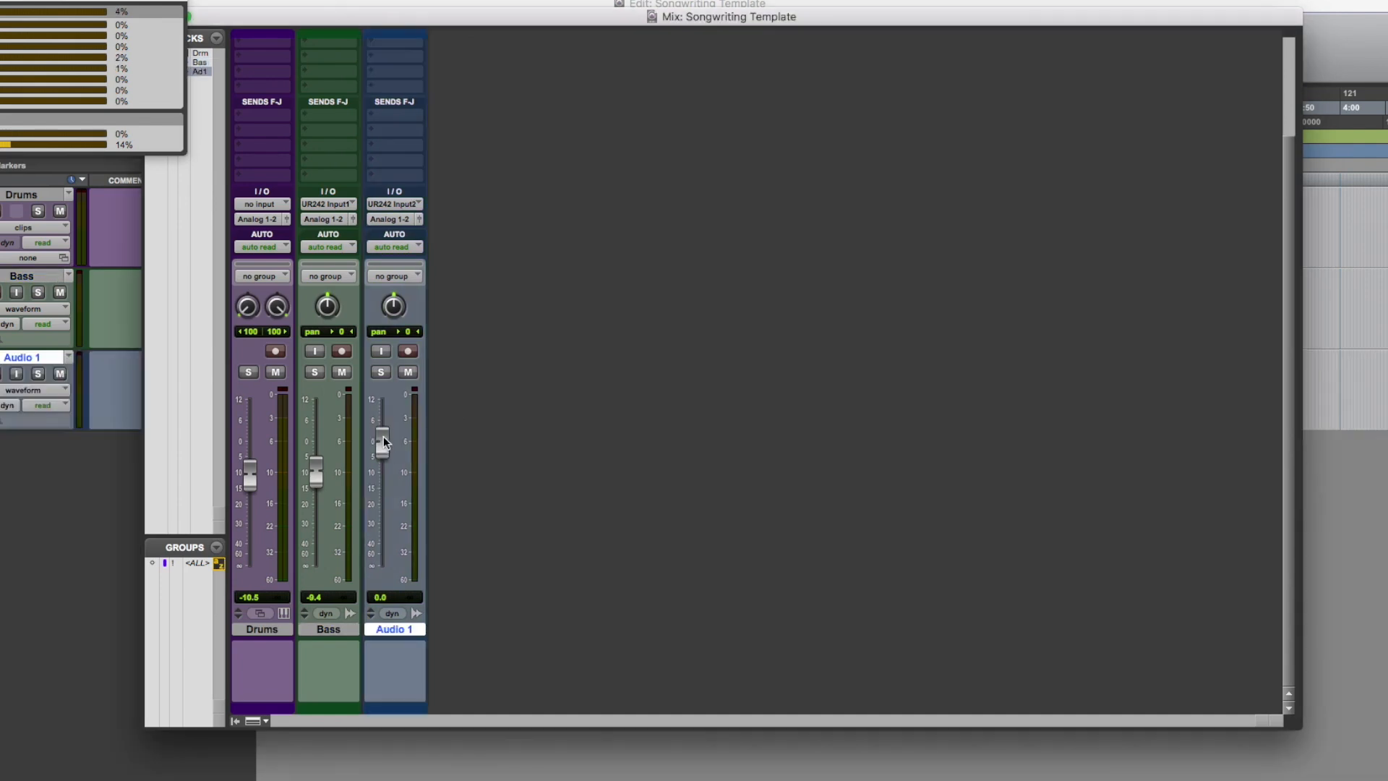
# Insert TSE X50 v2 and EQ3 7-Band on the new audio track
pyautogui.click(394, 71)
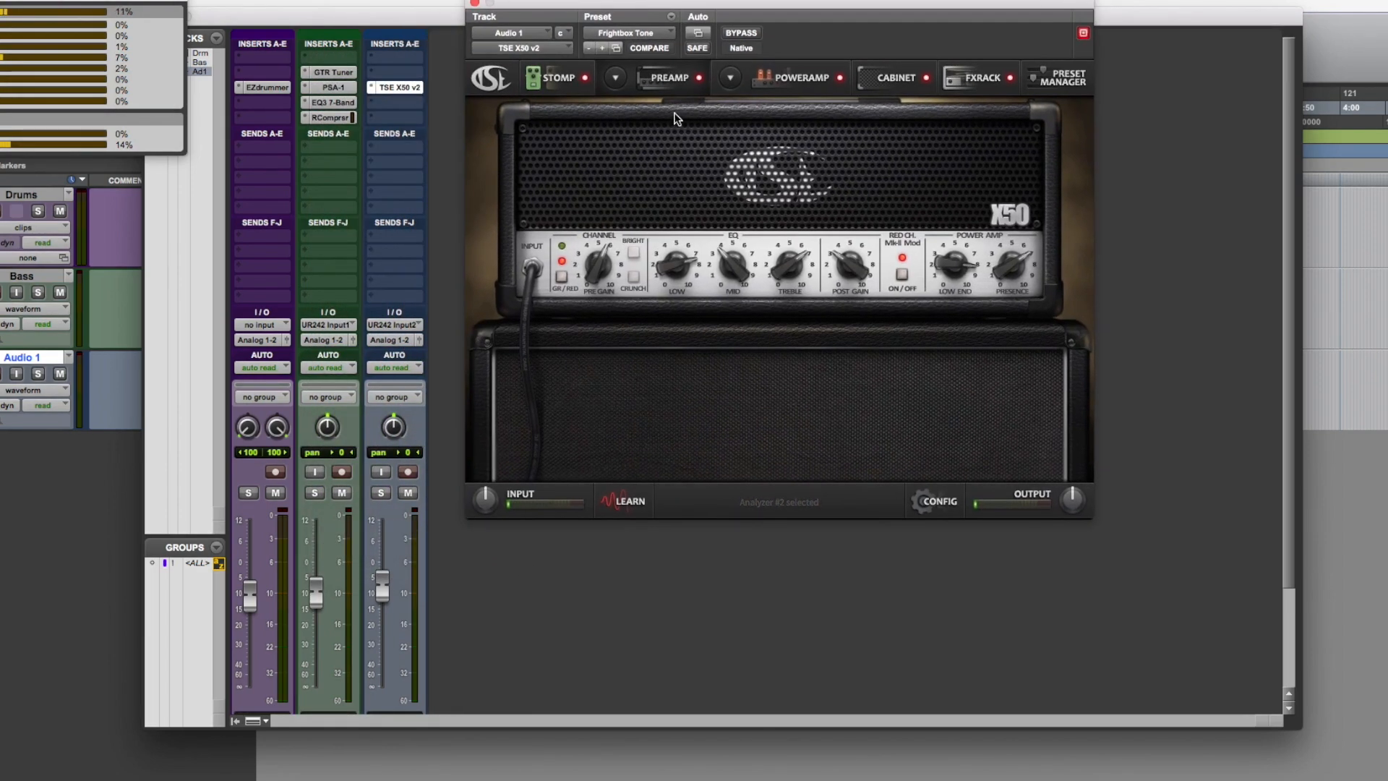
pyautogui.click(895, 78)
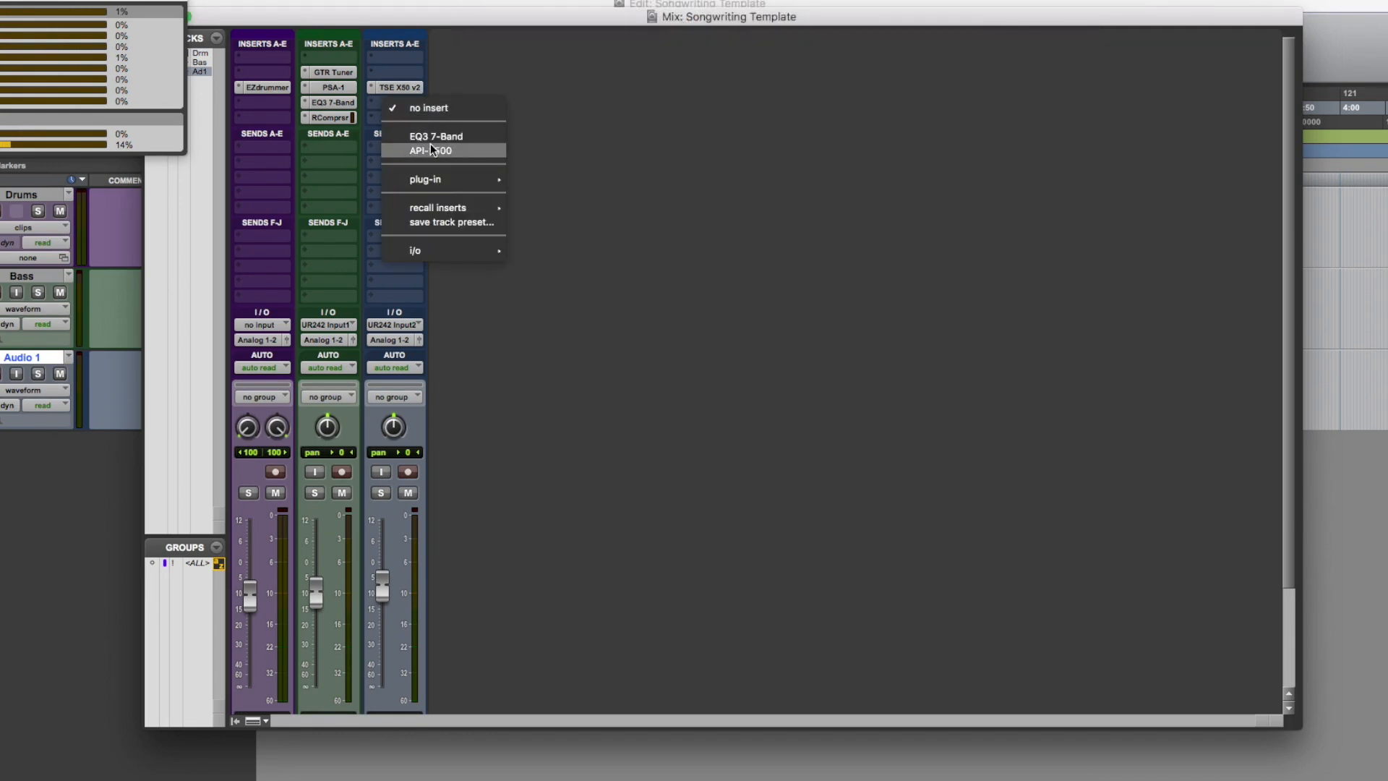
pyautogui.click(437, 136)
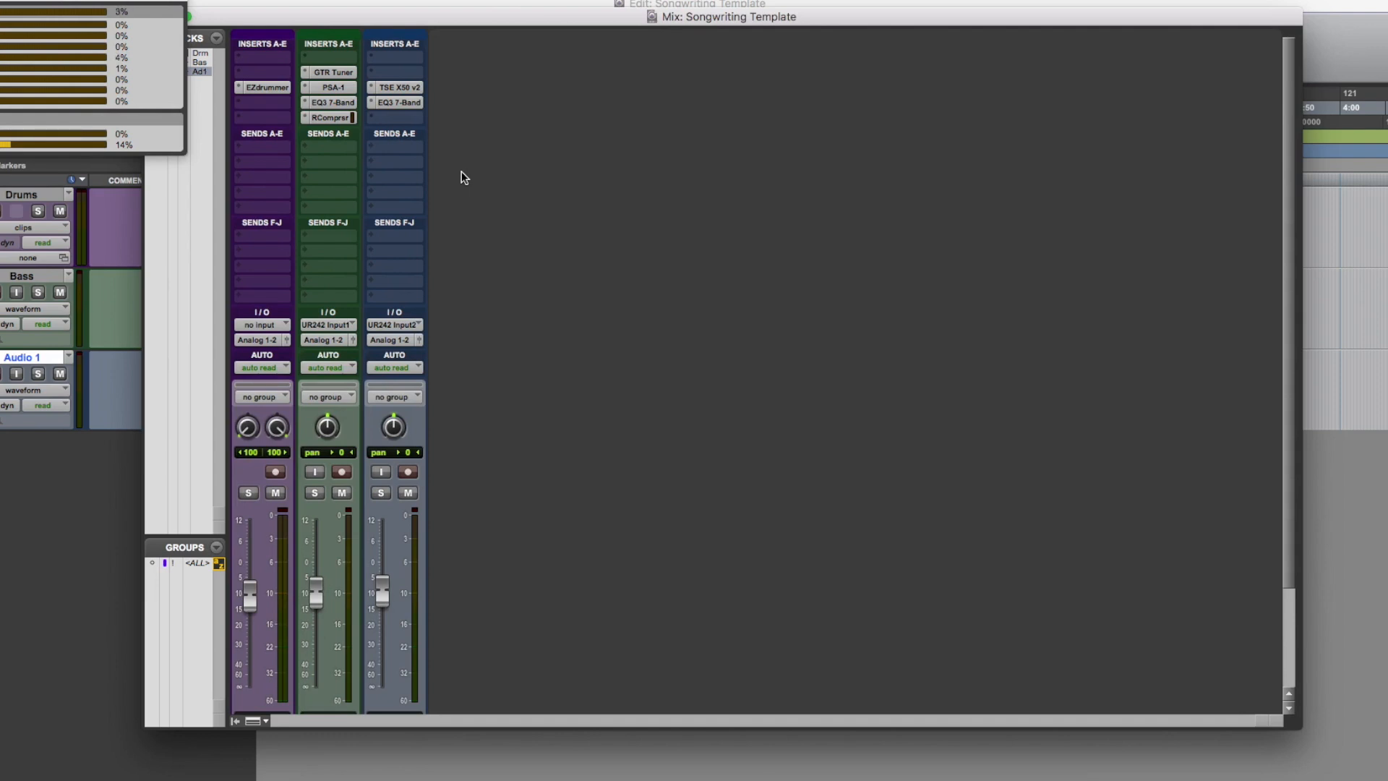
# Rename the track 'L DI', colour it brown and pan it hard left
pyautogui.doubleClick(394, 630)
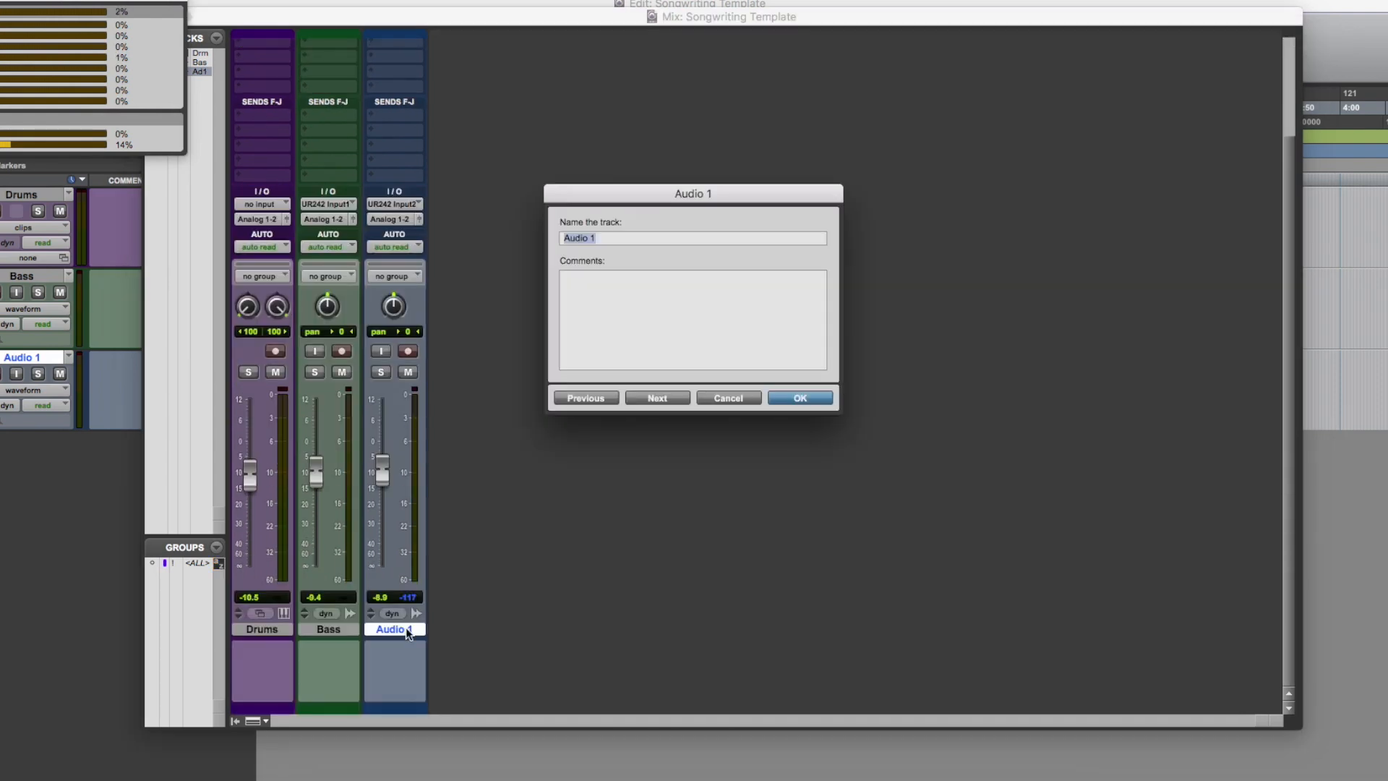
pyautogui.write('L DI')
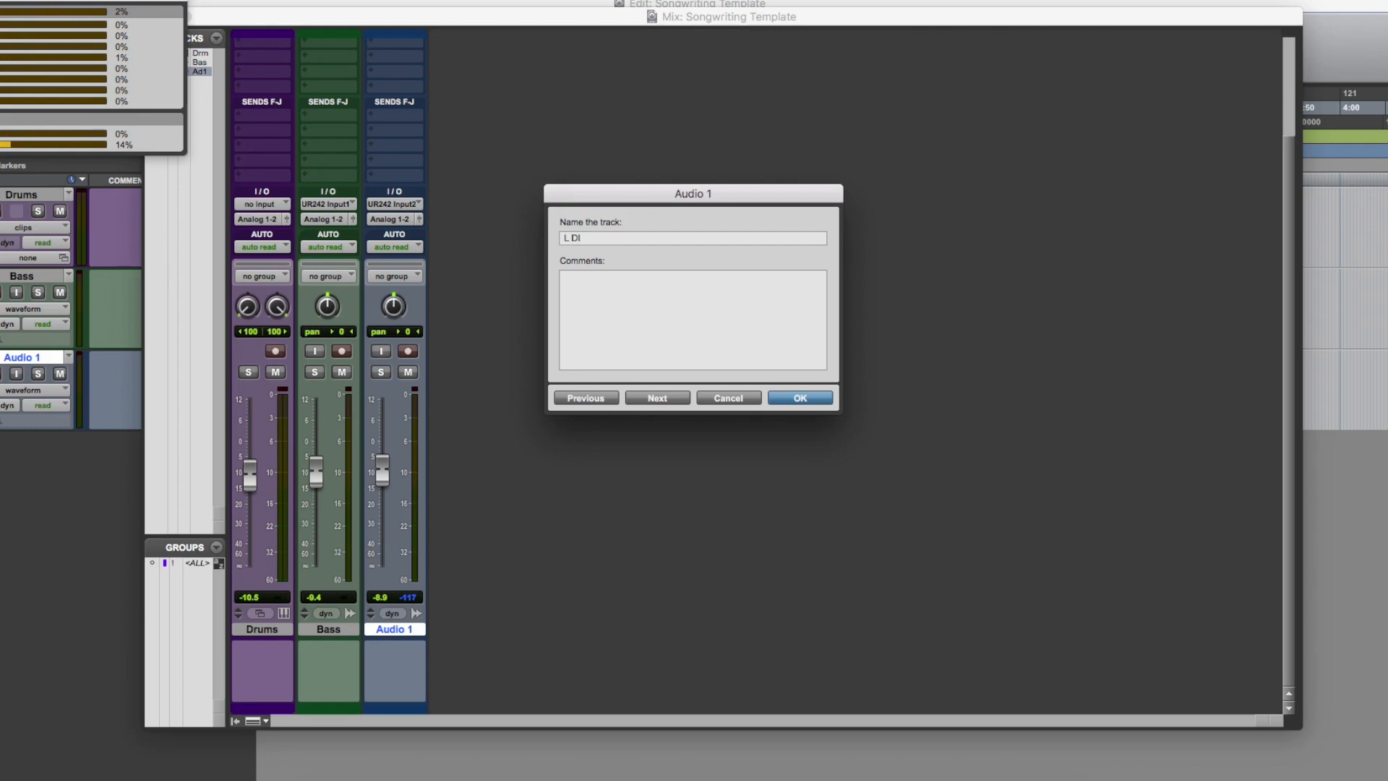
pyautogui.click(797, 398)
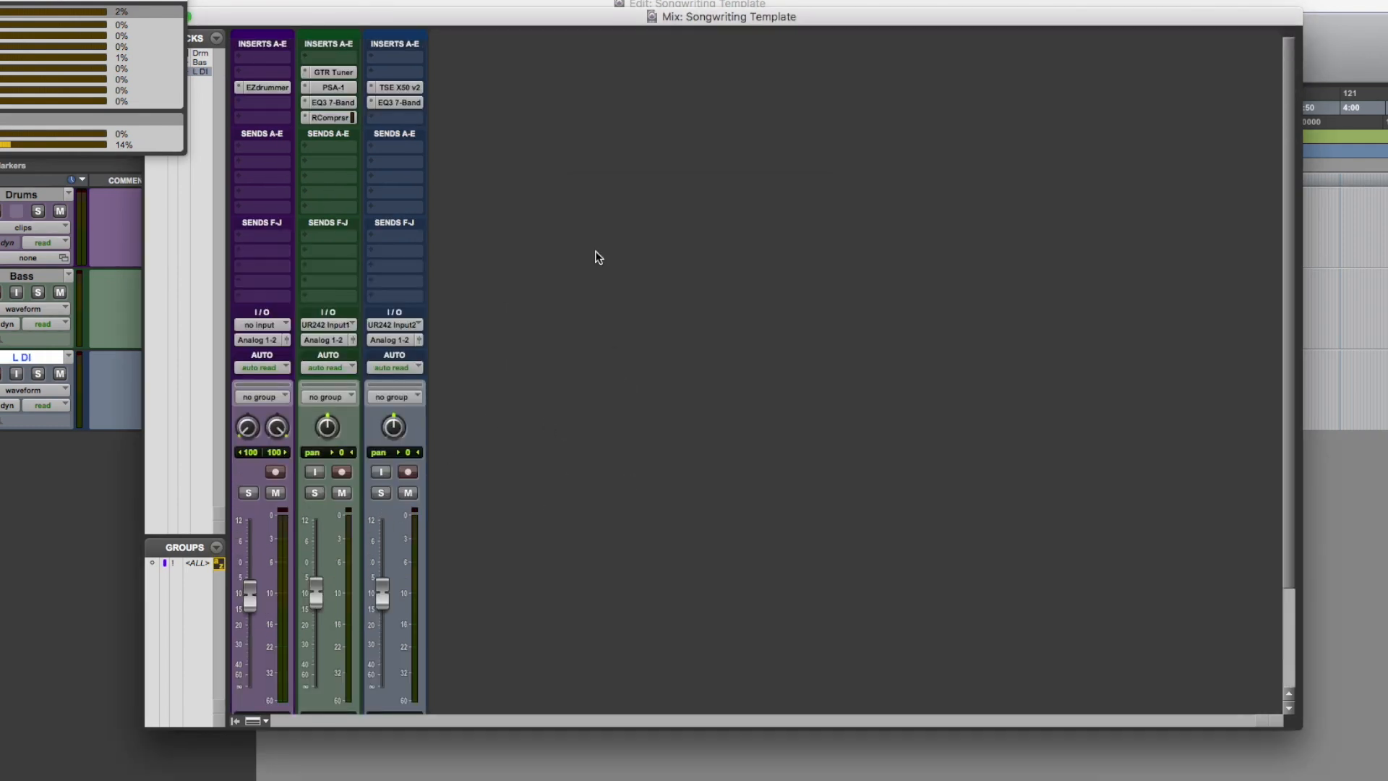
pyautogui.scroll(-3)
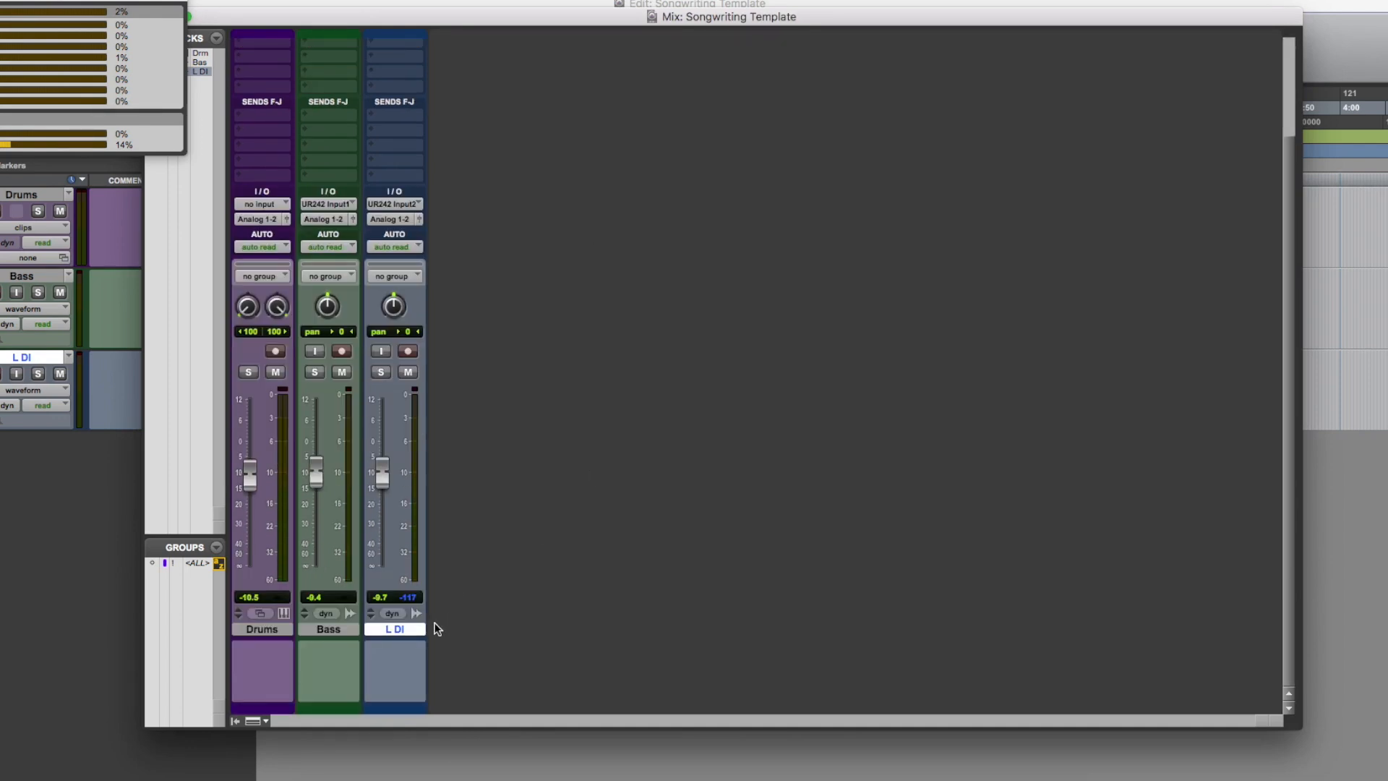
pyautogui.moveTo(442, 558)
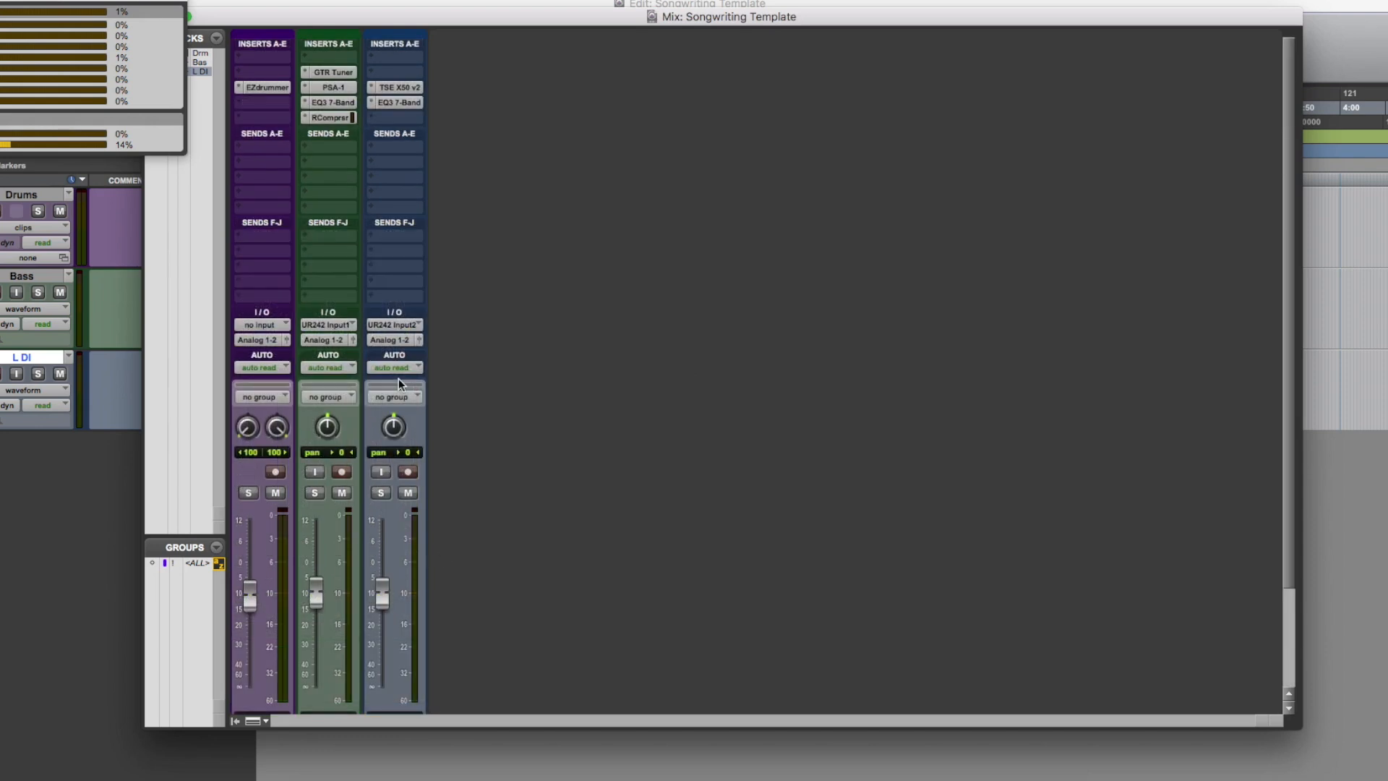
pyautogui.scroll(-3)
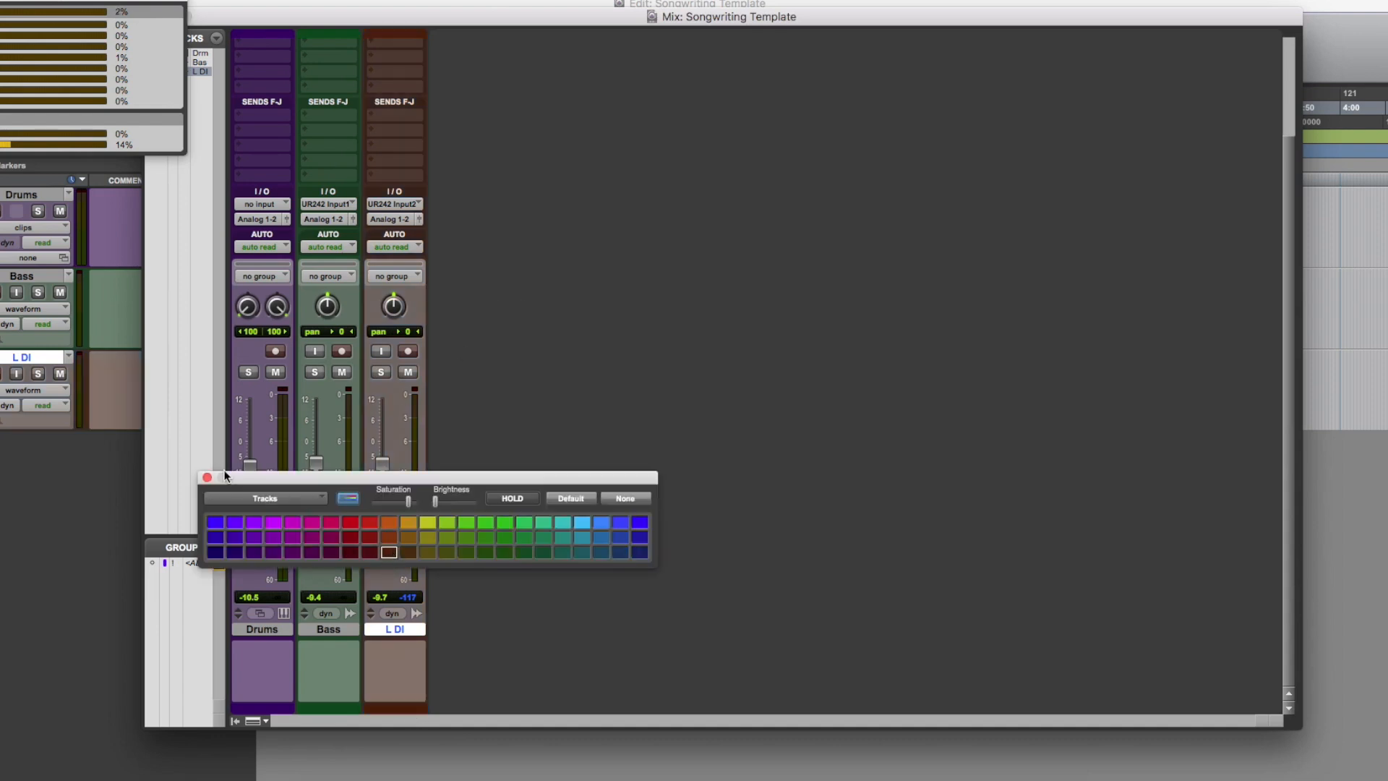
pyautogui.click(206, 477)
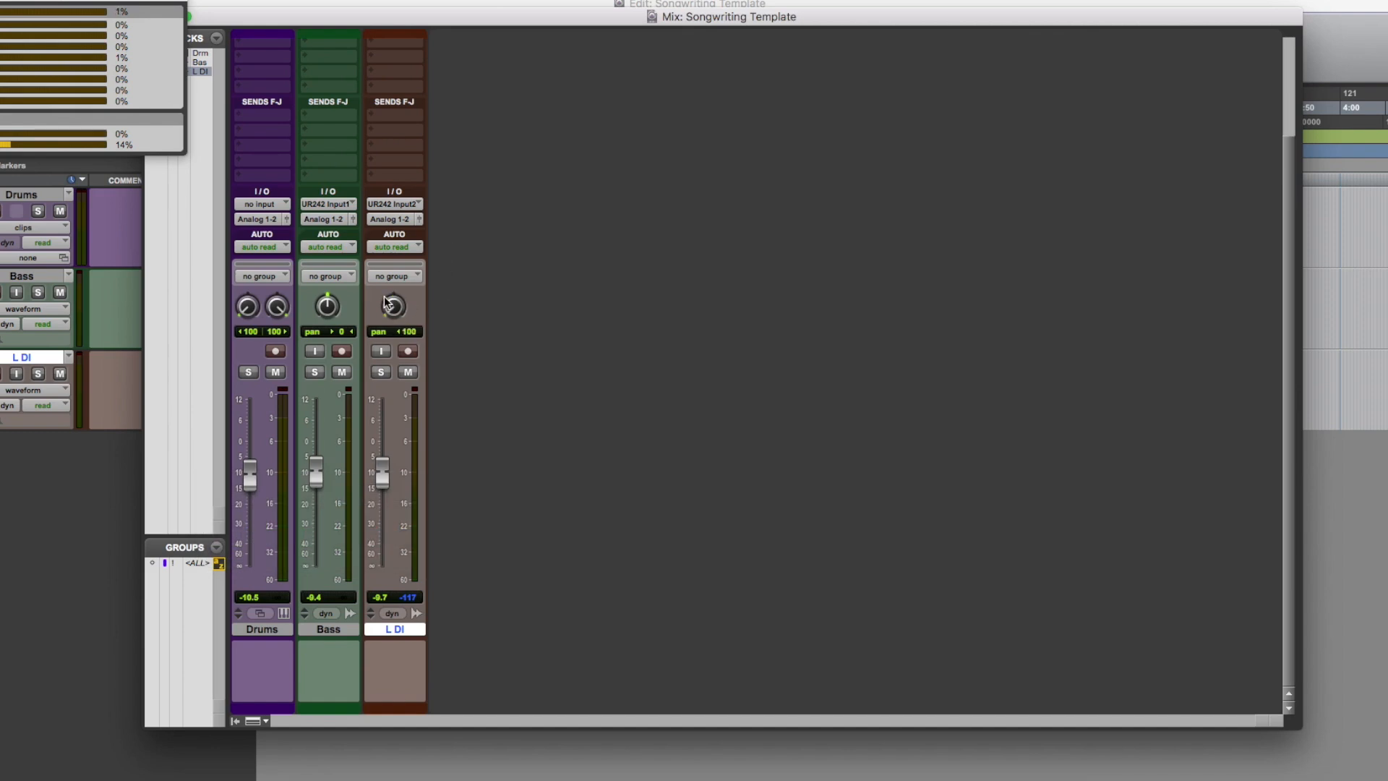
pyautogui.moveTo(392, 277)
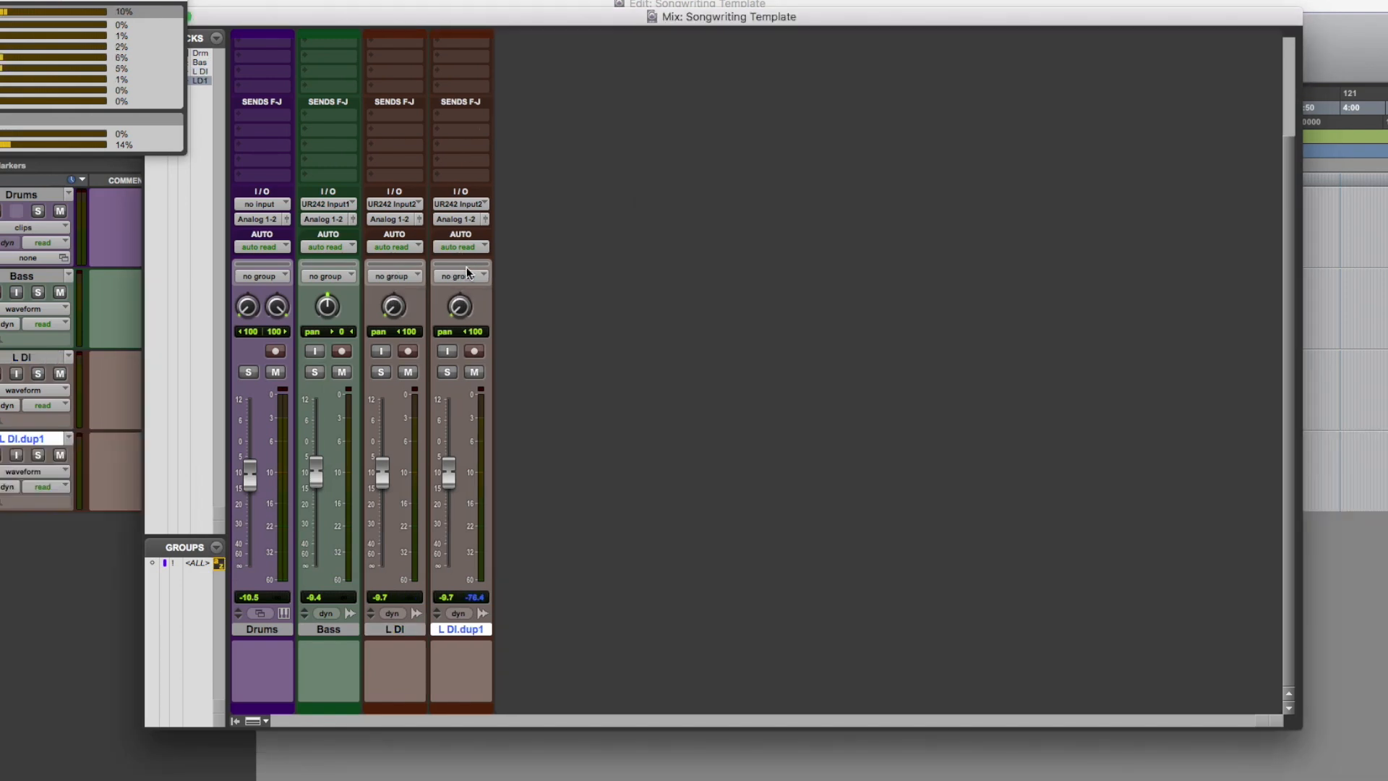
# Rename the two duplicated DI tracks to 'R DI' and 'M DI'
pyautogui.doubleClick(460, 628)
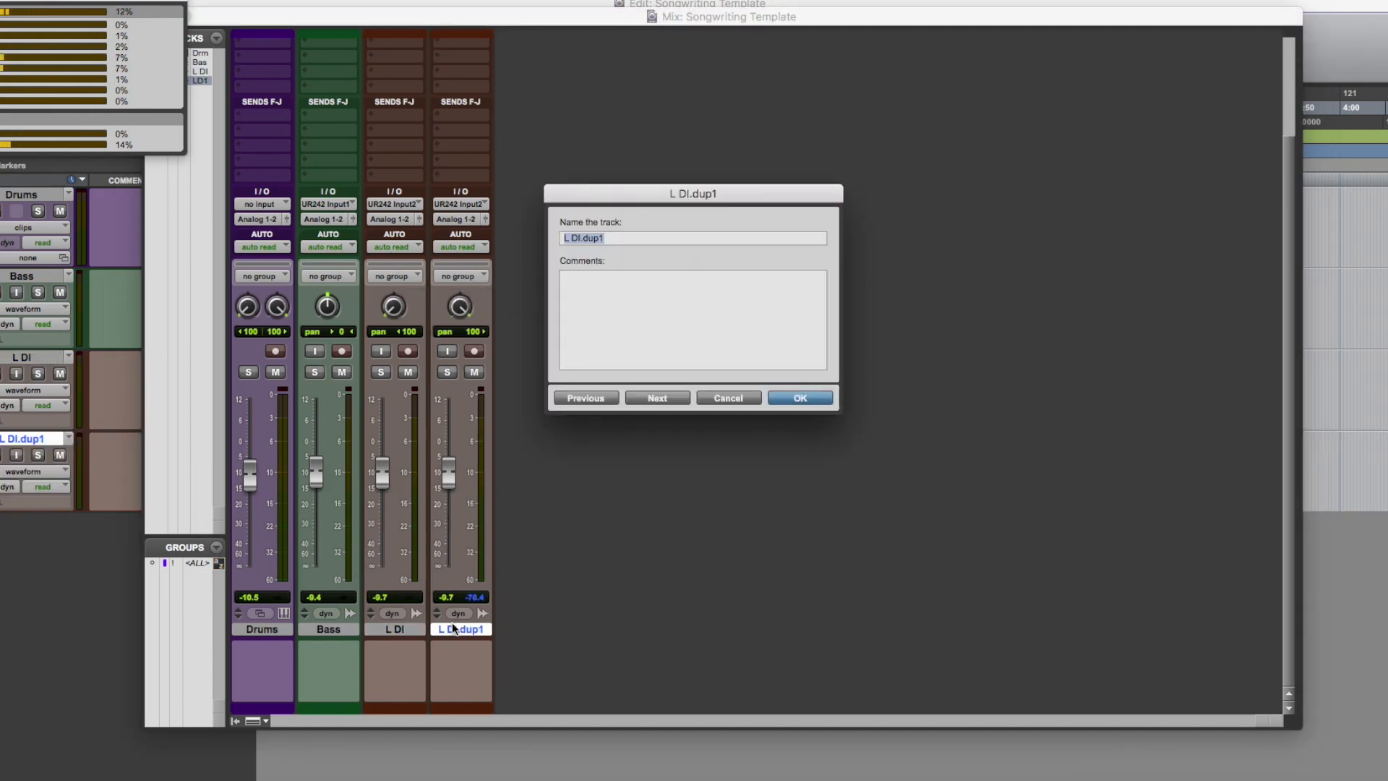
pyautogui.click(797, 397)
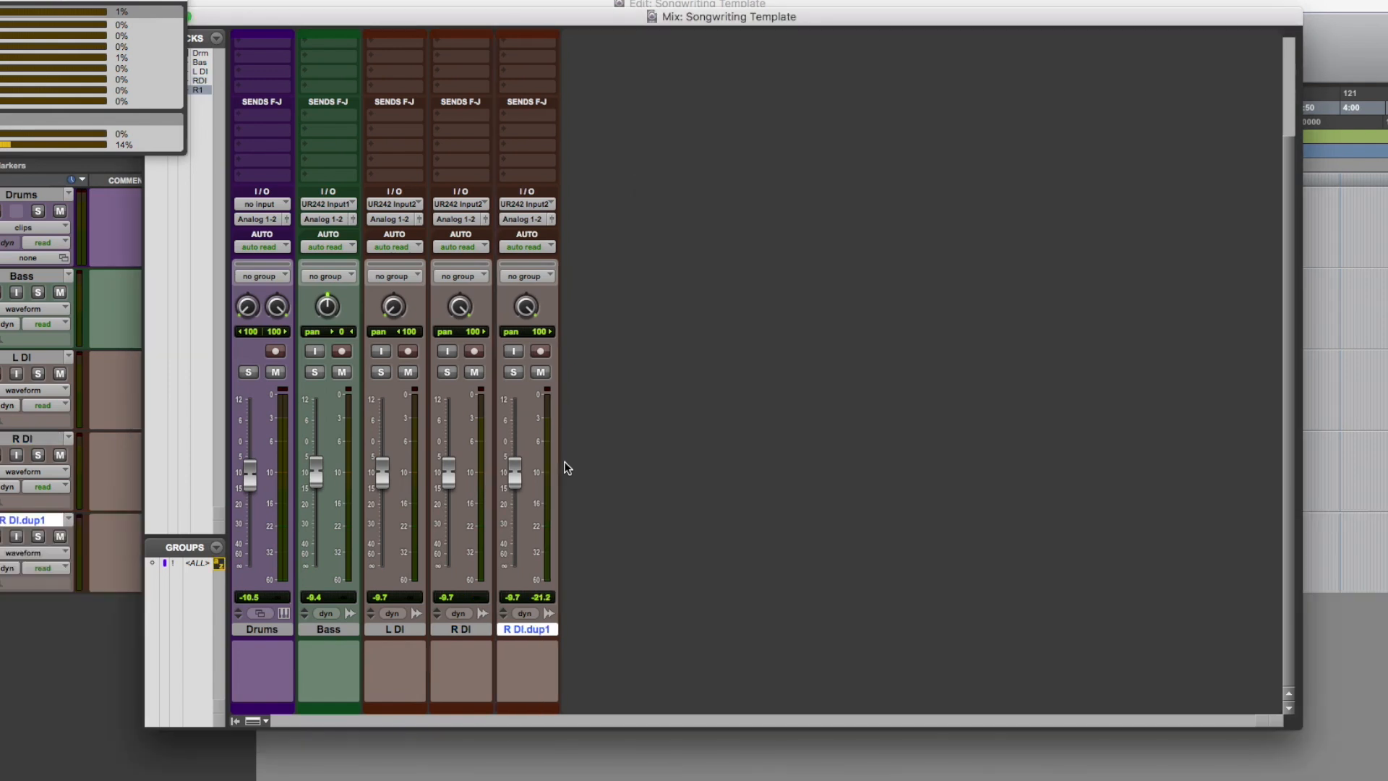
pyautogui.doubleClick(527, 629)
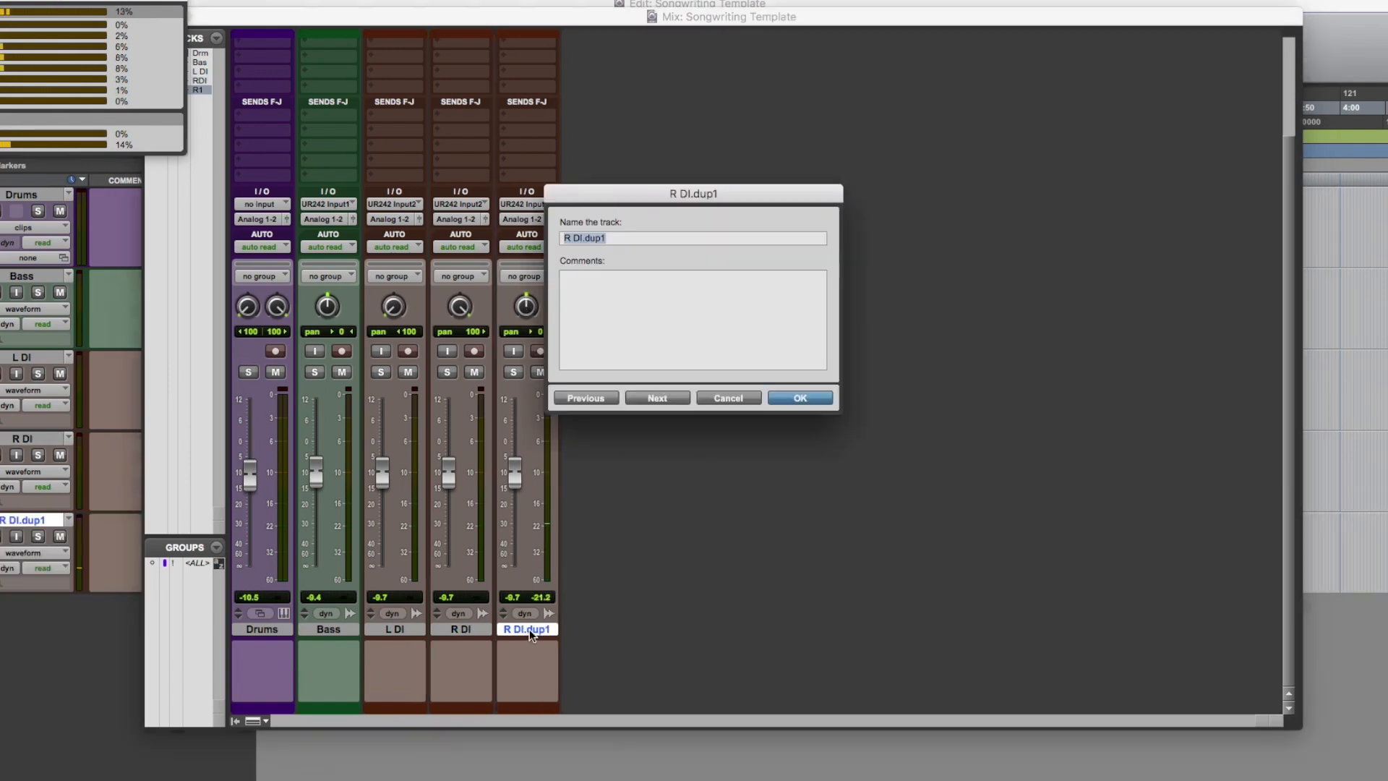
pyautogui.click(797, 397)
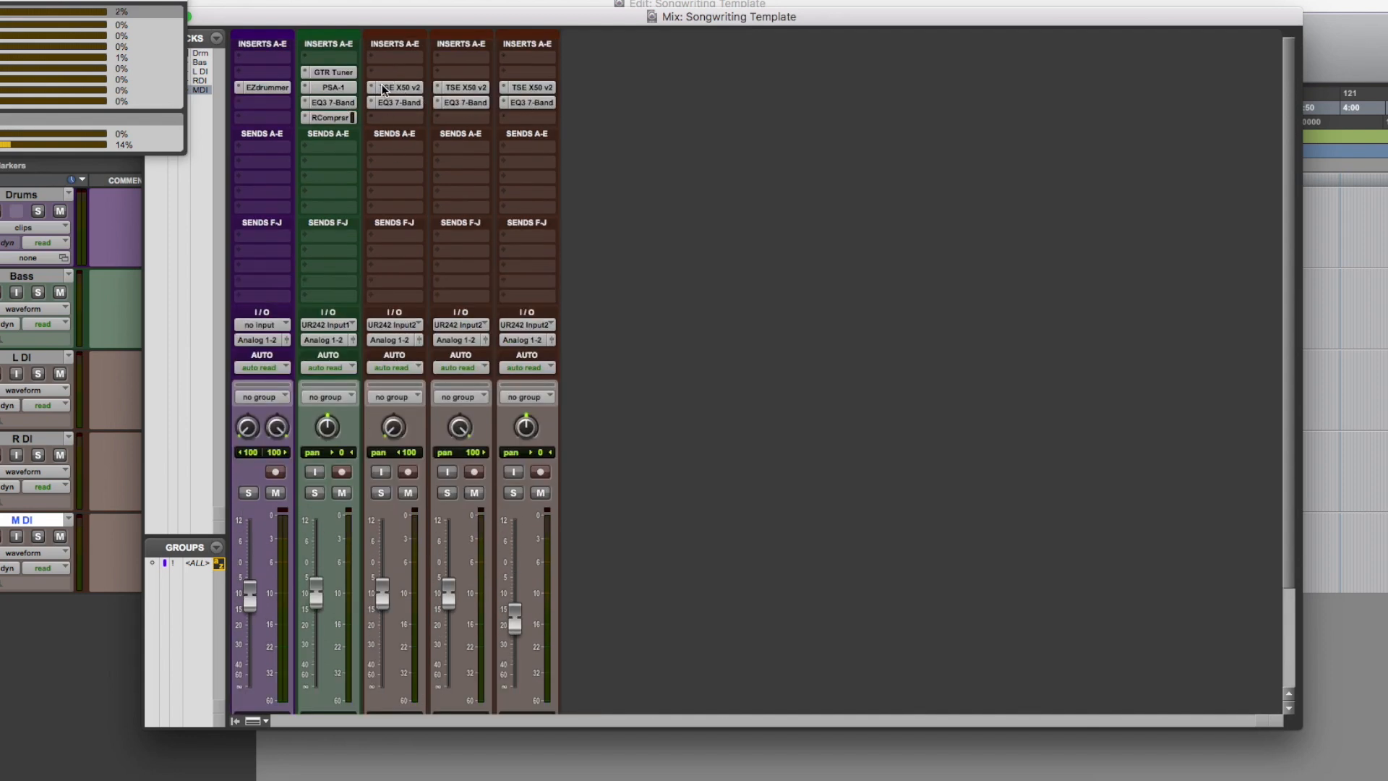
pyautogui.moveTo(334, 87)
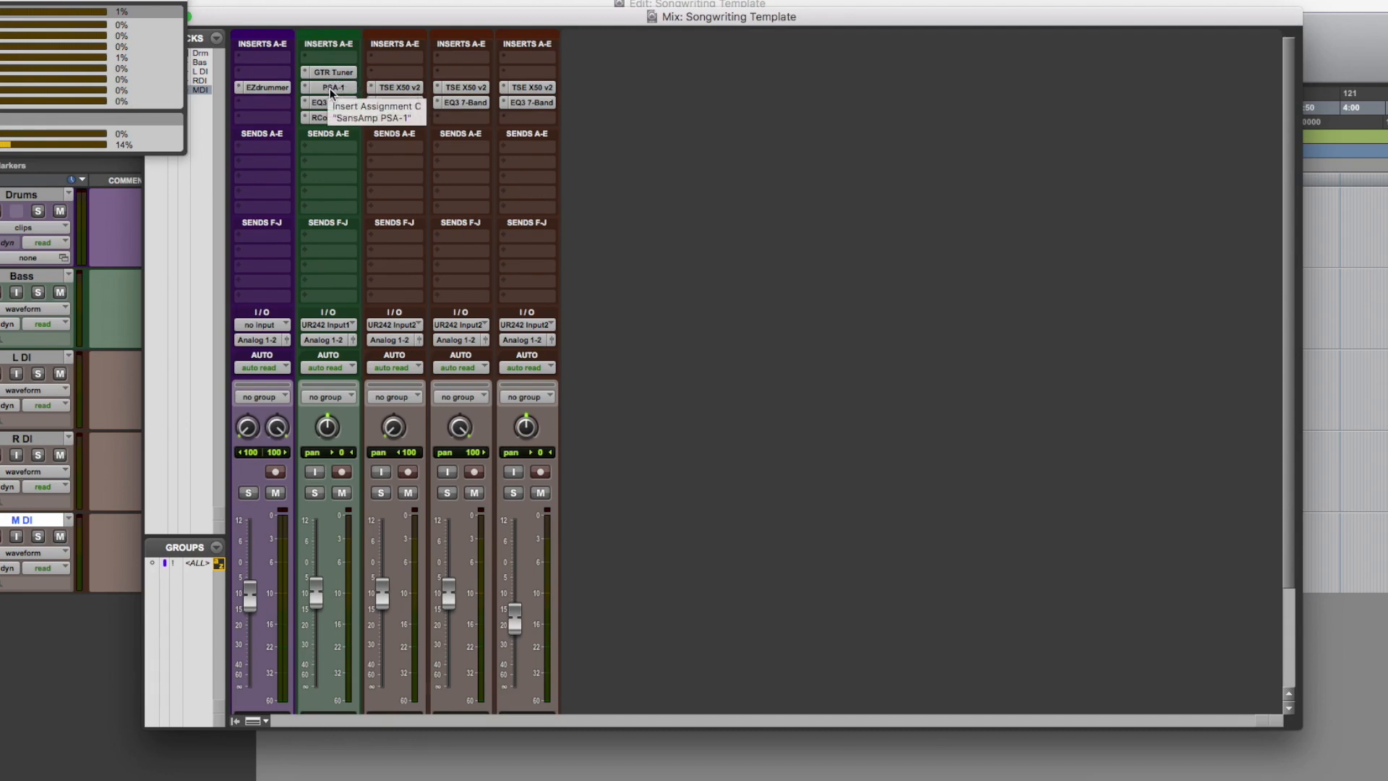
pyautogui.click(335, 86)
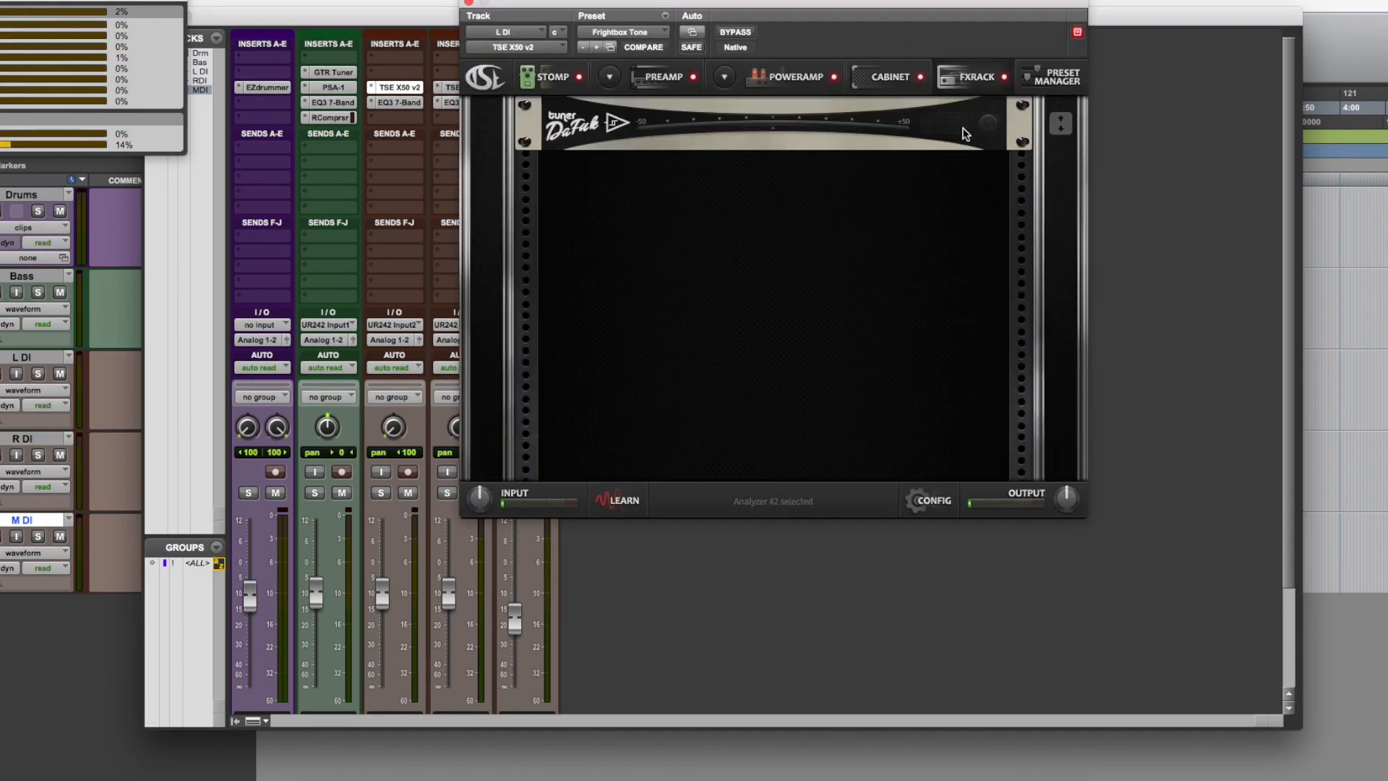
pyautogui.click(1077, 31)
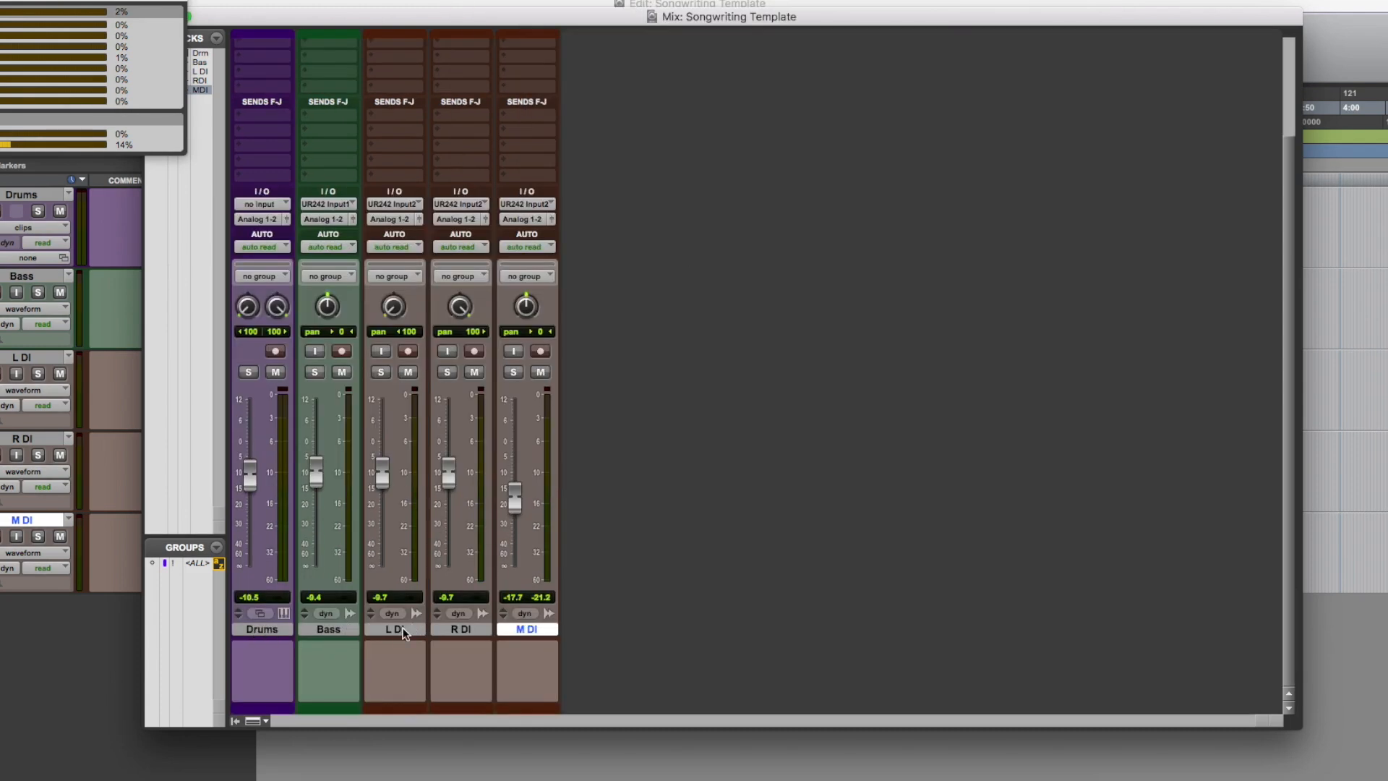
pyautogui.moveTo(535, 627)
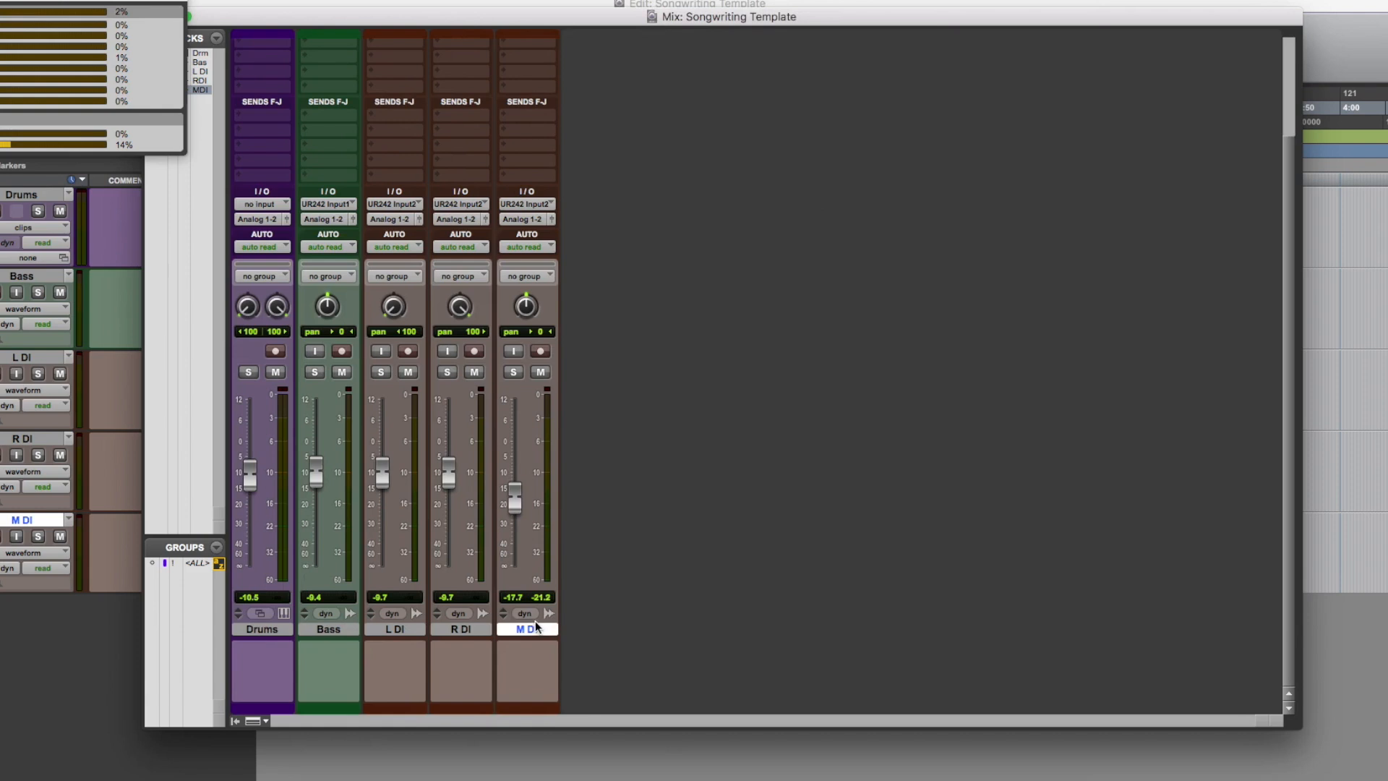
pyautogui.moveTo(532, 611)
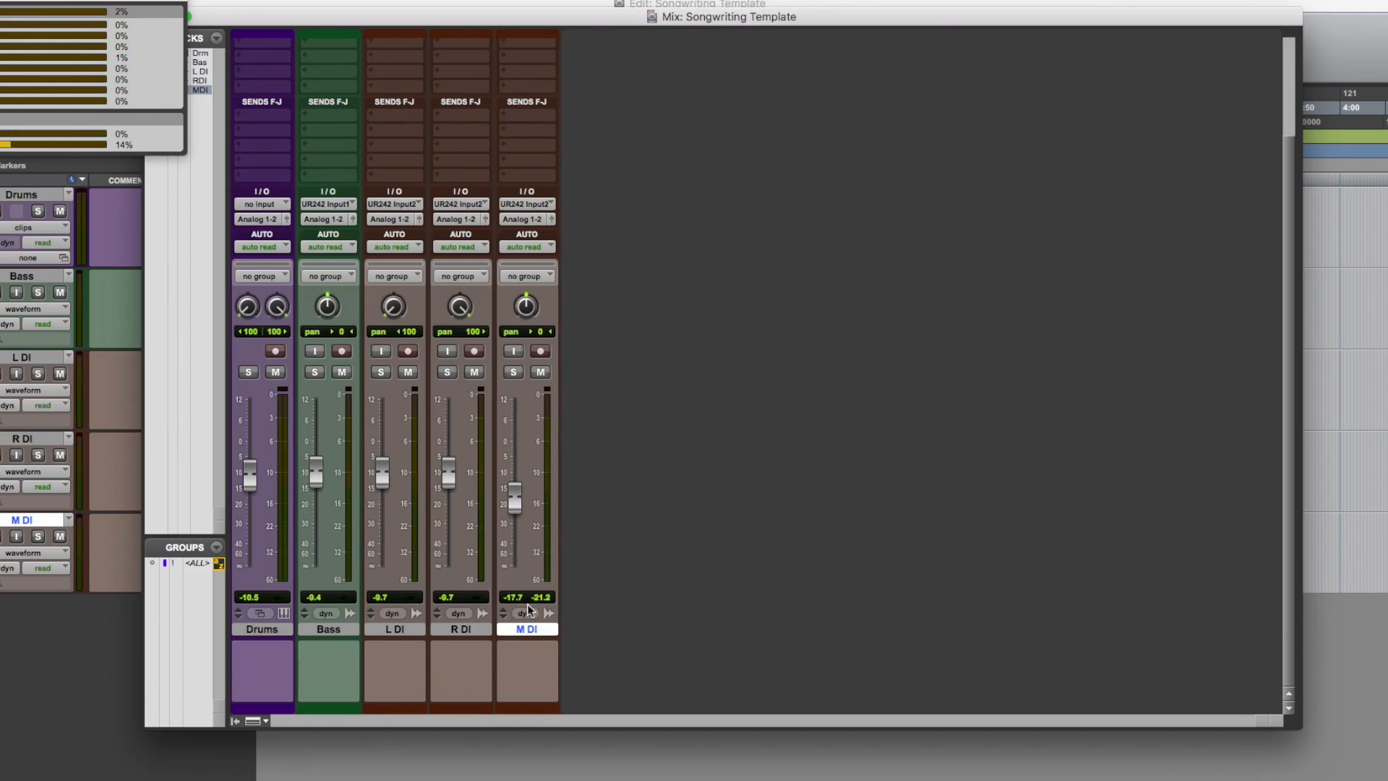
pyautogui.moveTo(647, 537)
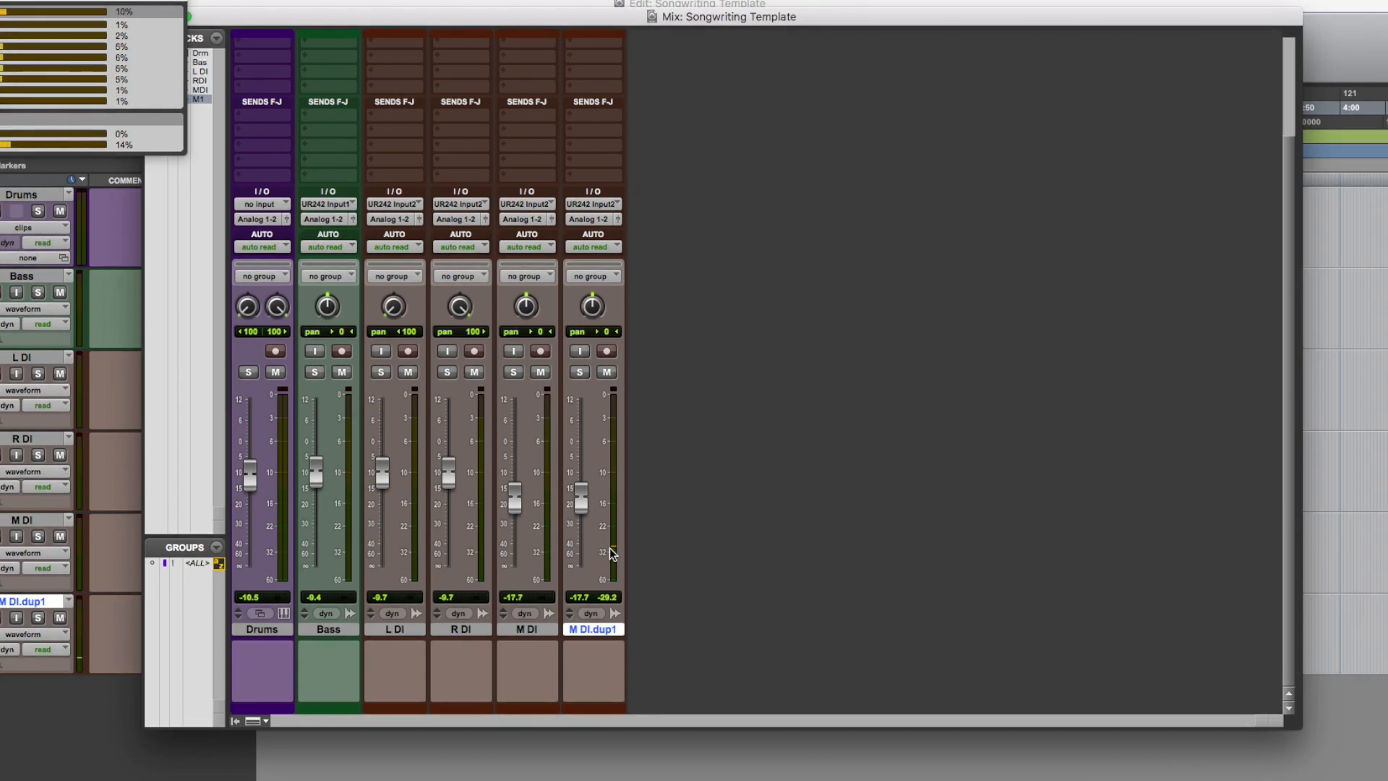
# Rename the sixth track 'Lead DI' and colour it red
pyautogui.doubleClick(593, 628)
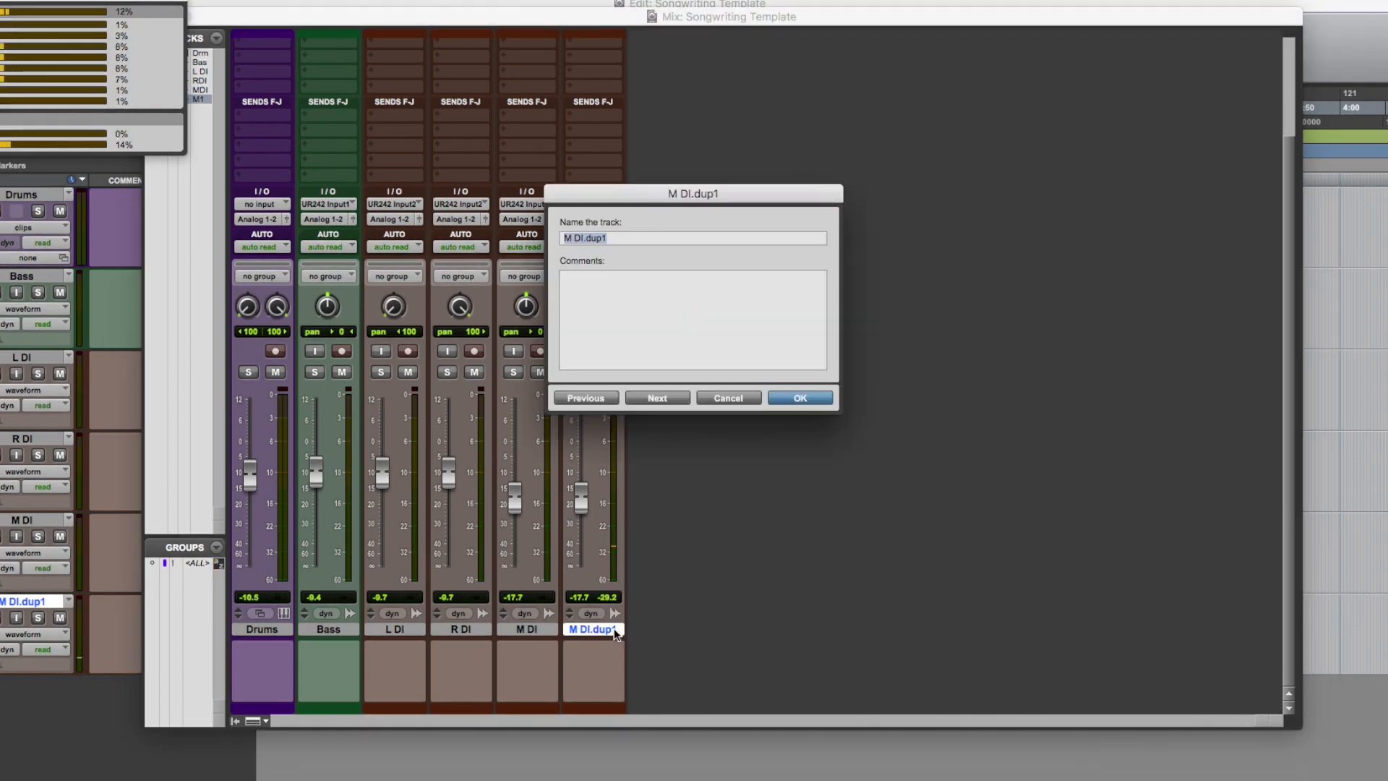
pyautogui.click(798, 398)
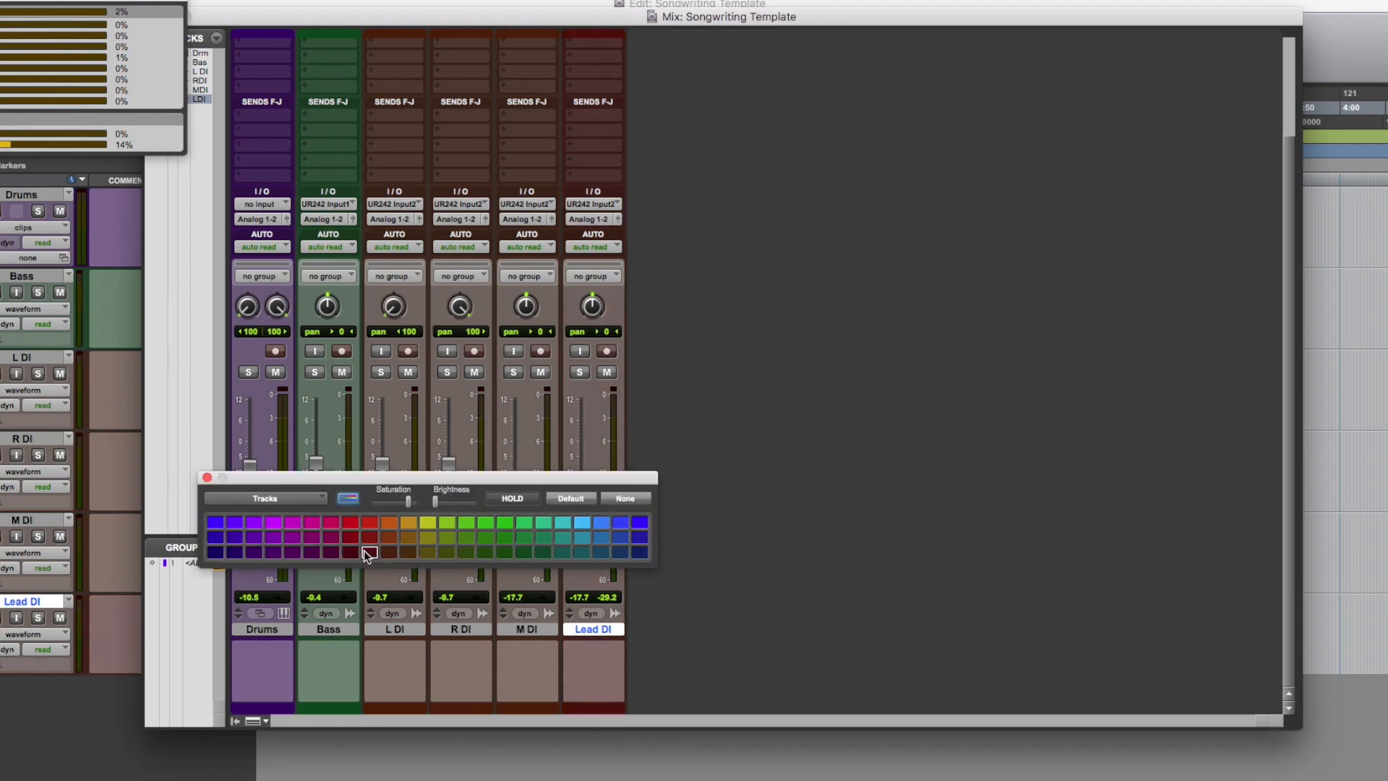
pyautogui.click(349, 537)
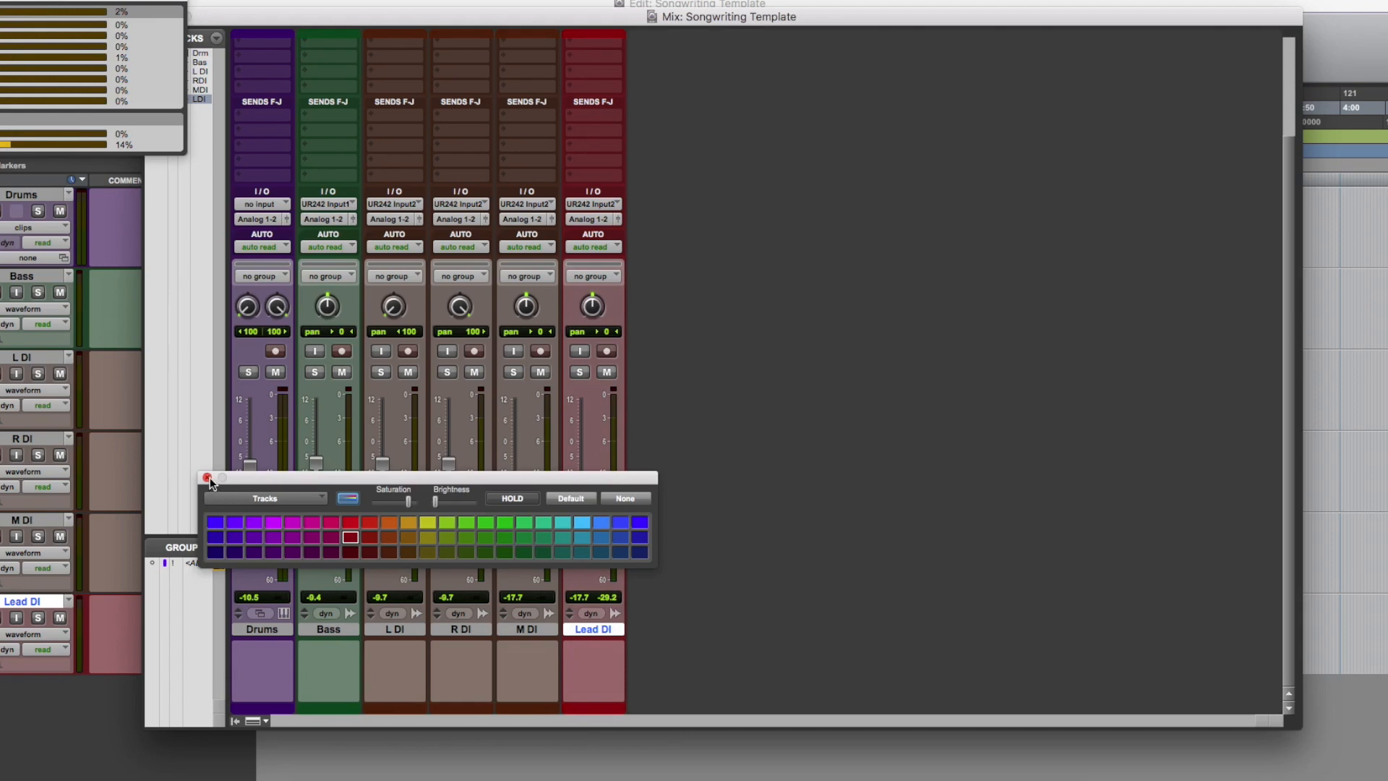
pyautogui.click(210, 478)
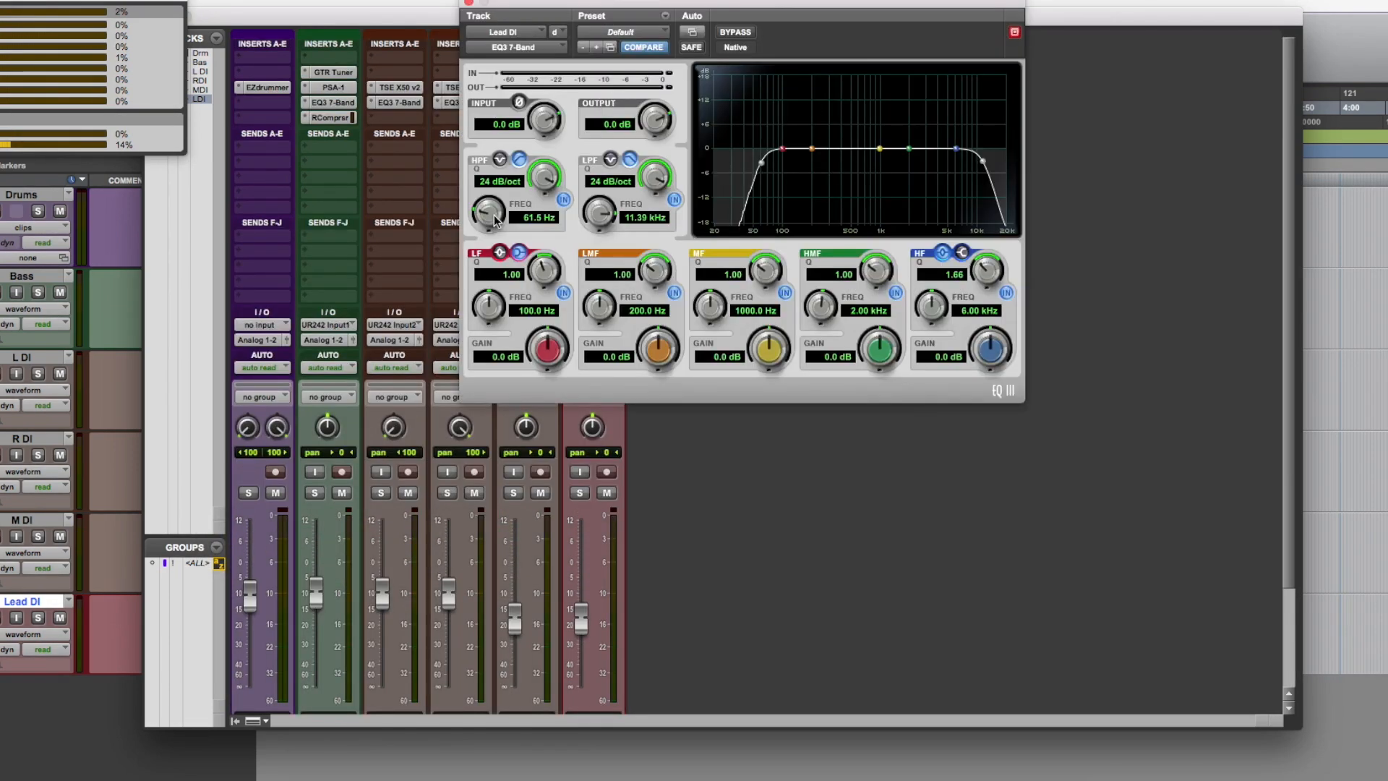
# Narrow the EQ3 7-Band filters and close the plug-in window
pyautogui.moveTo(487, 211); pyautogui.dragTo(492, 204)
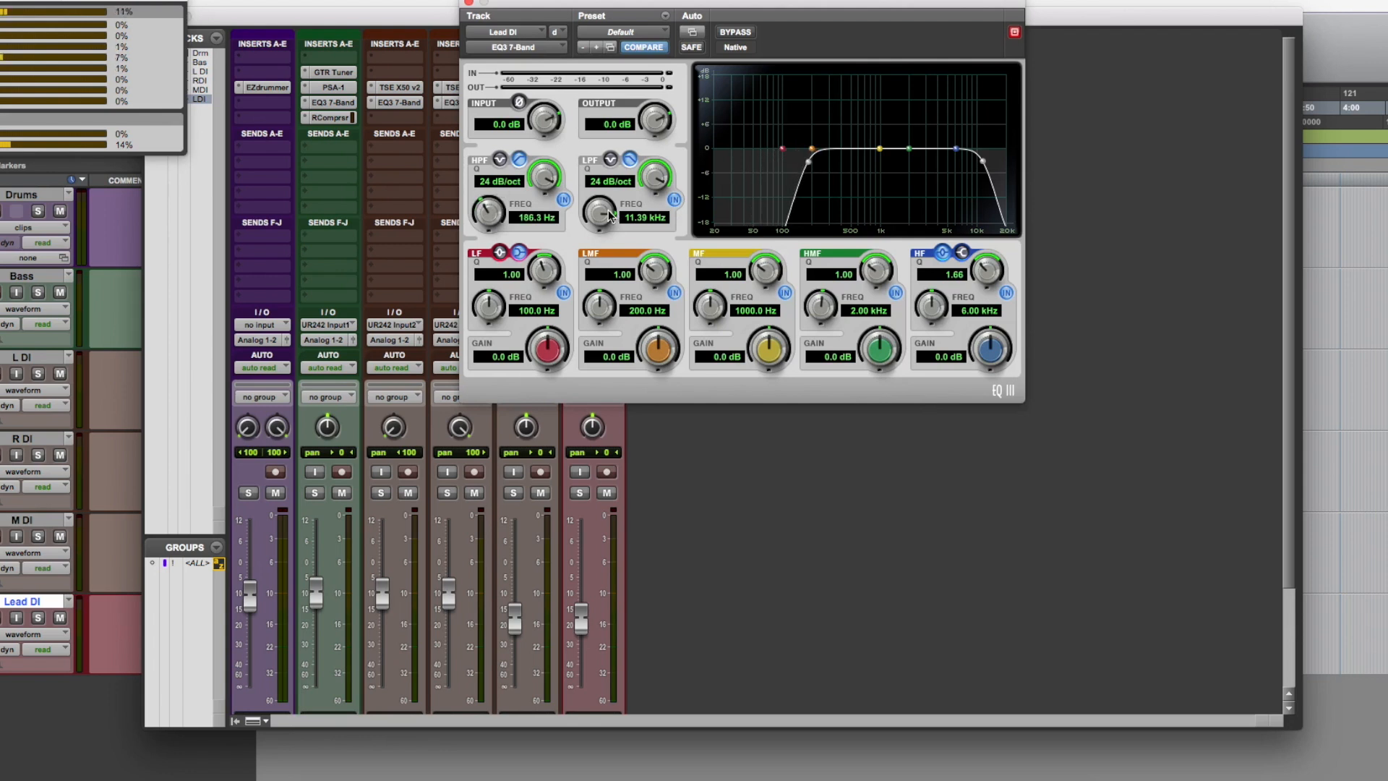
pyautogui.moveTo(602, 213); pyautogui.dragTo(593, 221)
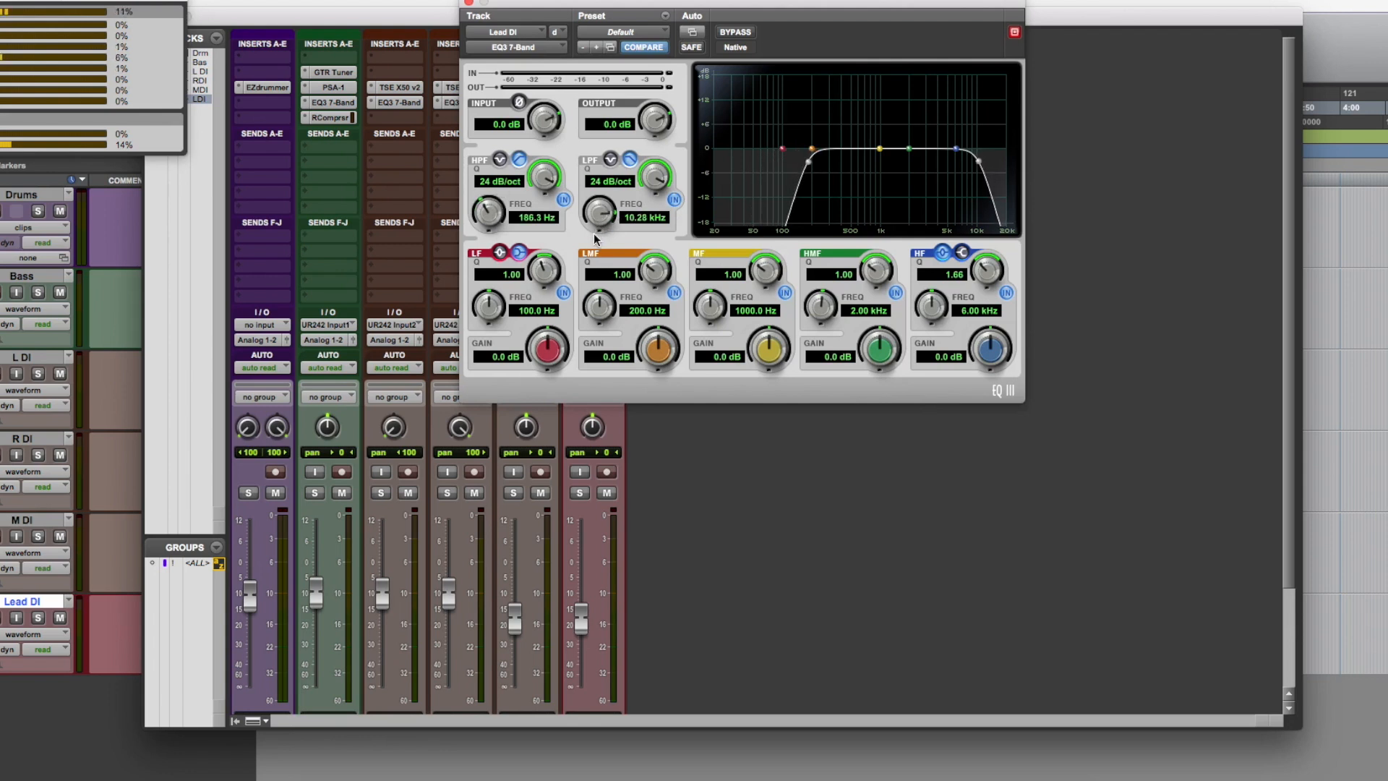
pyautogui.moveTo(605, 211); pyautogui.dragTo(593, 222)
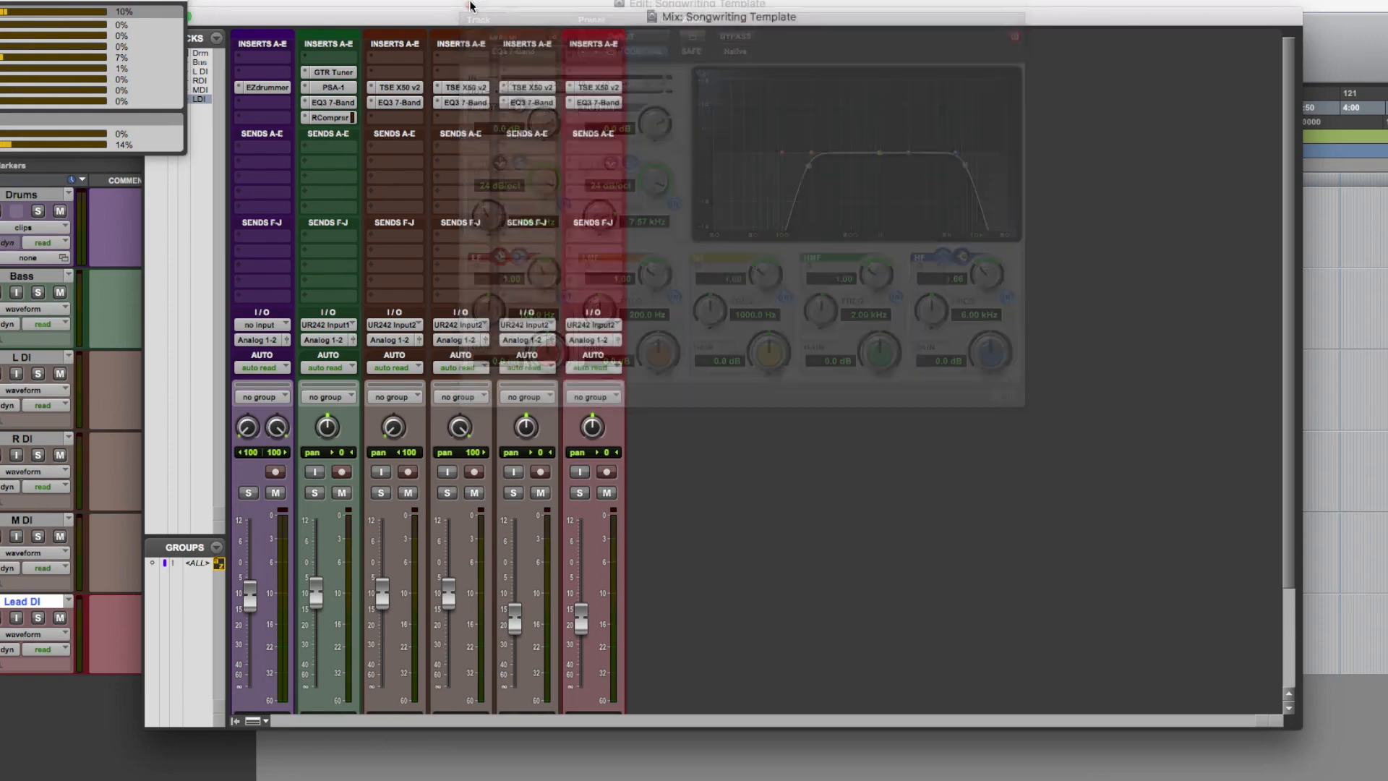
pyautogui.click(1014, 36)
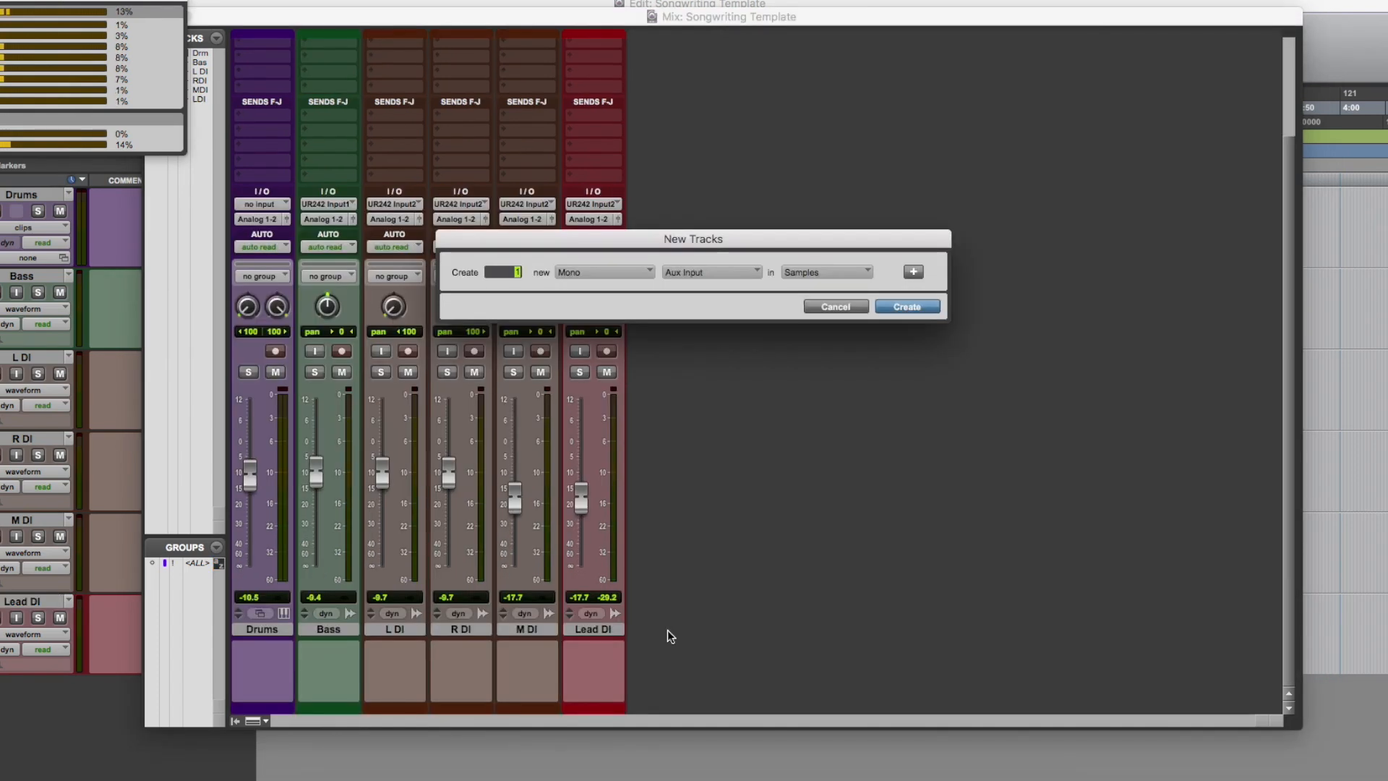
# Add an aux input track named Delay and insert Mod Delay III on it
pyautogui.click(904, 306)
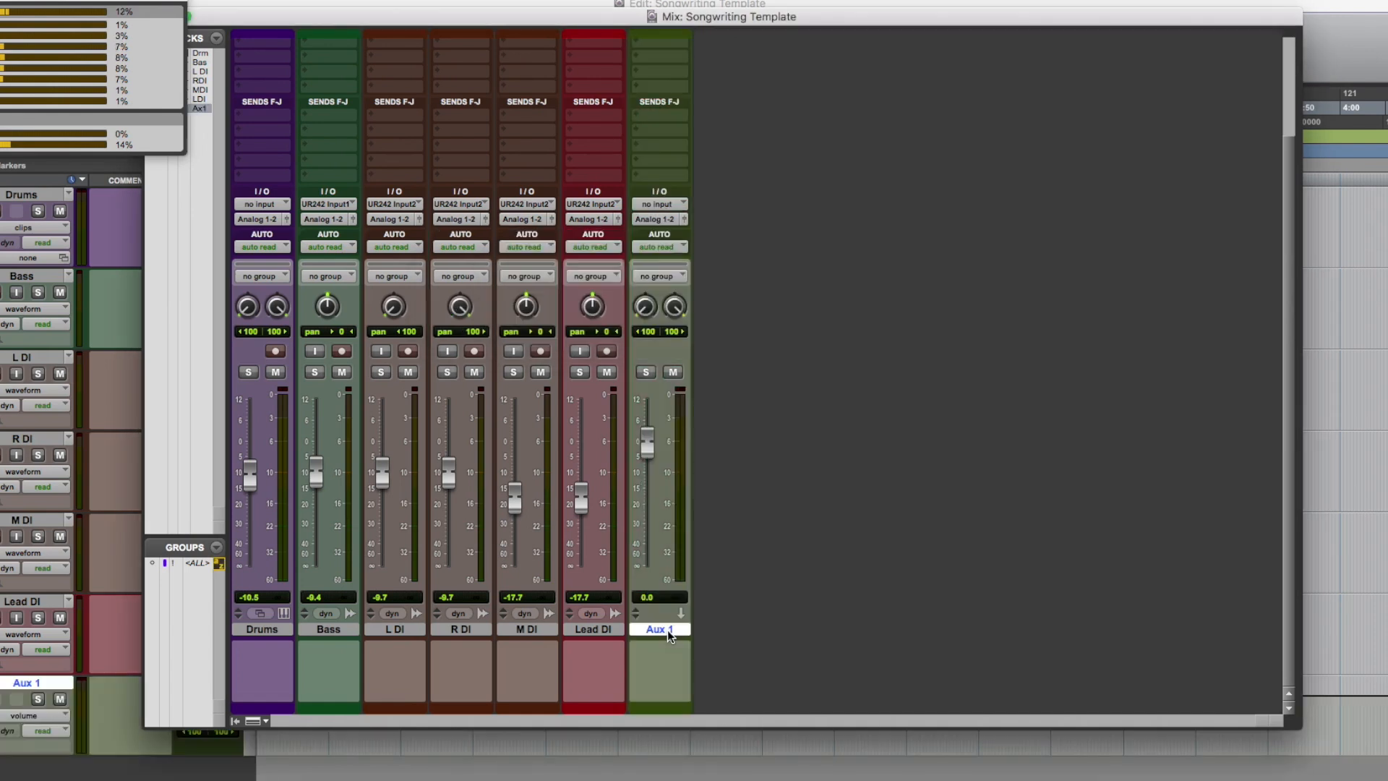
pyautogui.doubleClick(658, 629)
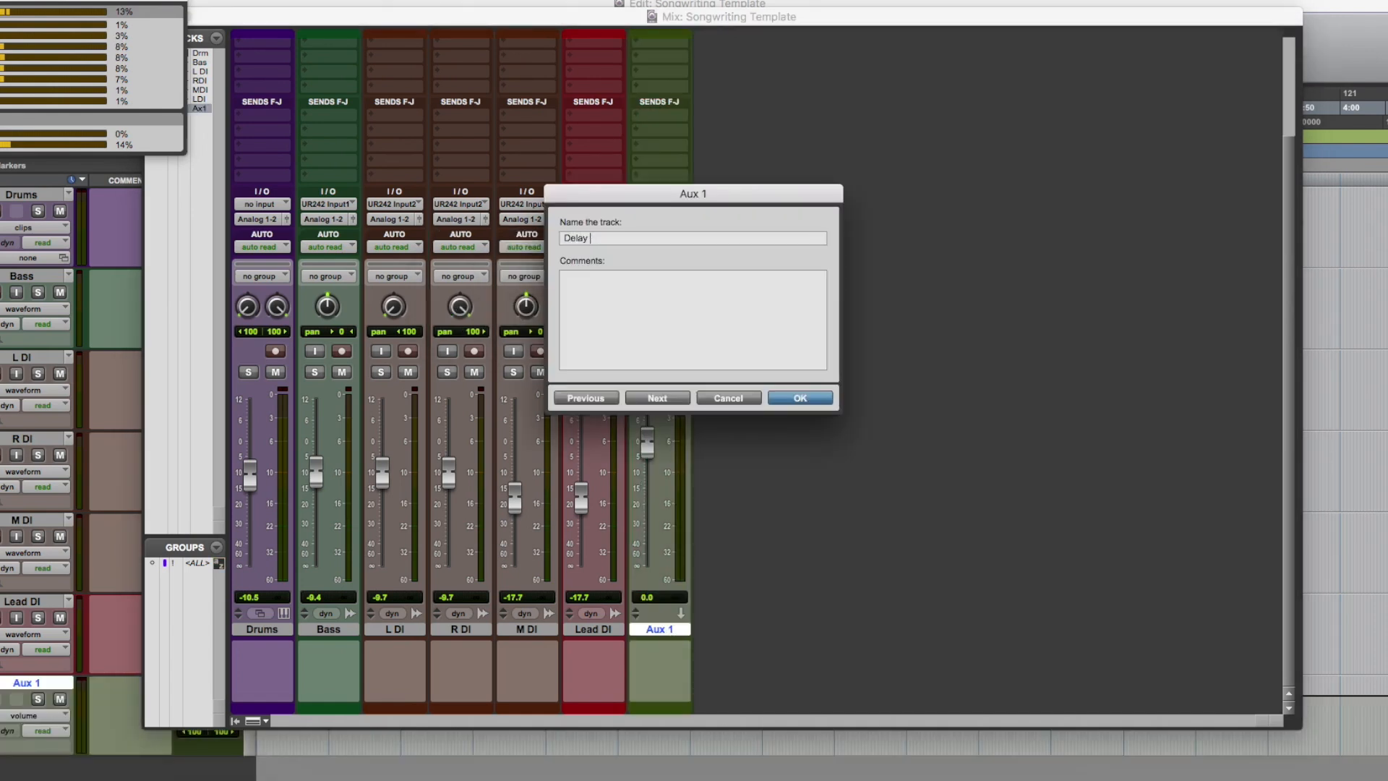
pyautogui.click(797, 398)
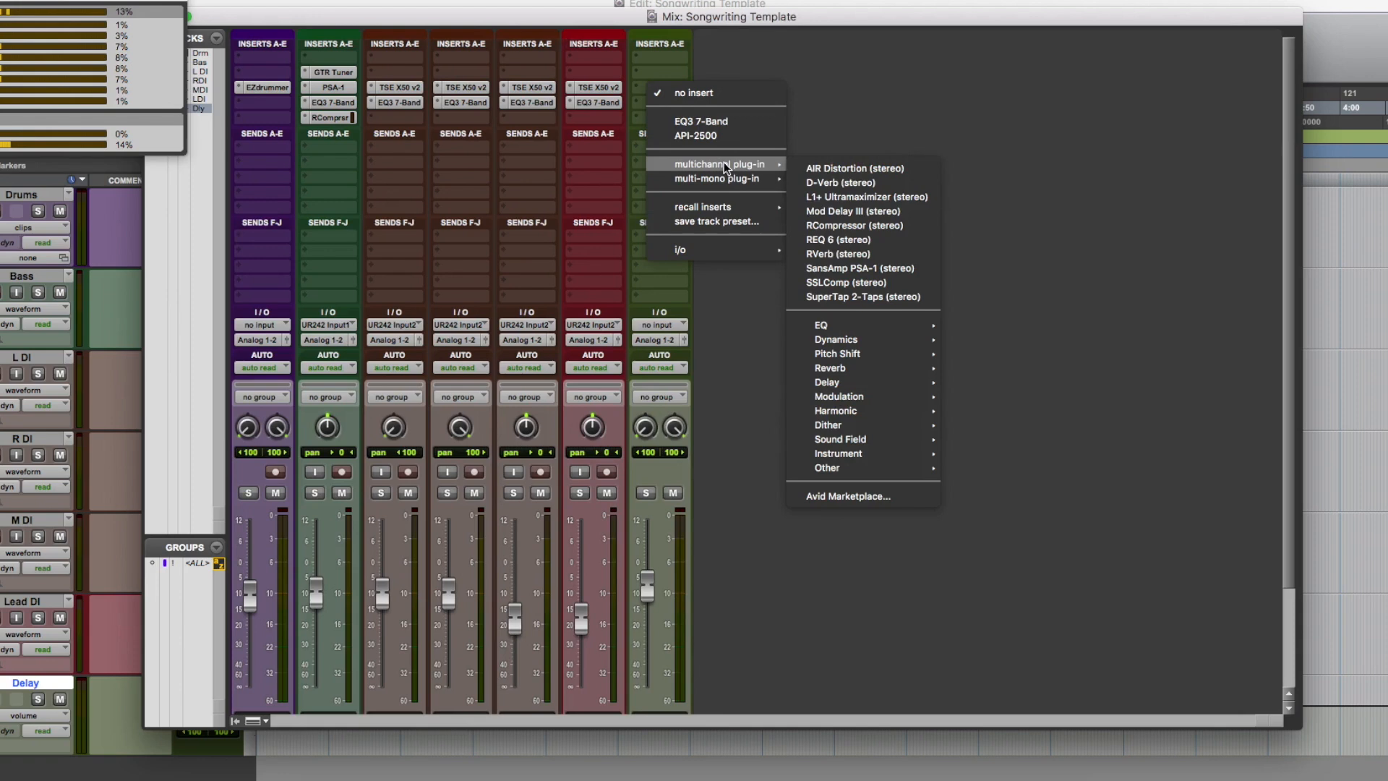
pyautogui.moveTo(852, 210)
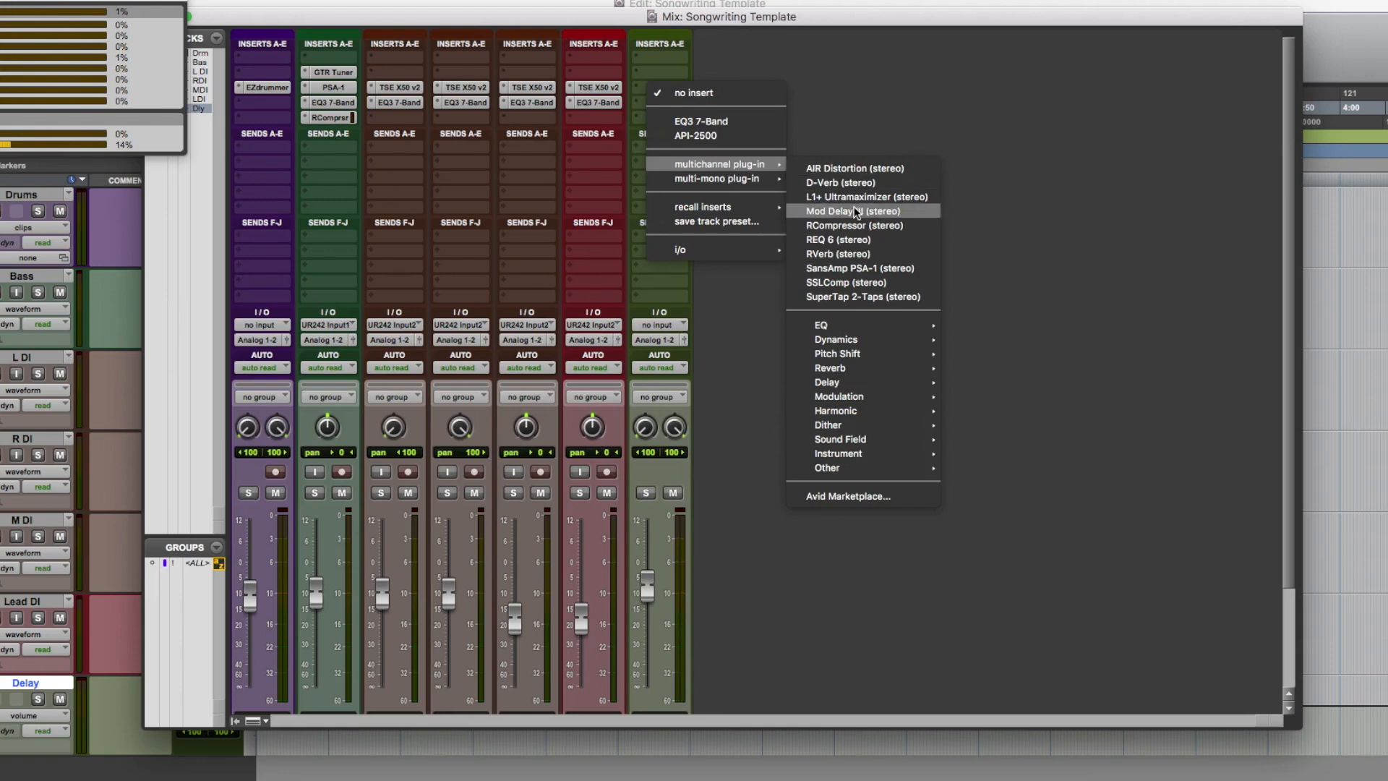
pyautogui.click(852, 210)
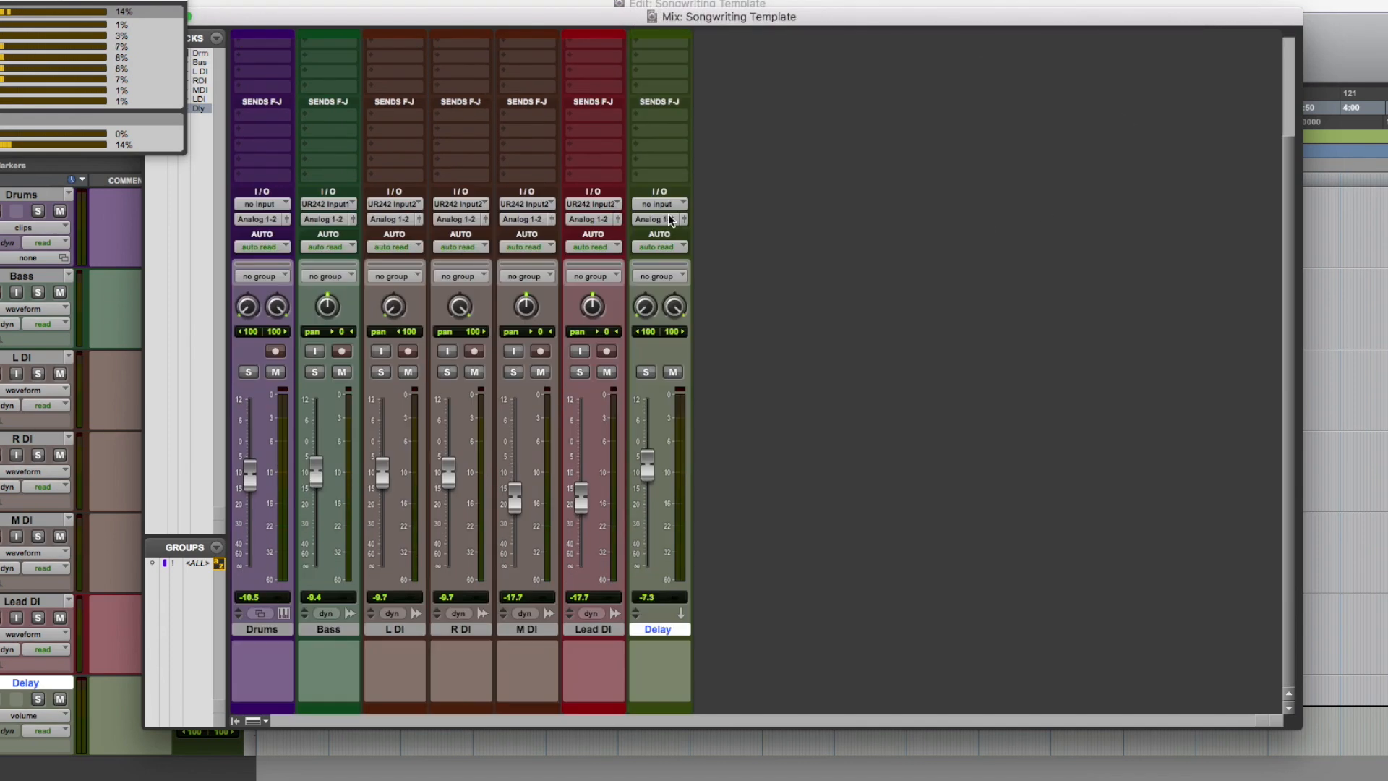
pyautogui.moveTo(659, 218)
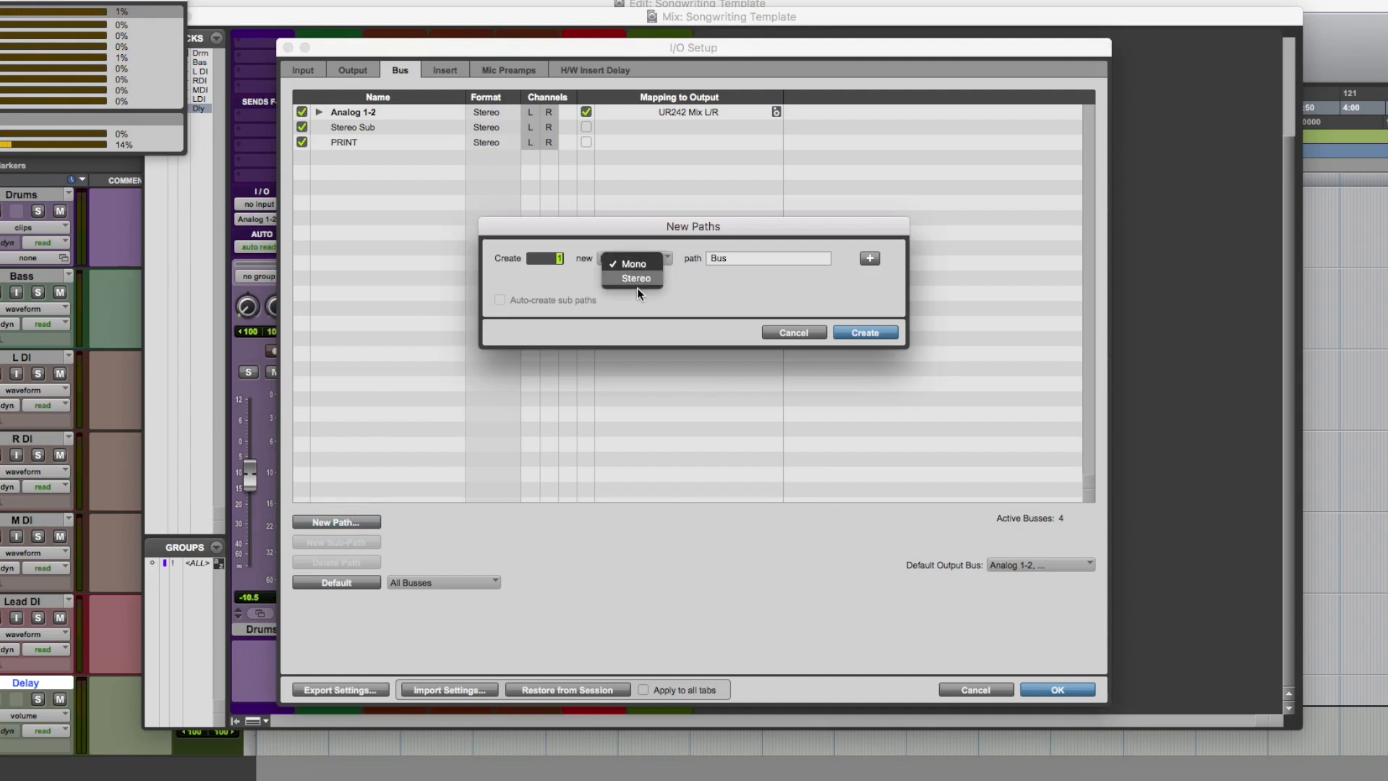
# Create a stereo bus path named Delay and add a Lead DI send to it
pyautogui.click(635, 277)
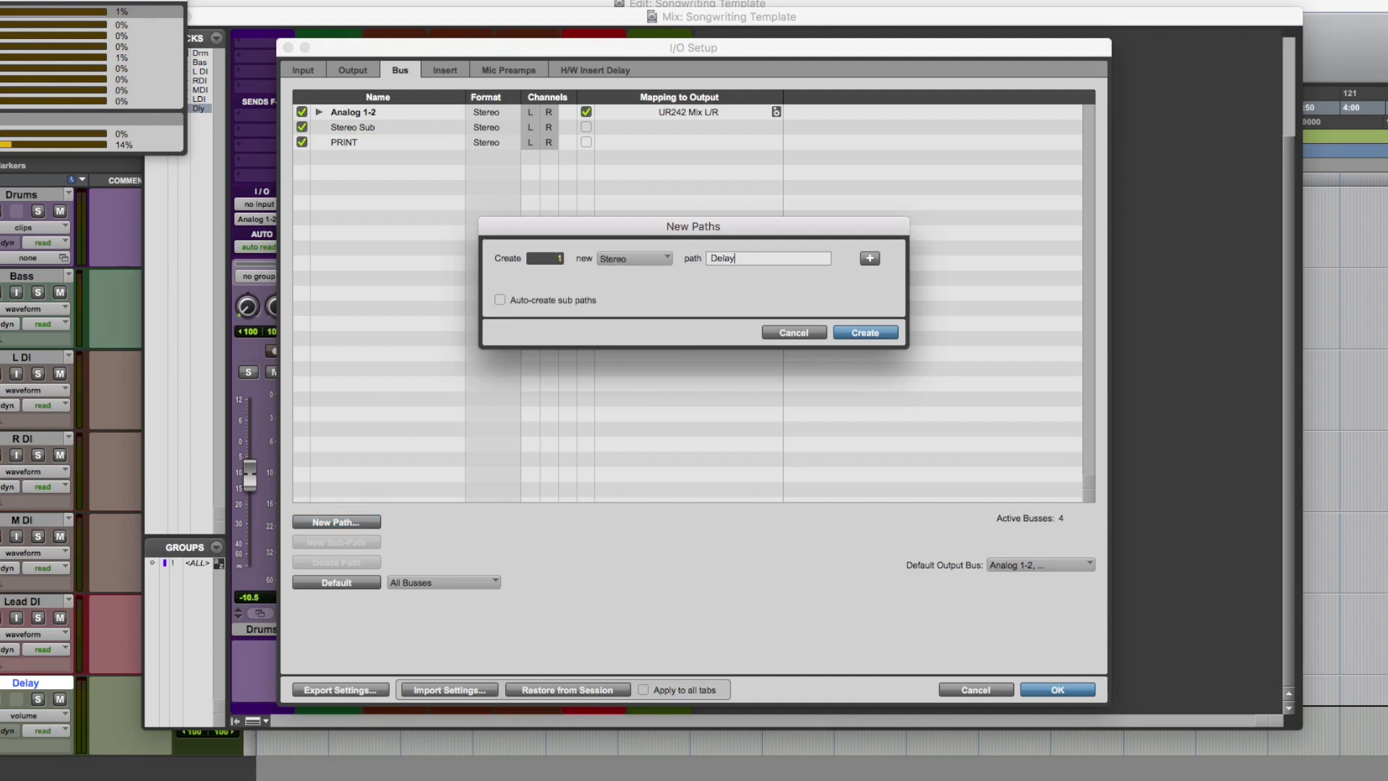
pyautogui.click(864, 331)
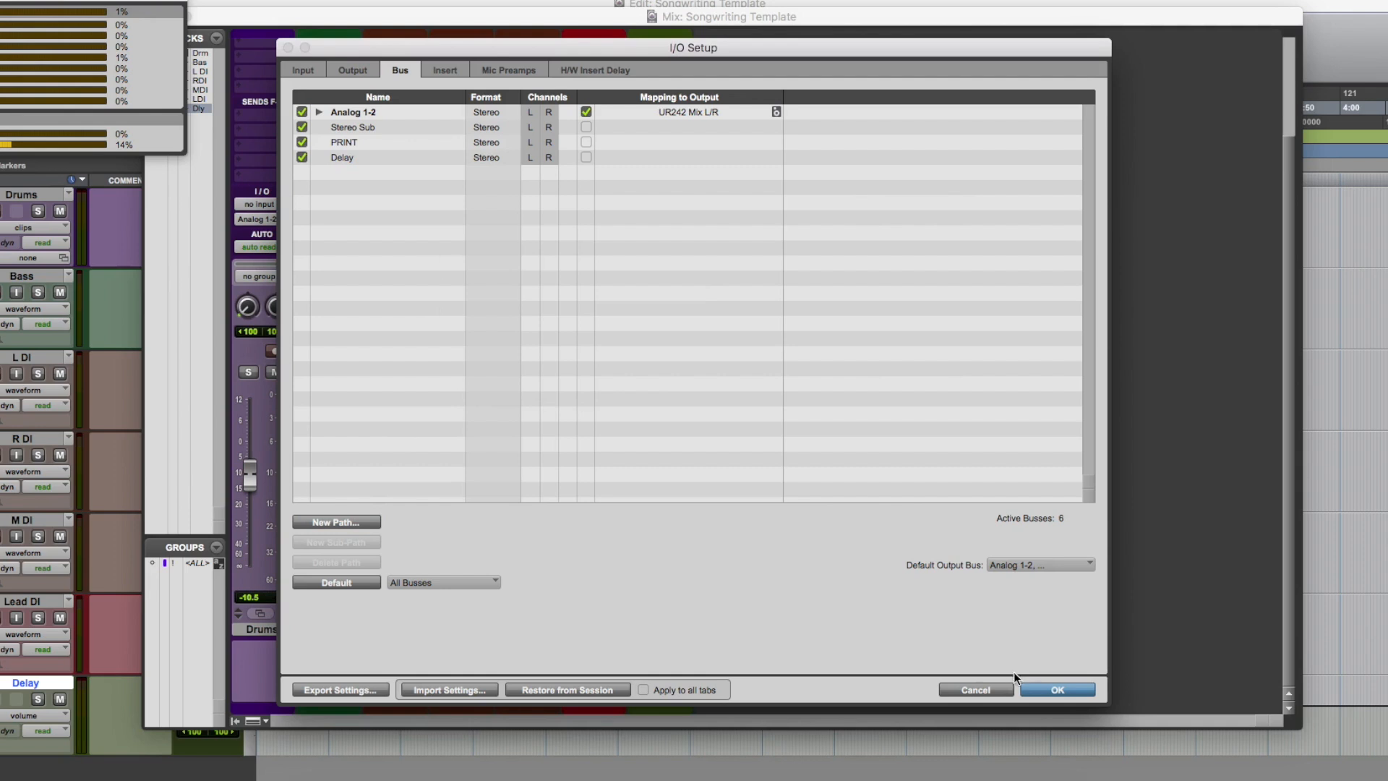
pyautogui.click(1056, 689)
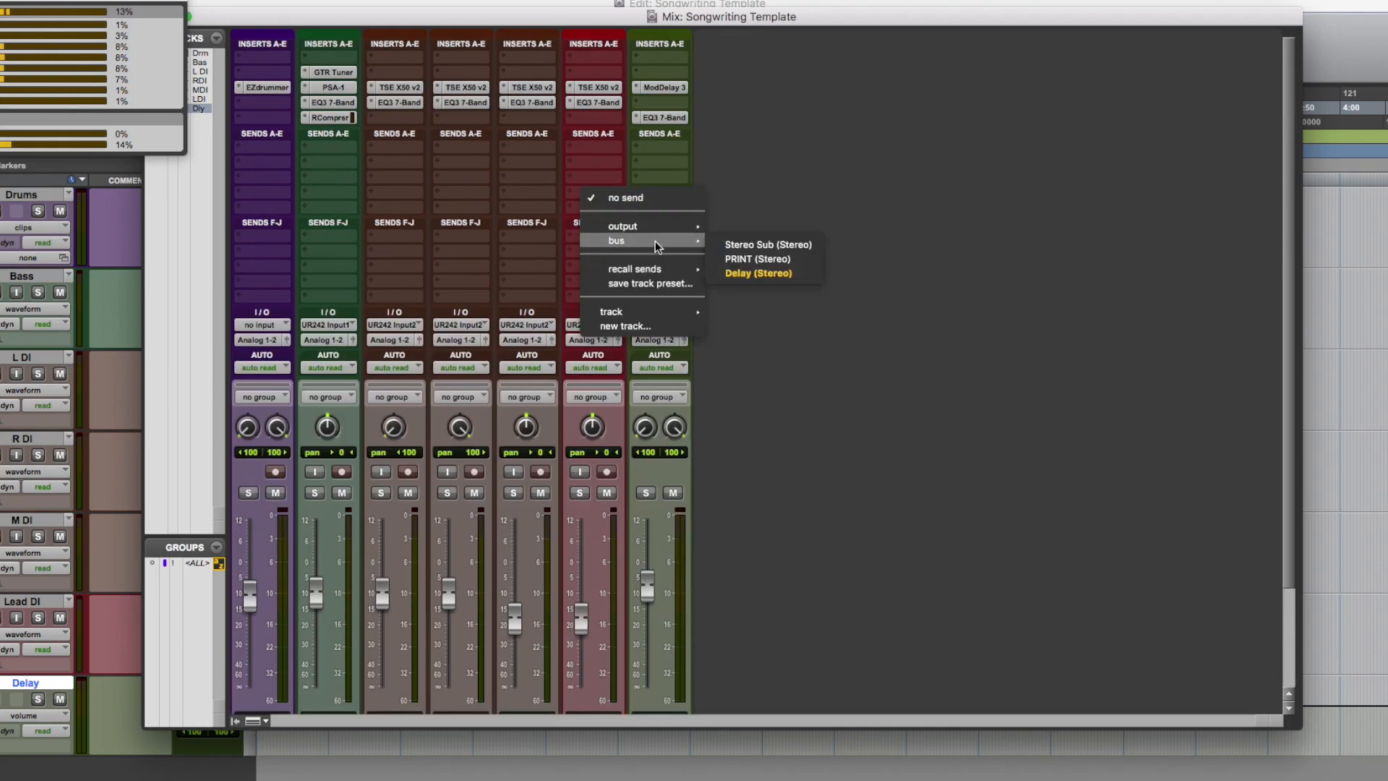
pyautogui.click(756, 273)
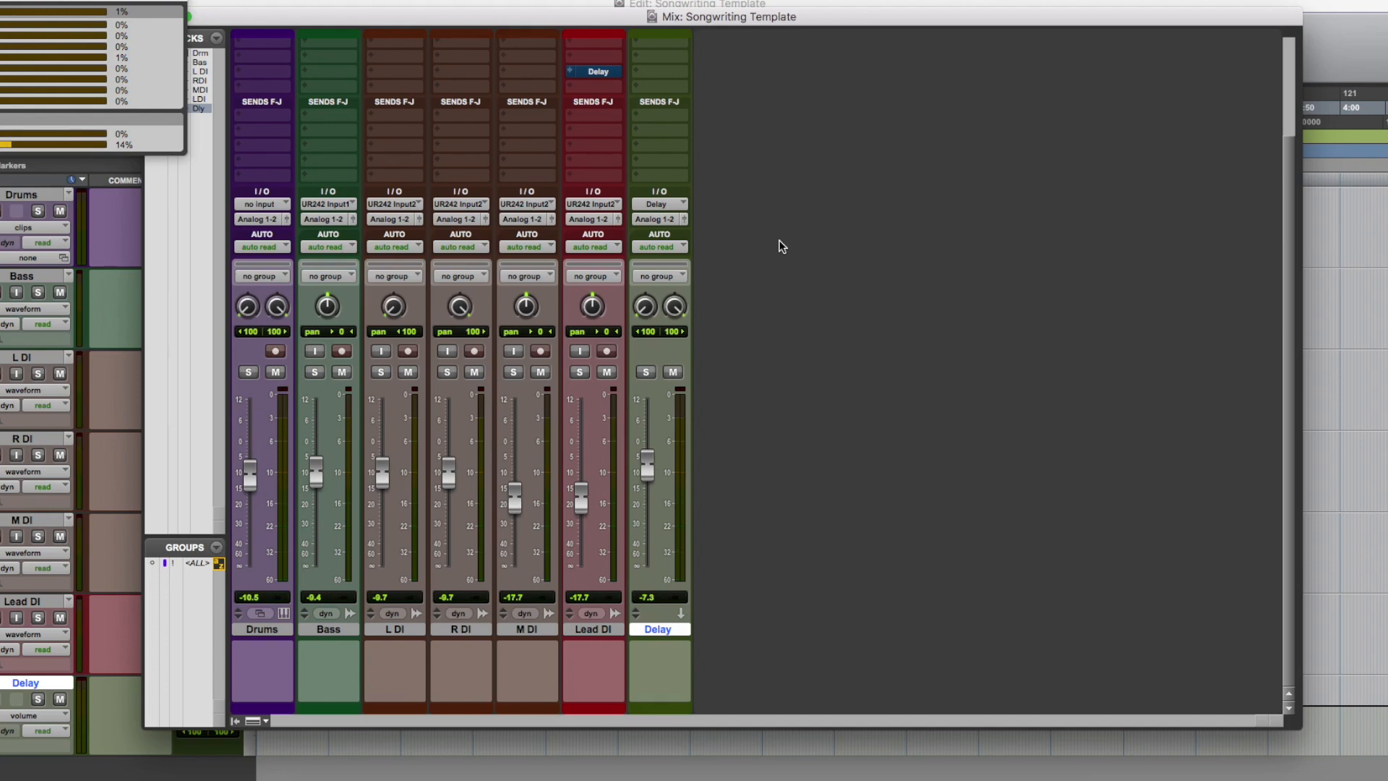
pyautogui.click(593, 71)
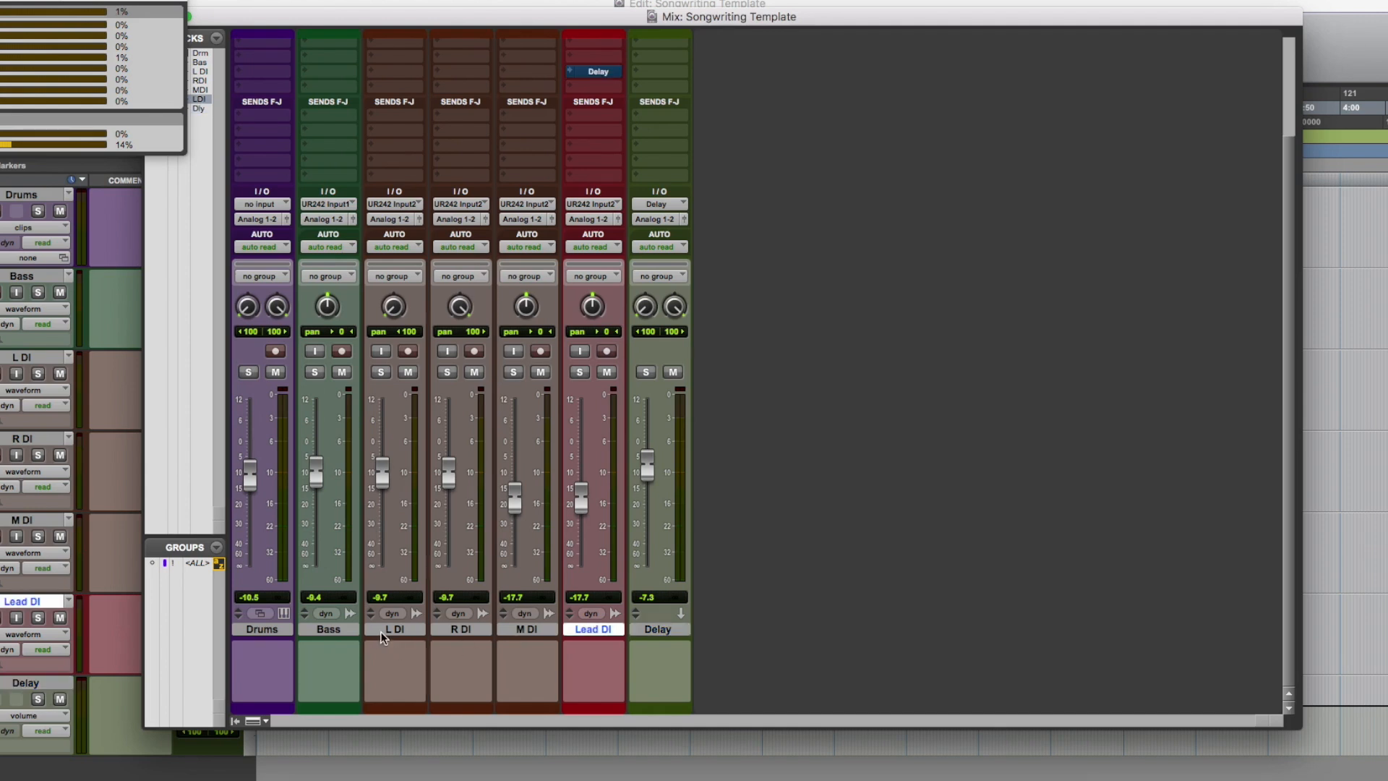
pyautogui.moveTo(502, 497)
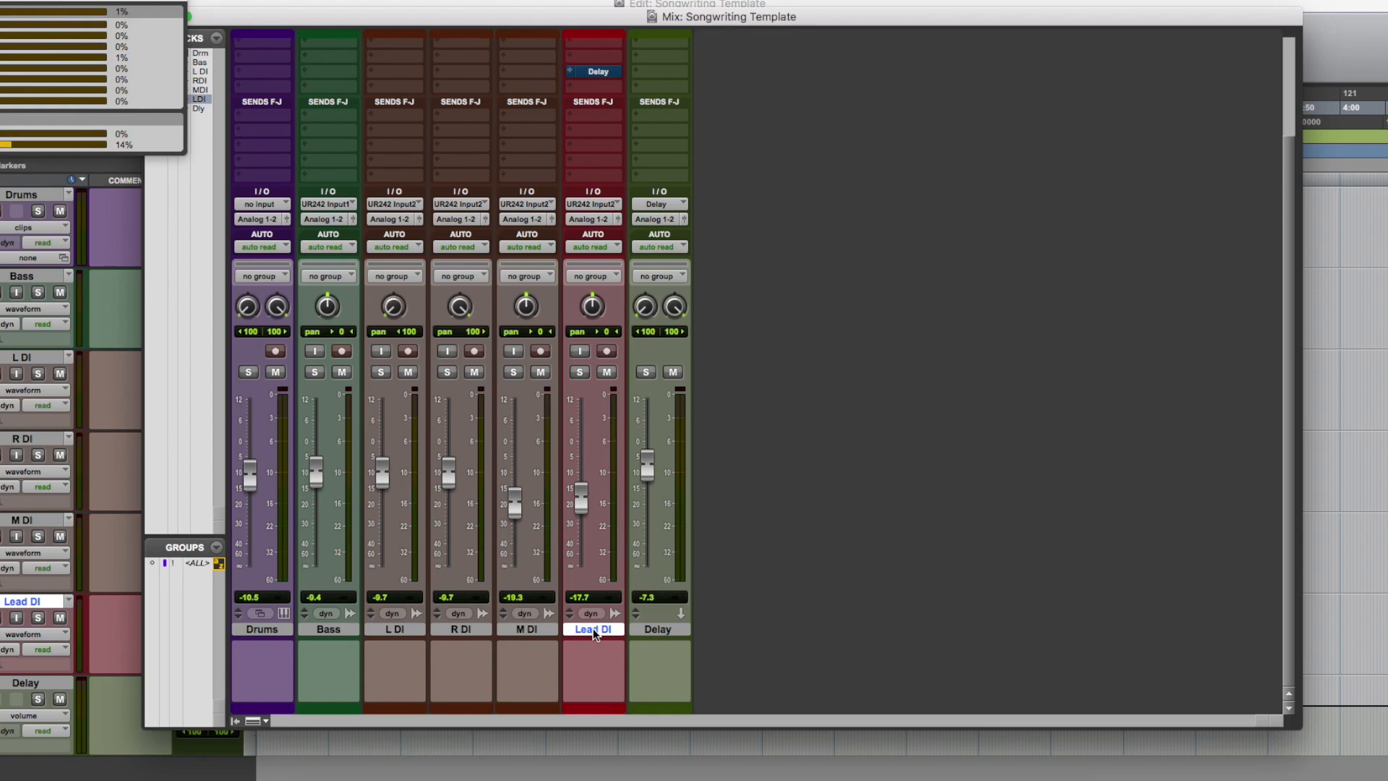
pyautogui.moveTo(592, 629)
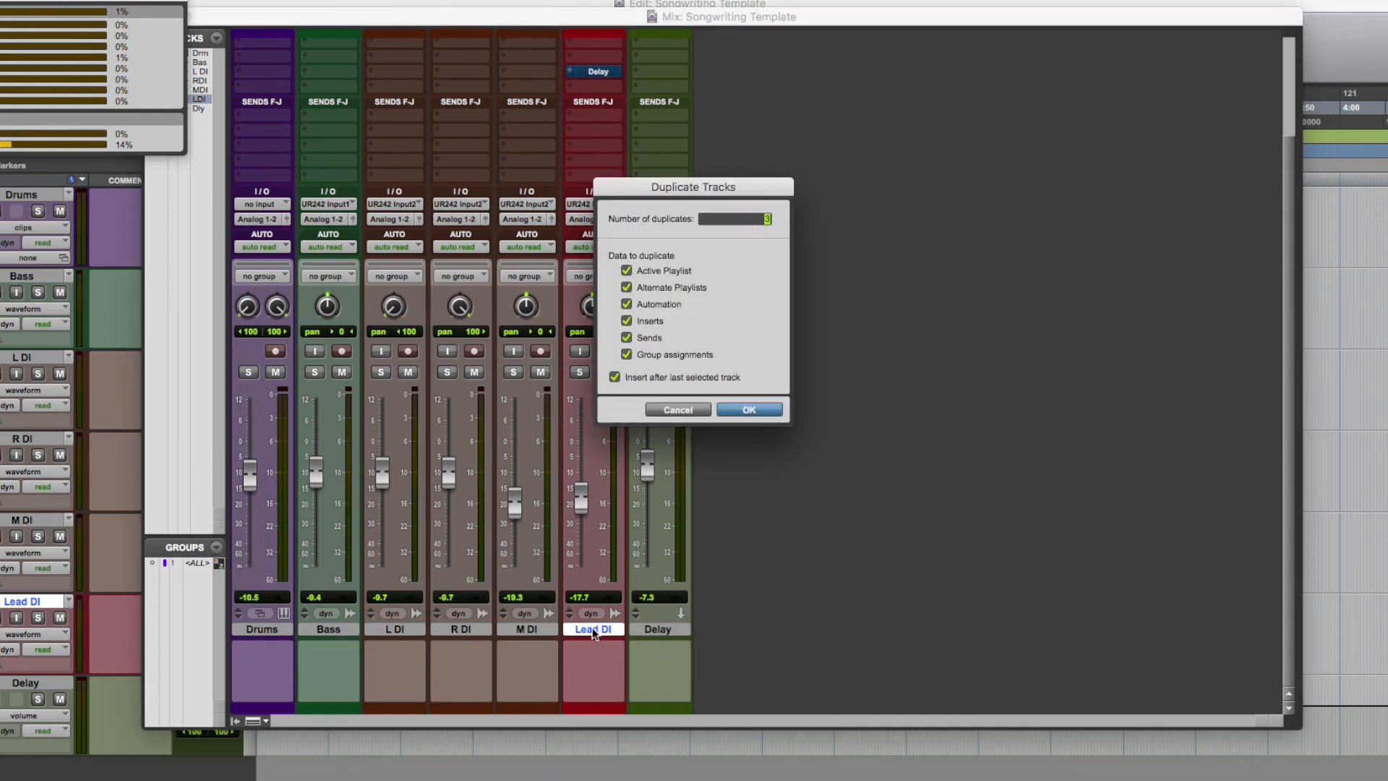
# Duplicate Lead DI three times, naming the copies Lead DI 2, Lead DI 3 and Lead DI 4
pyautogui.click(748, 409)
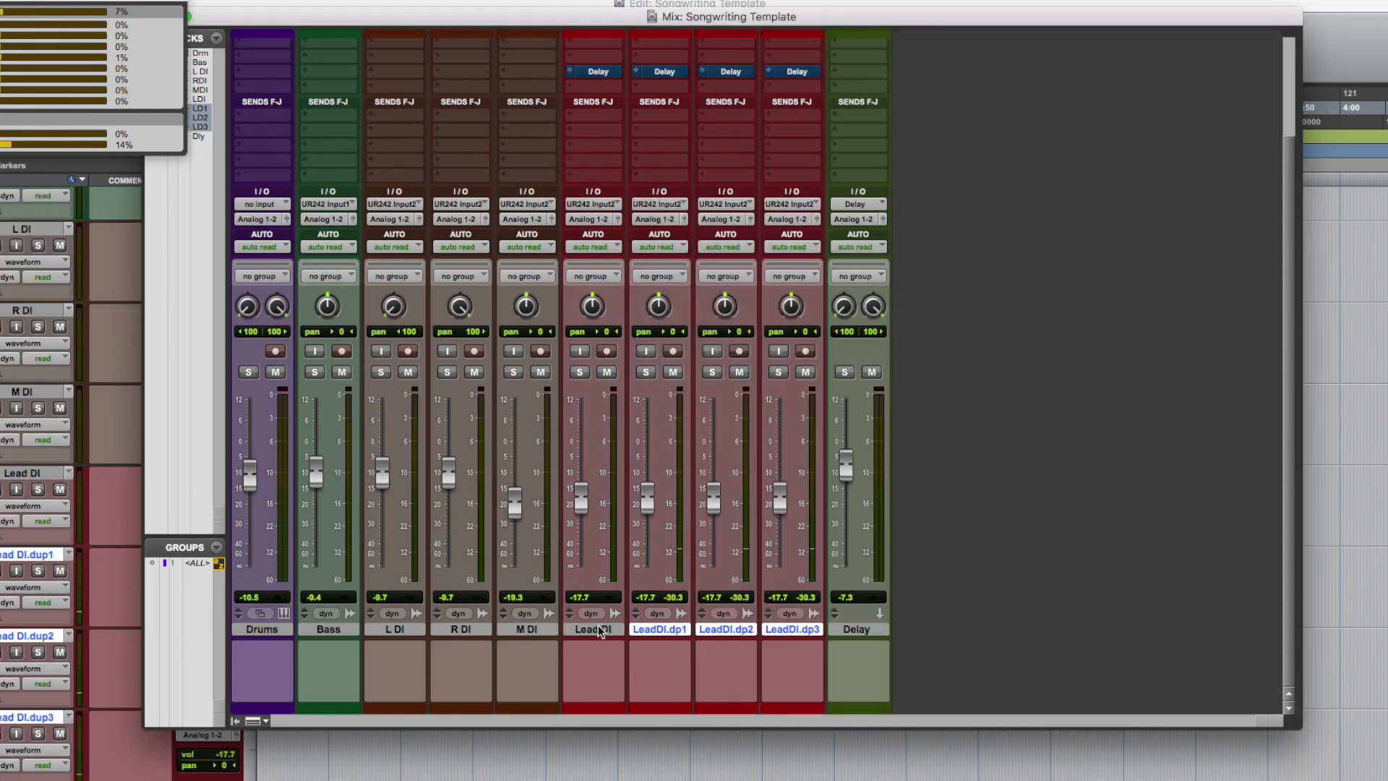
pyautogui.doubleClick(592, 629)
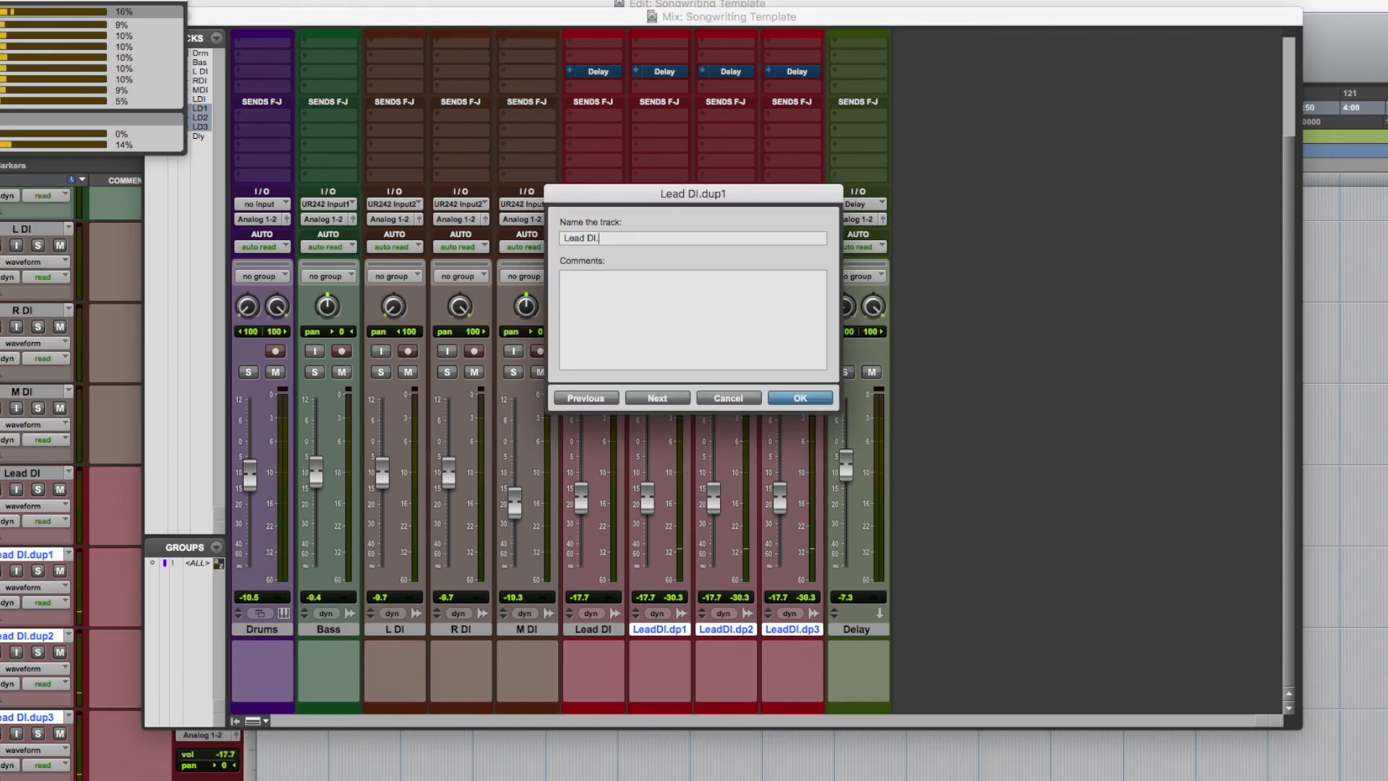
pyautogui.click(657, 398)
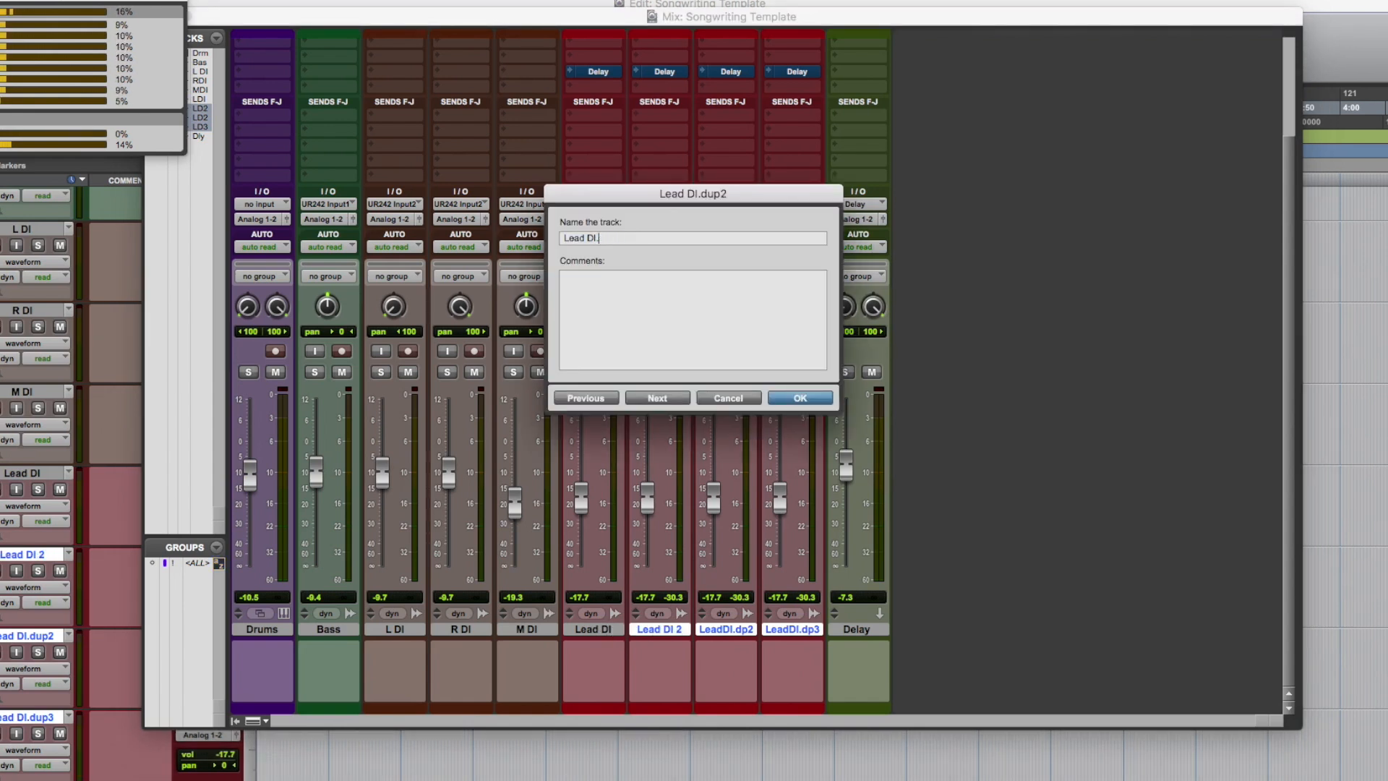
pyautogui.click(797, 397)
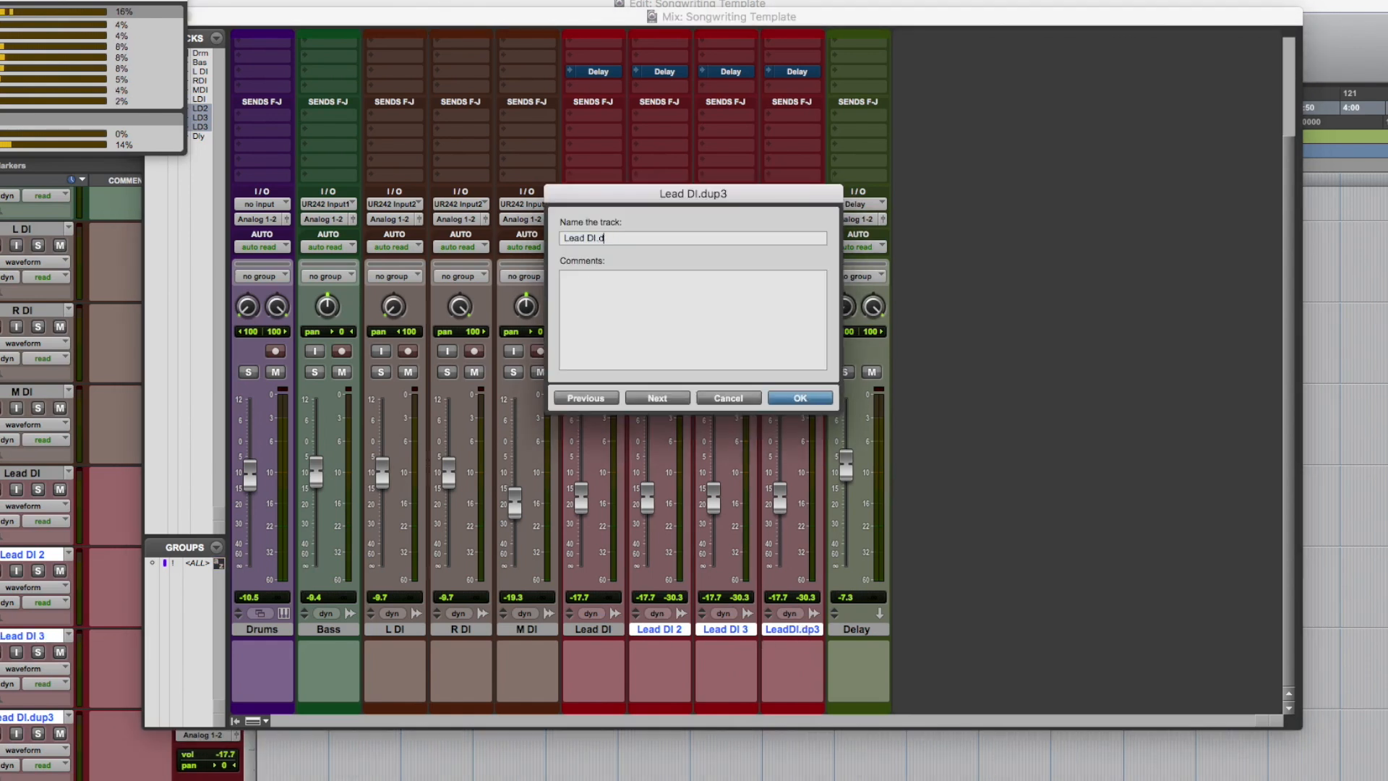
pyautogui.write('Lead DI 4')
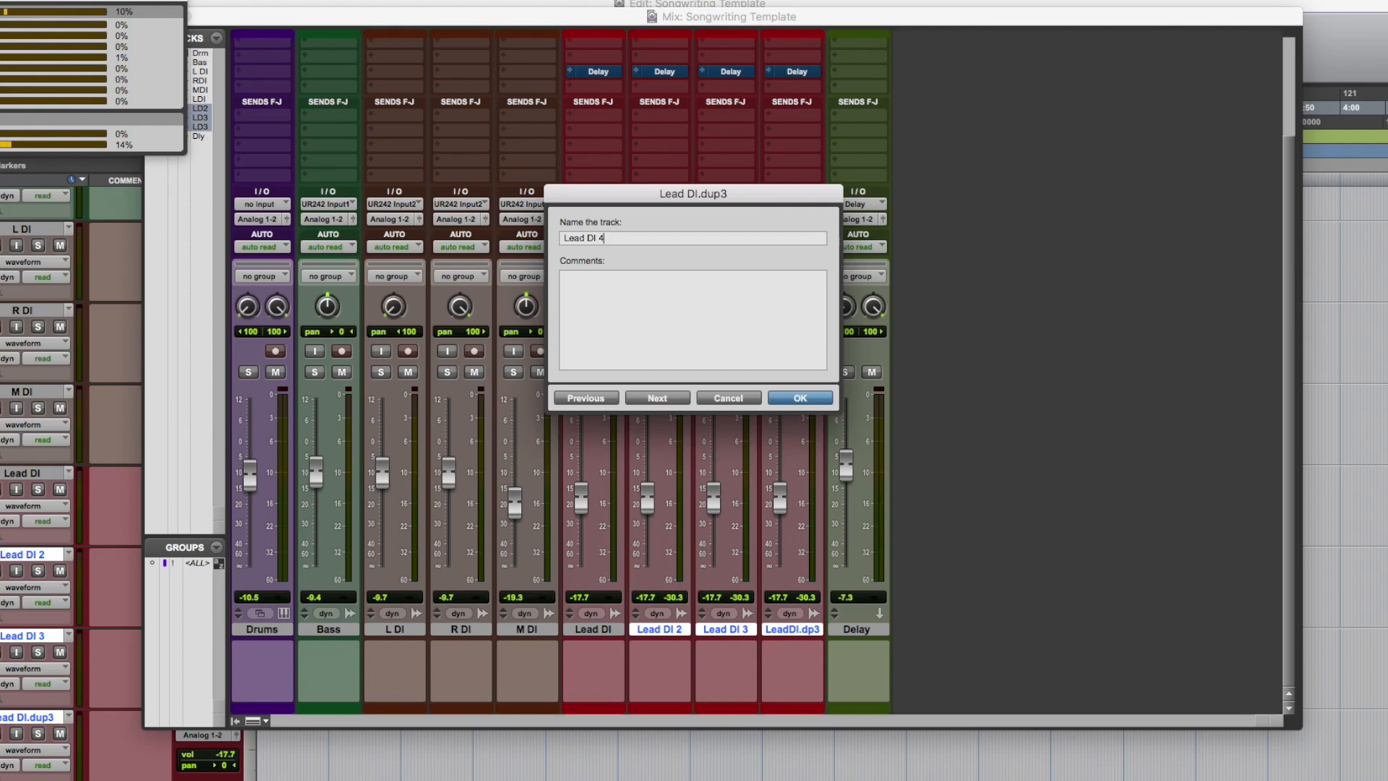
pyautogui.click(797, 398)
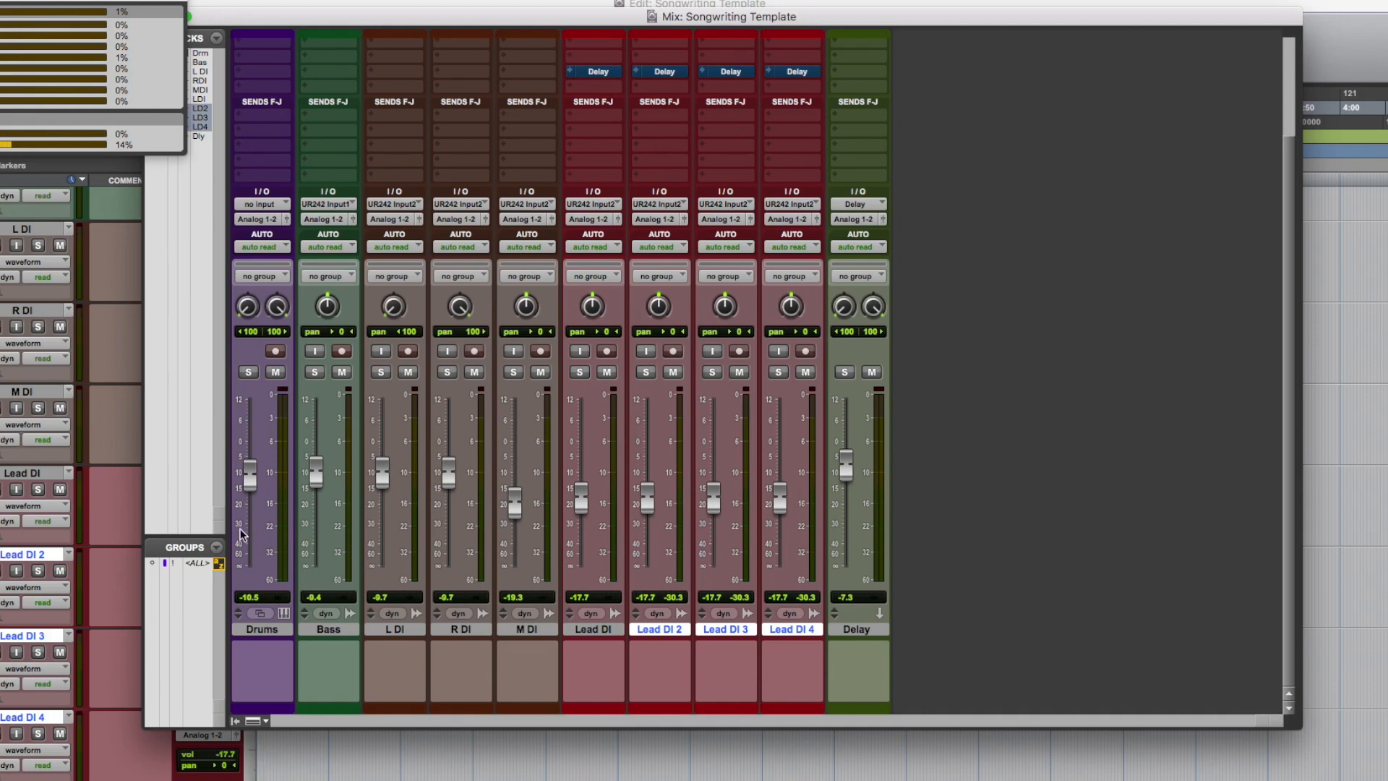
pyautogui.moveTo(343, 483)
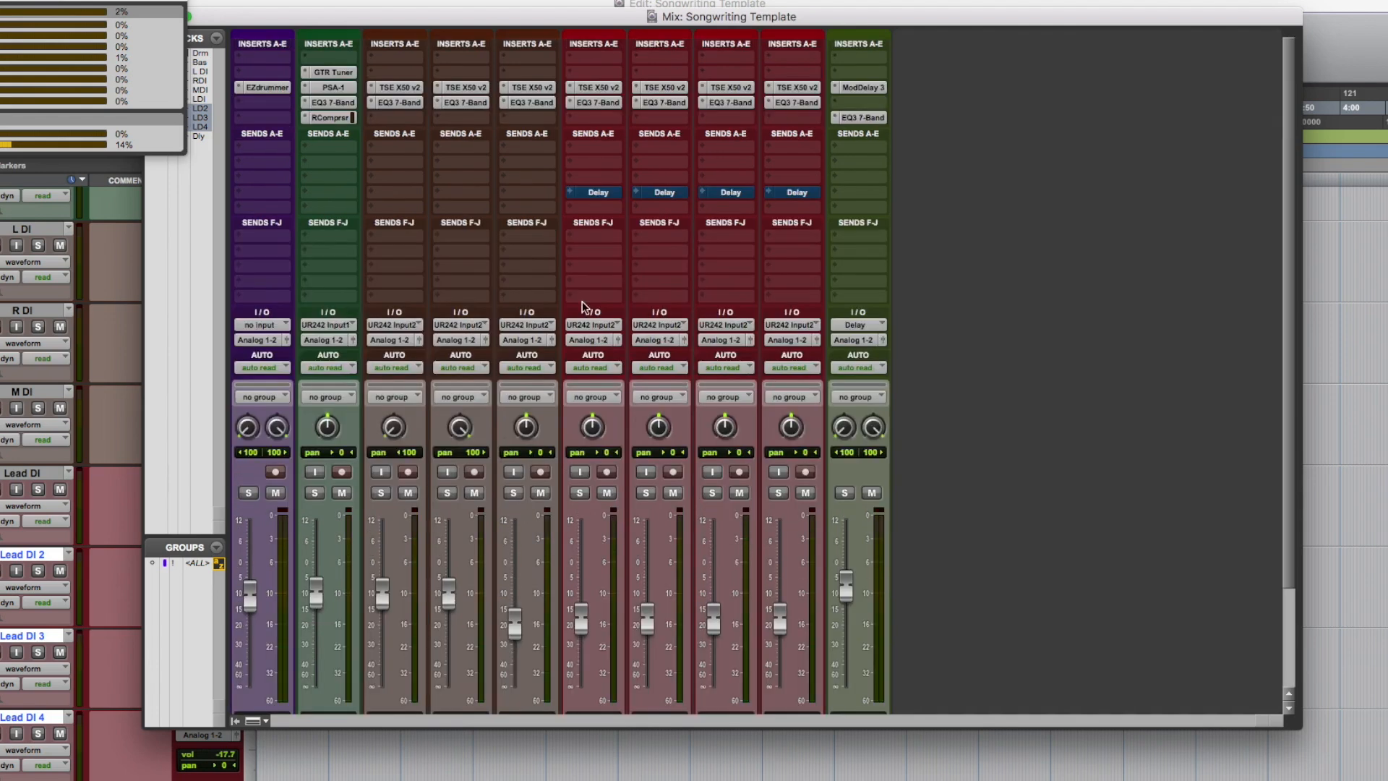
pyautogui.scroll(-3)
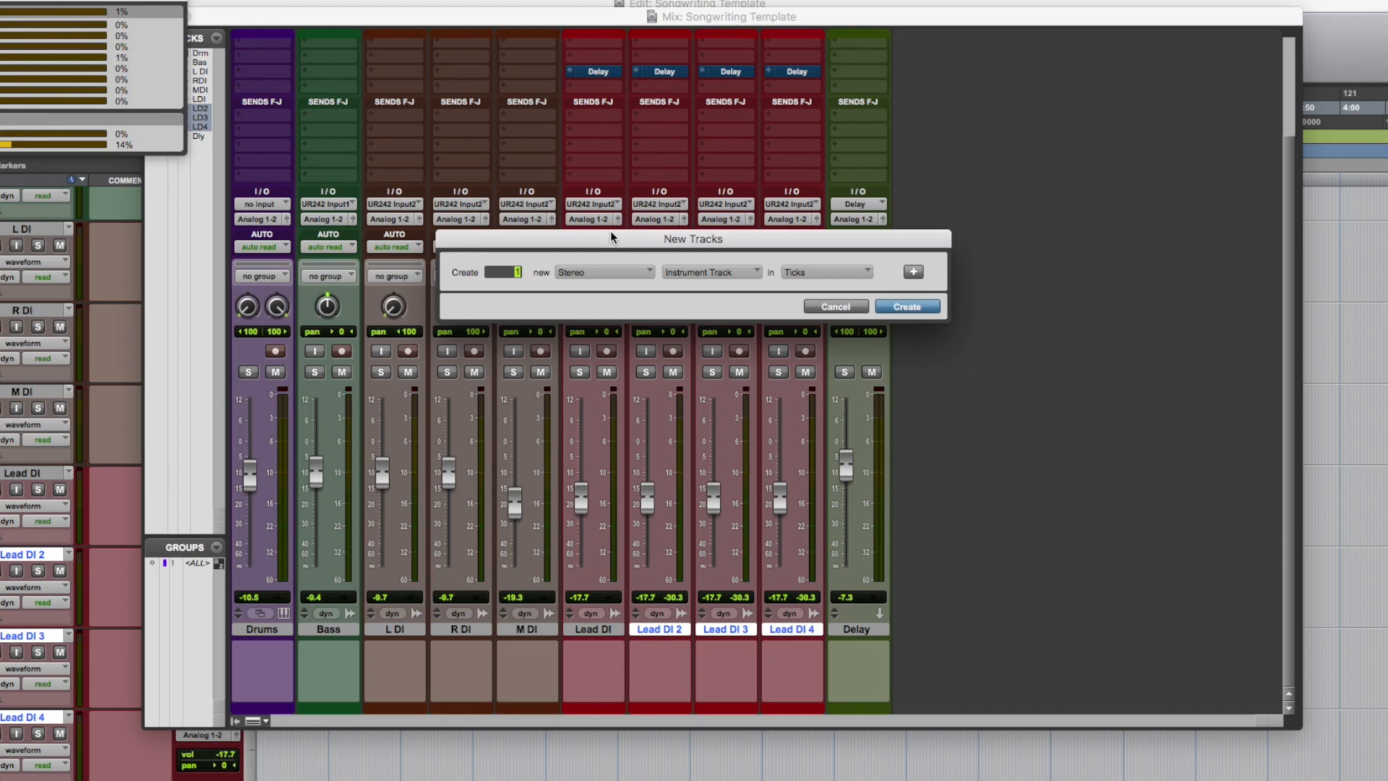
# Create a stereo instrument track named Synth running Xpand2 with the Sweet Chimey preset
pyautogui.click(905, 306)
pyautogui.write('Suy')
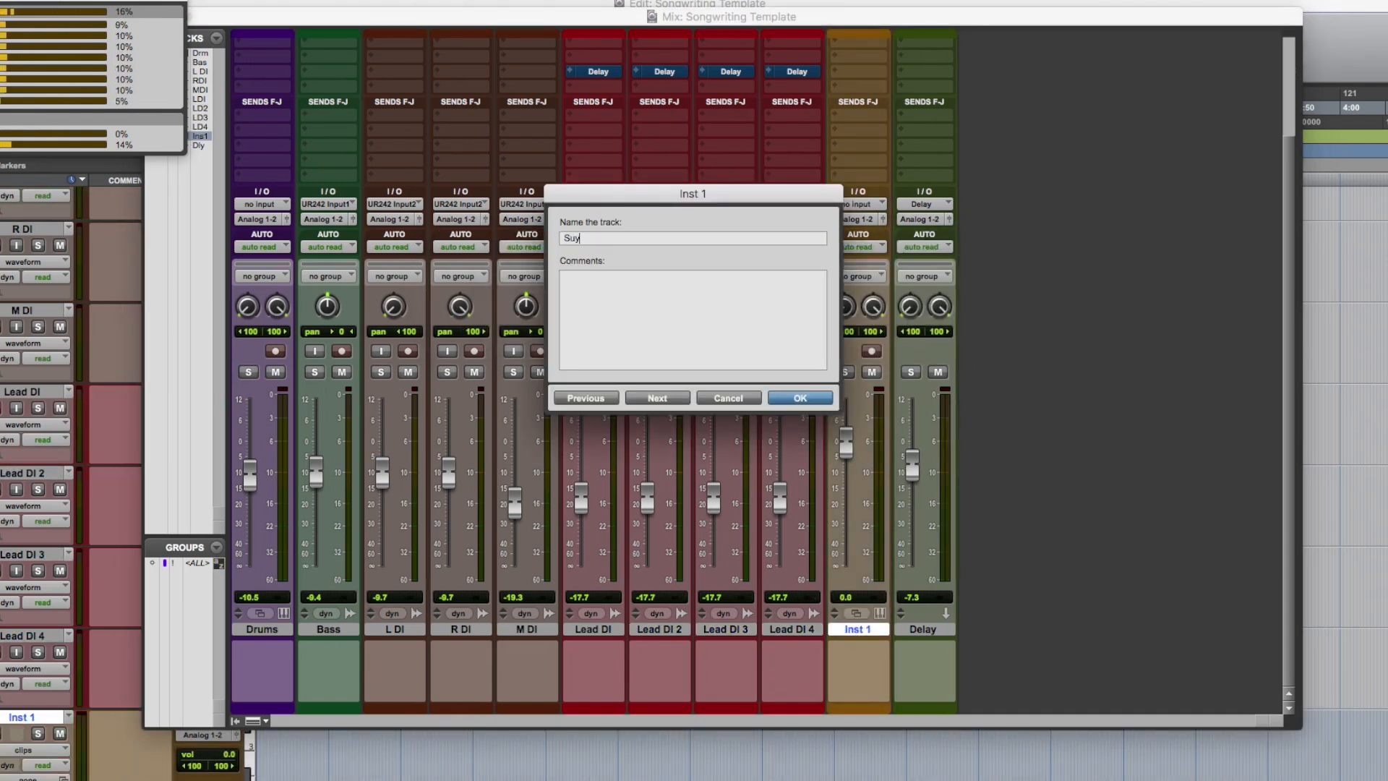
pyautogui.write('Synth')
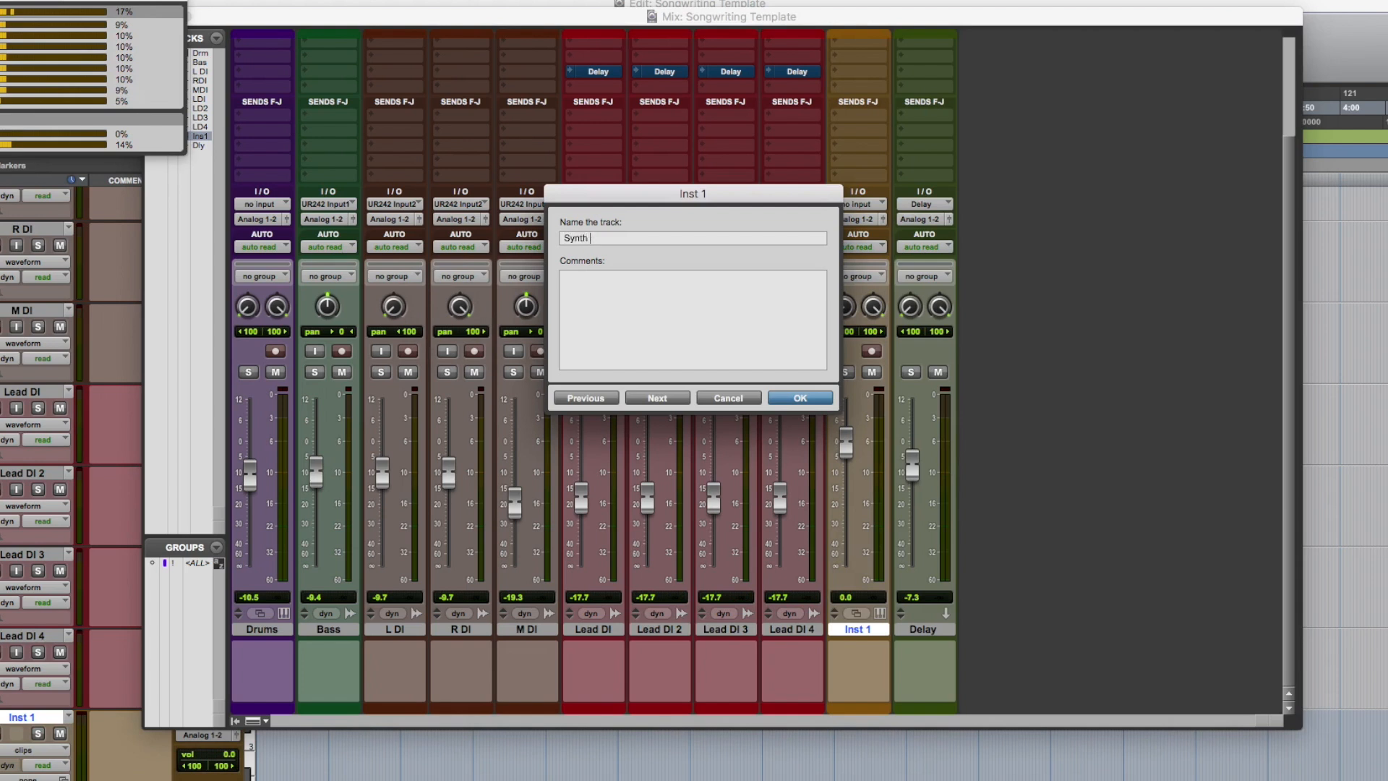
pyautogui.click(797, 398)
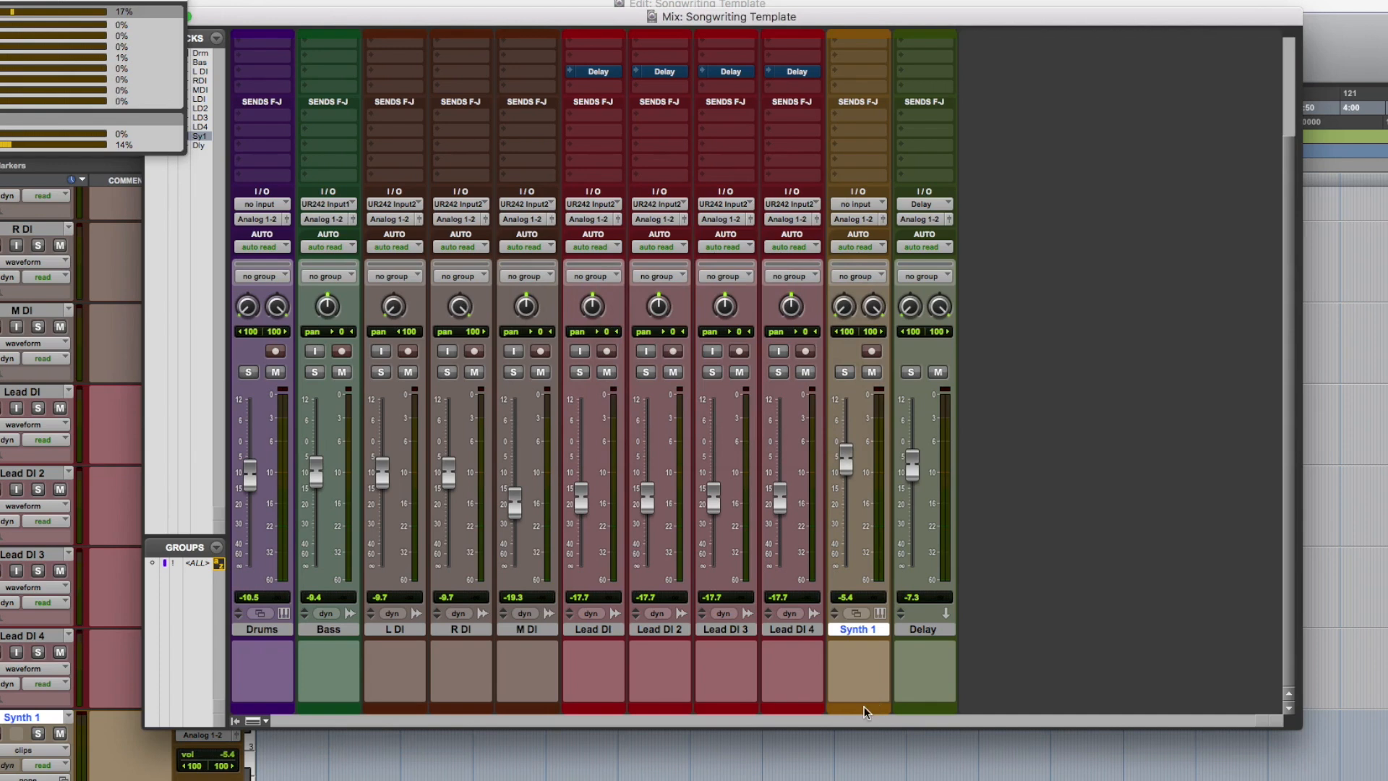
pyautogui.click(858, 628)
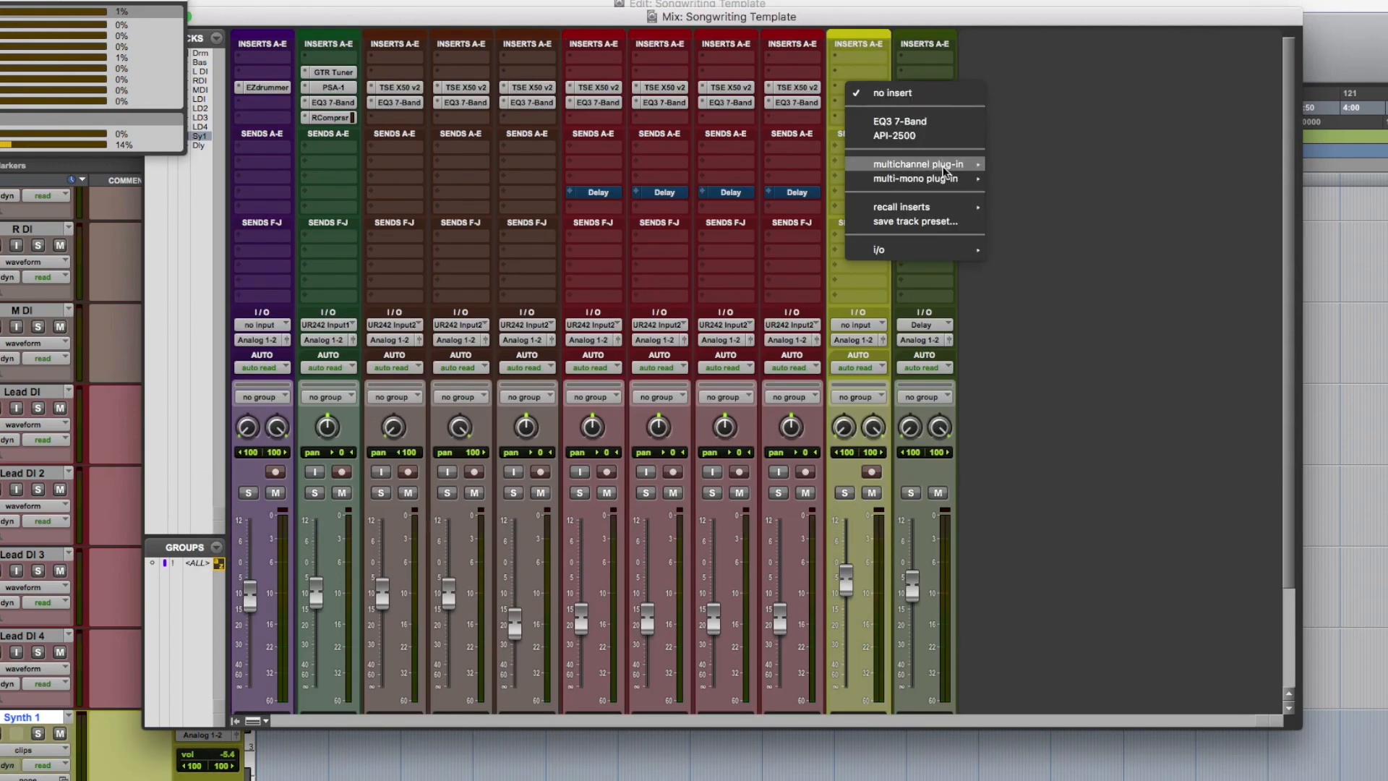
pyautogui.moveTo(919, 164)
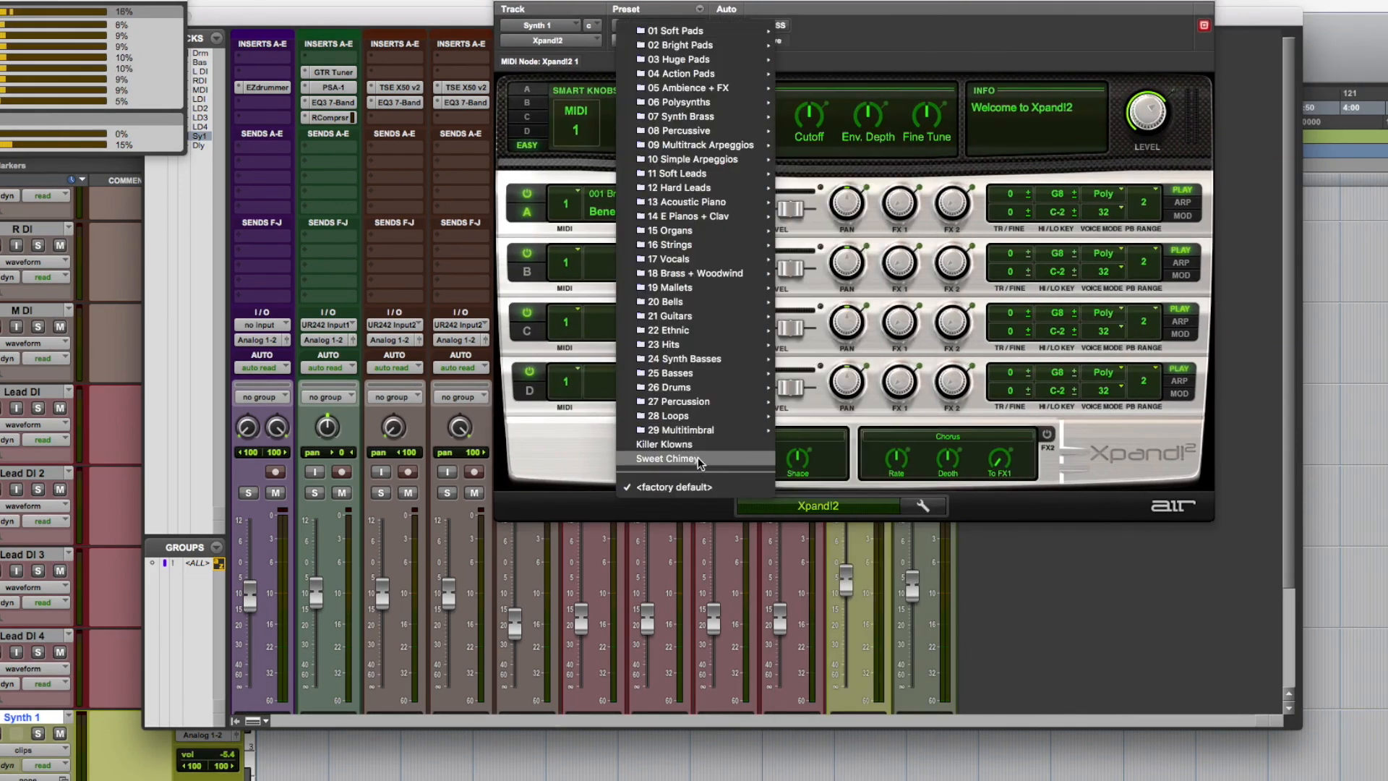
pyautogui.click(666, 458)
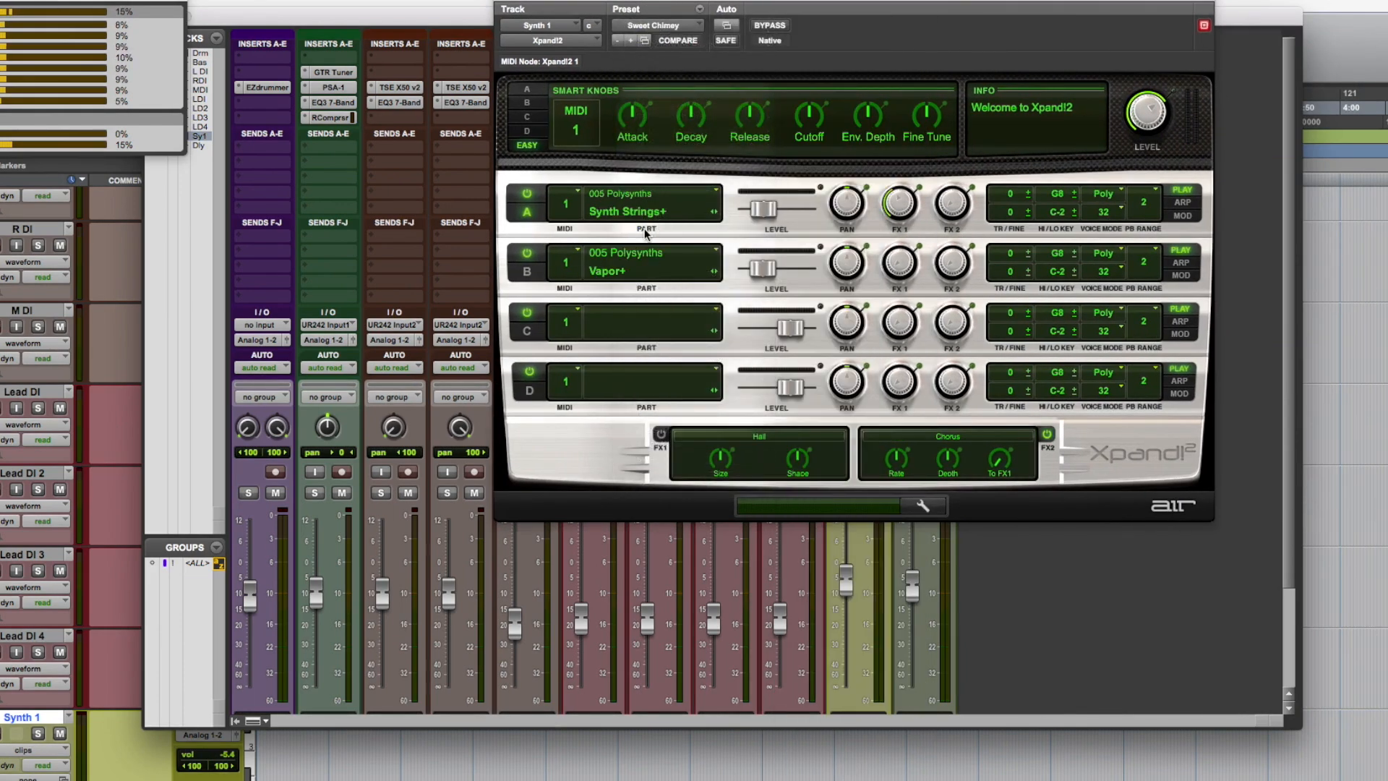
pyautogui.moveTo(505, 7)
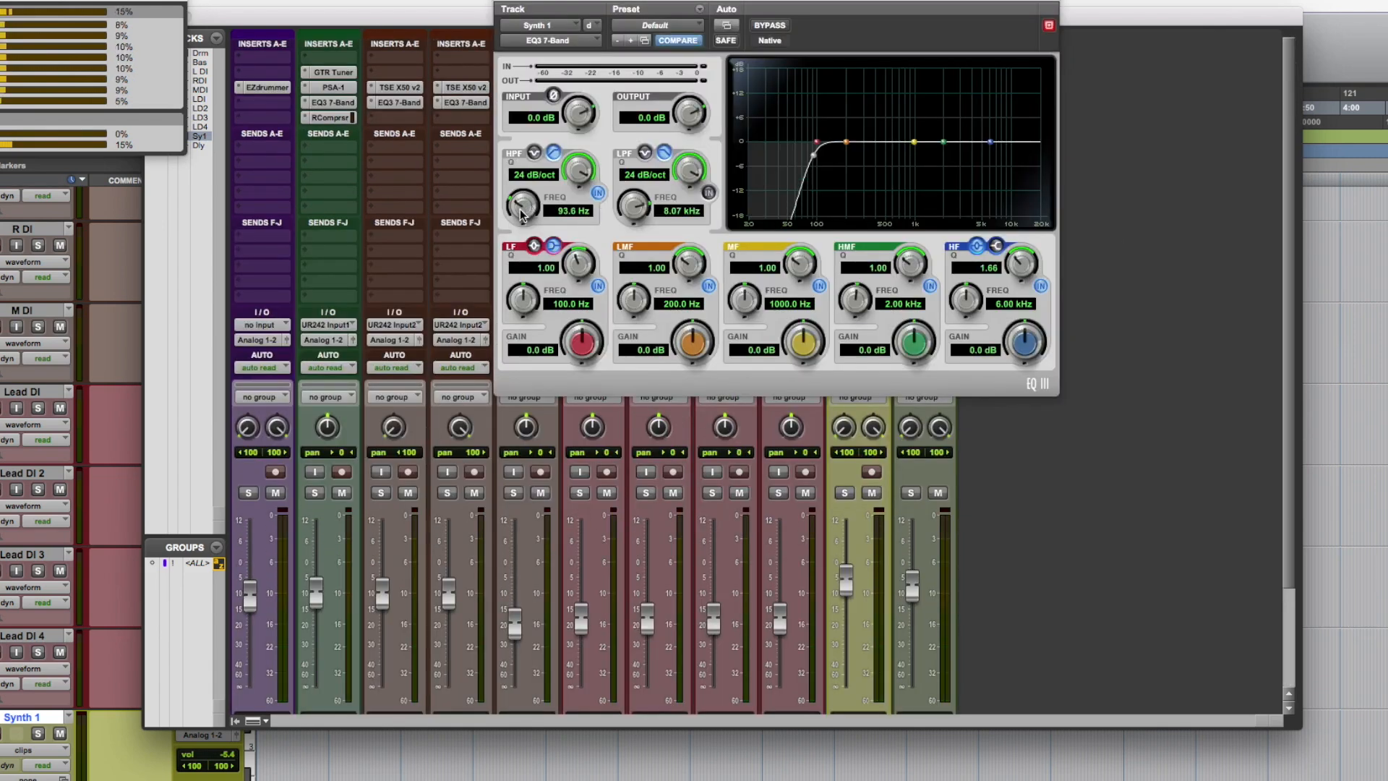
# Adjust the high-pass filter frequency in Synth 1's EQ3 7-Band
pyautogui.moveTo(522, 204); pyautogui.dragTo(520, 215)
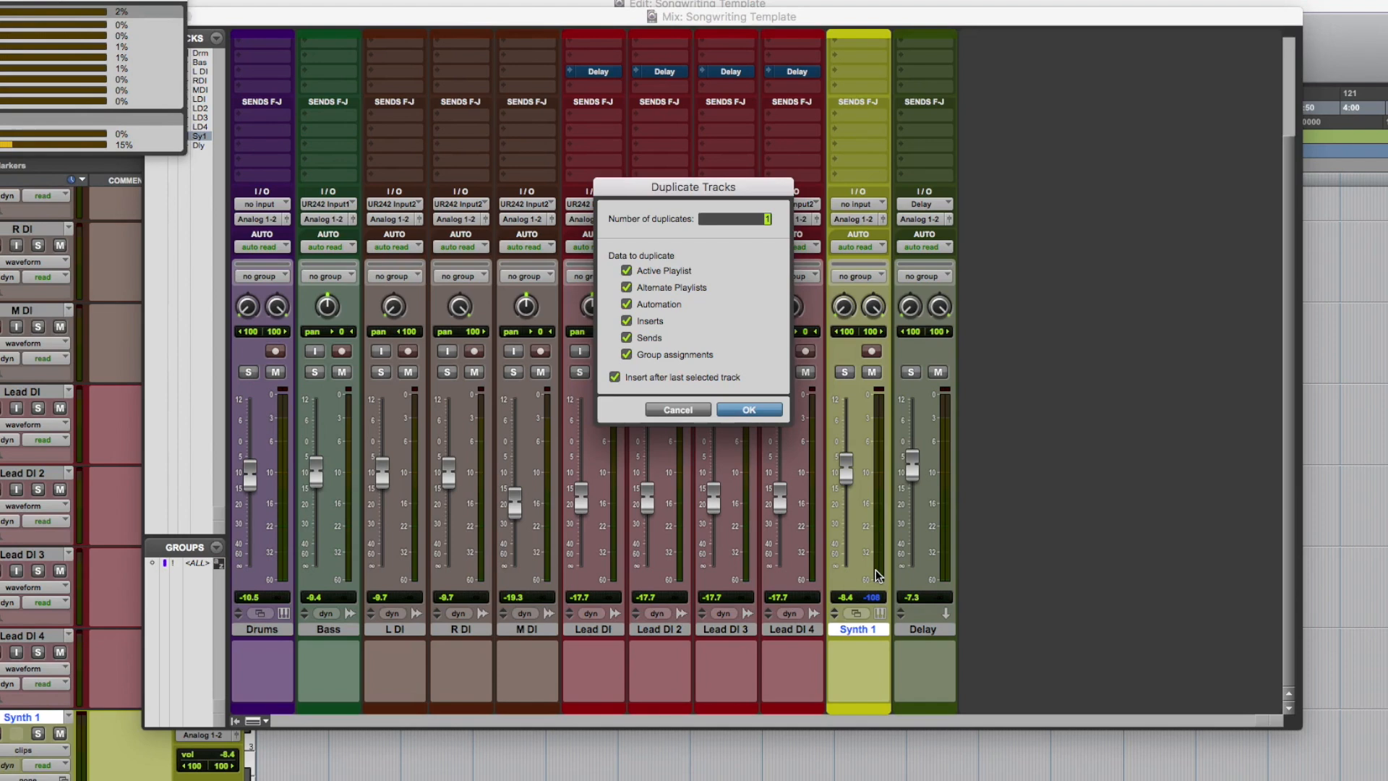
# Duplicate Synth 1 as Synth 2 and close the Xpand2 plugin window
pyautogui.click(748, 409)
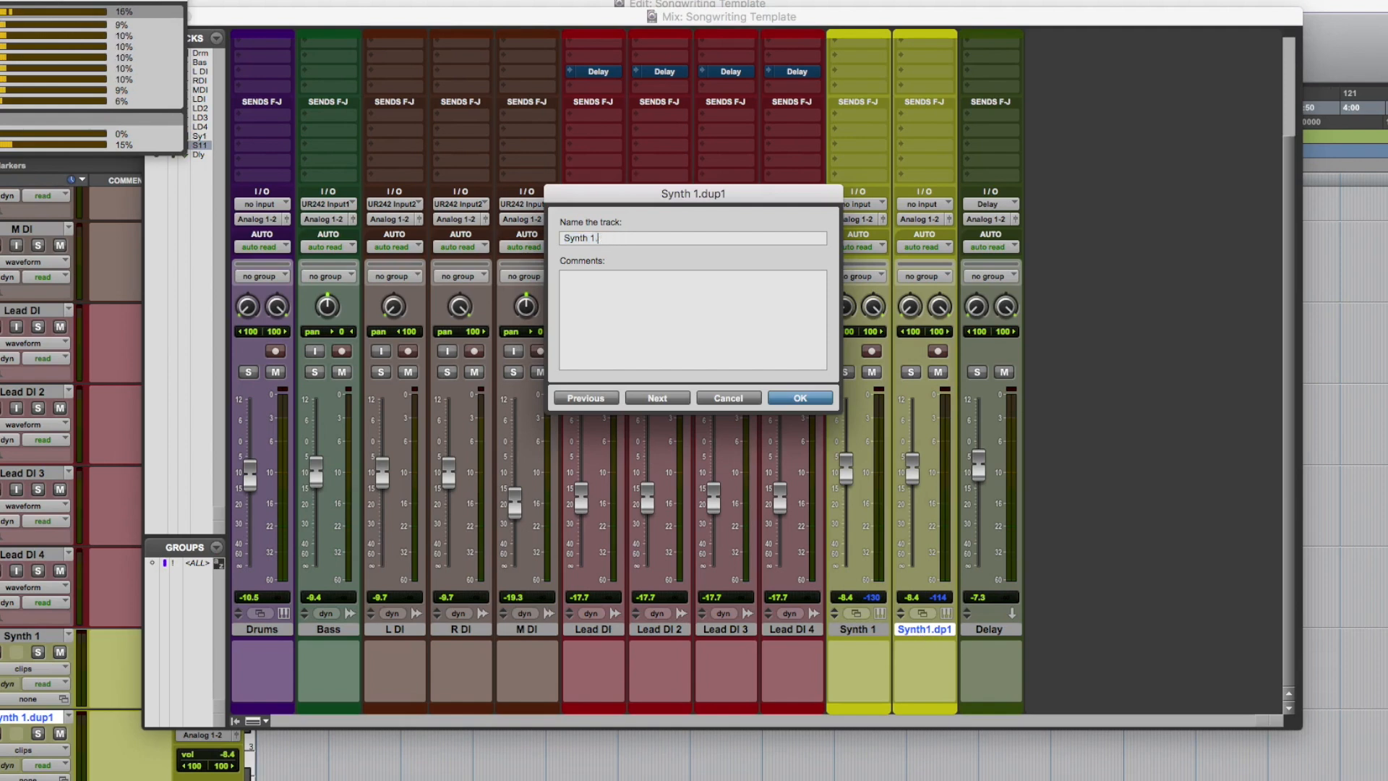
pyautogui.click(797, 397)
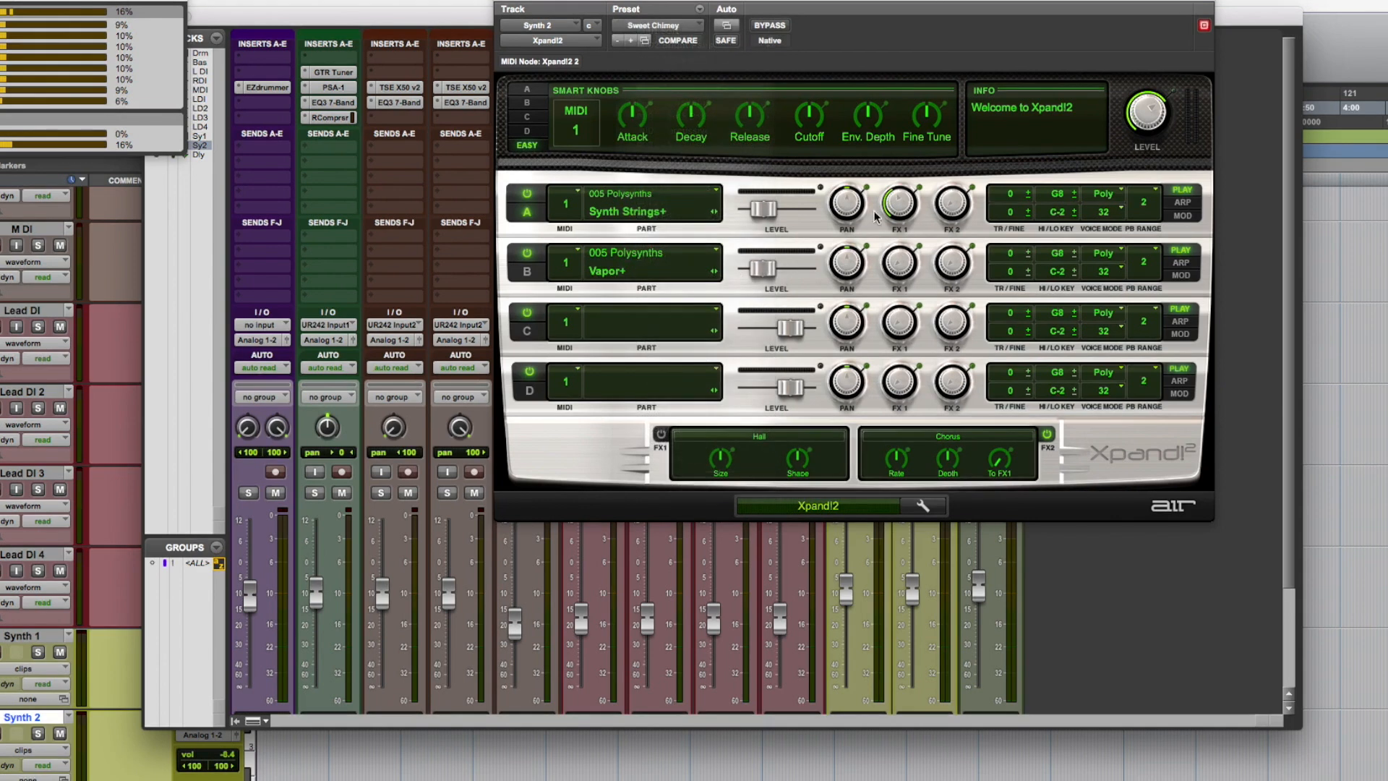
pyautogui.click(639, 40)
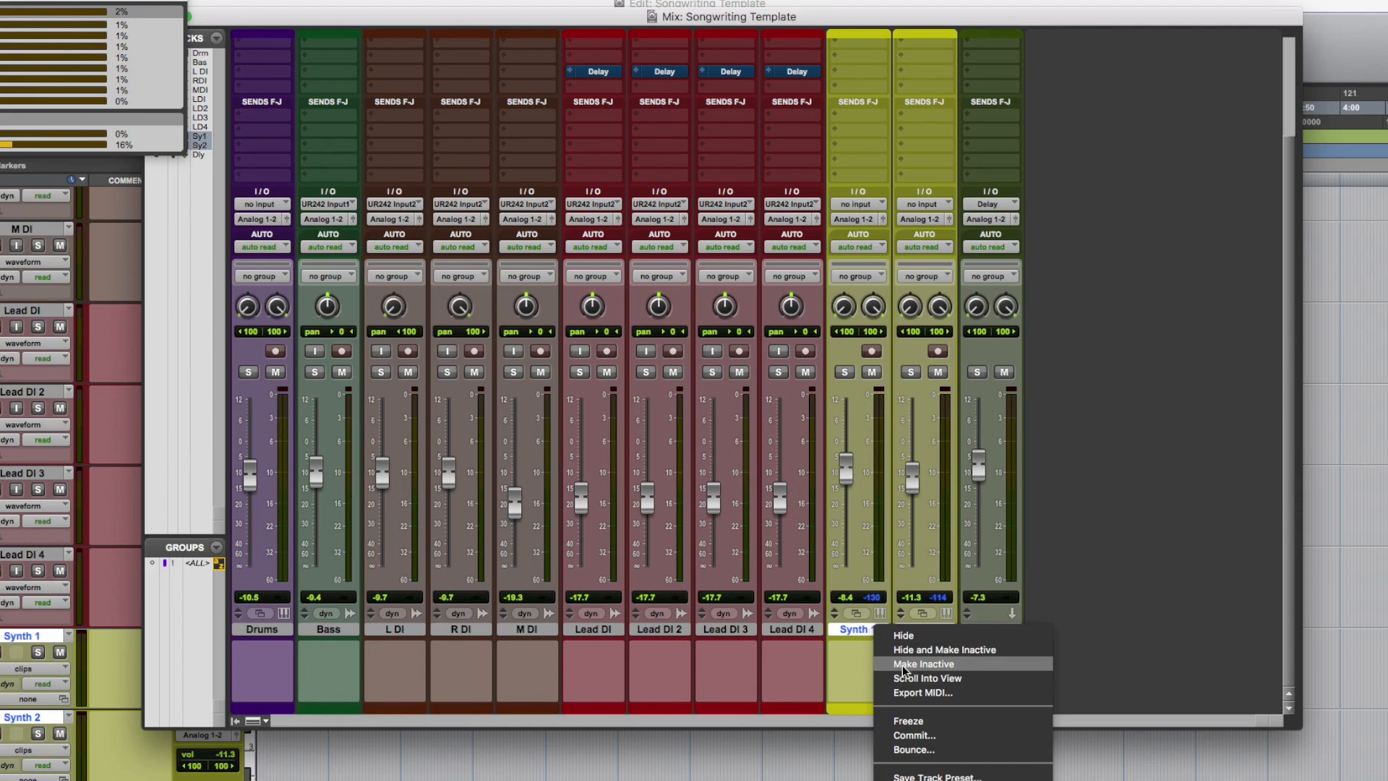
# Deactivate Synth 1 and Synth 2, reactivate them, then make both inactive again
pyautogui.click(923, 663)
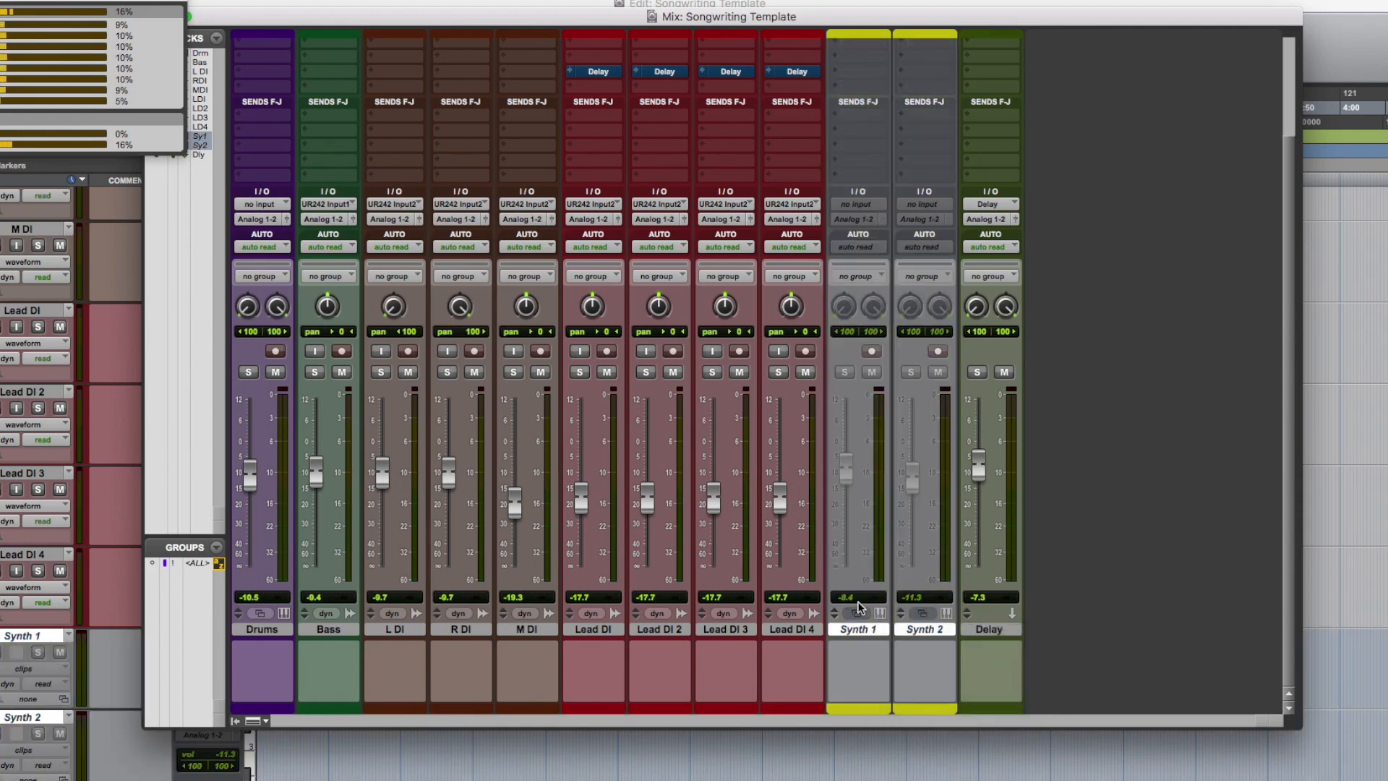
pyautogui.rightClick(856, 629)
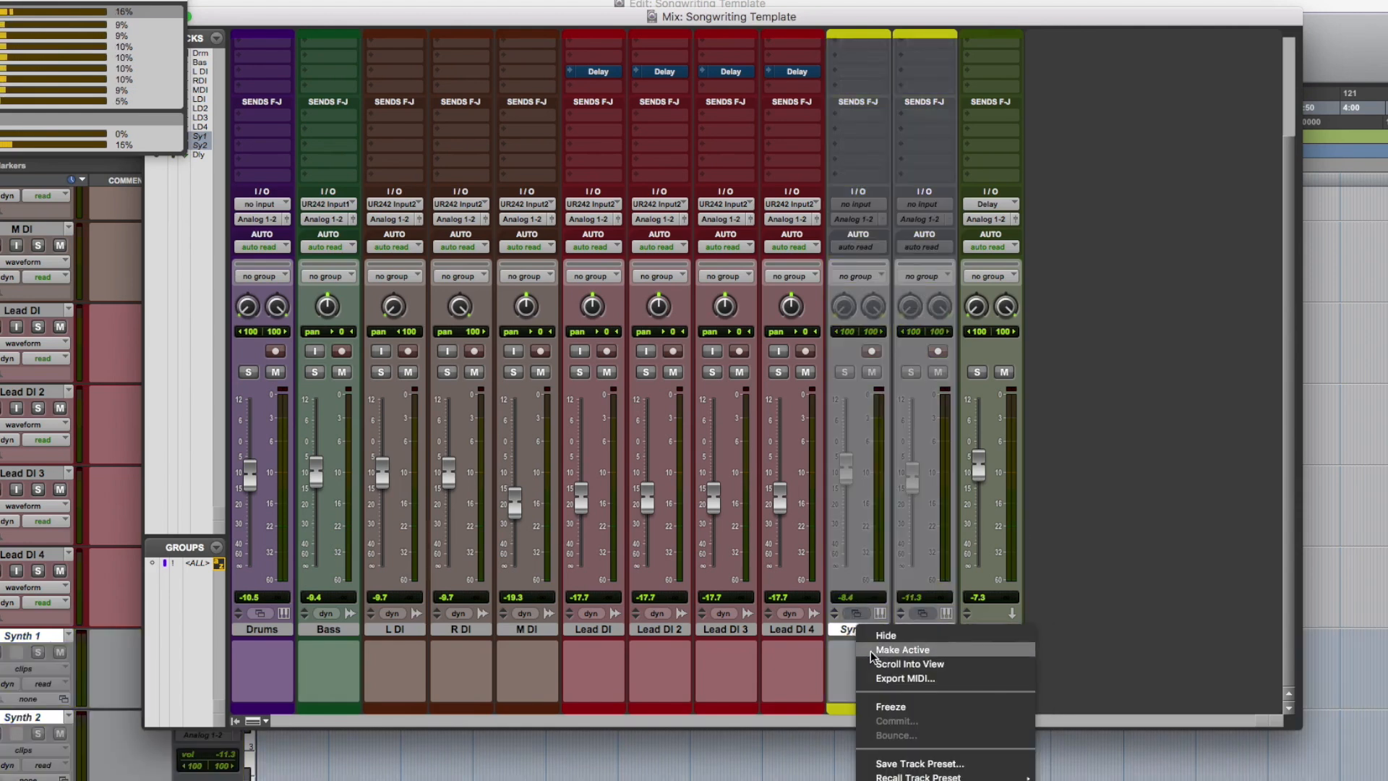
pyautogui.click(902, 649)
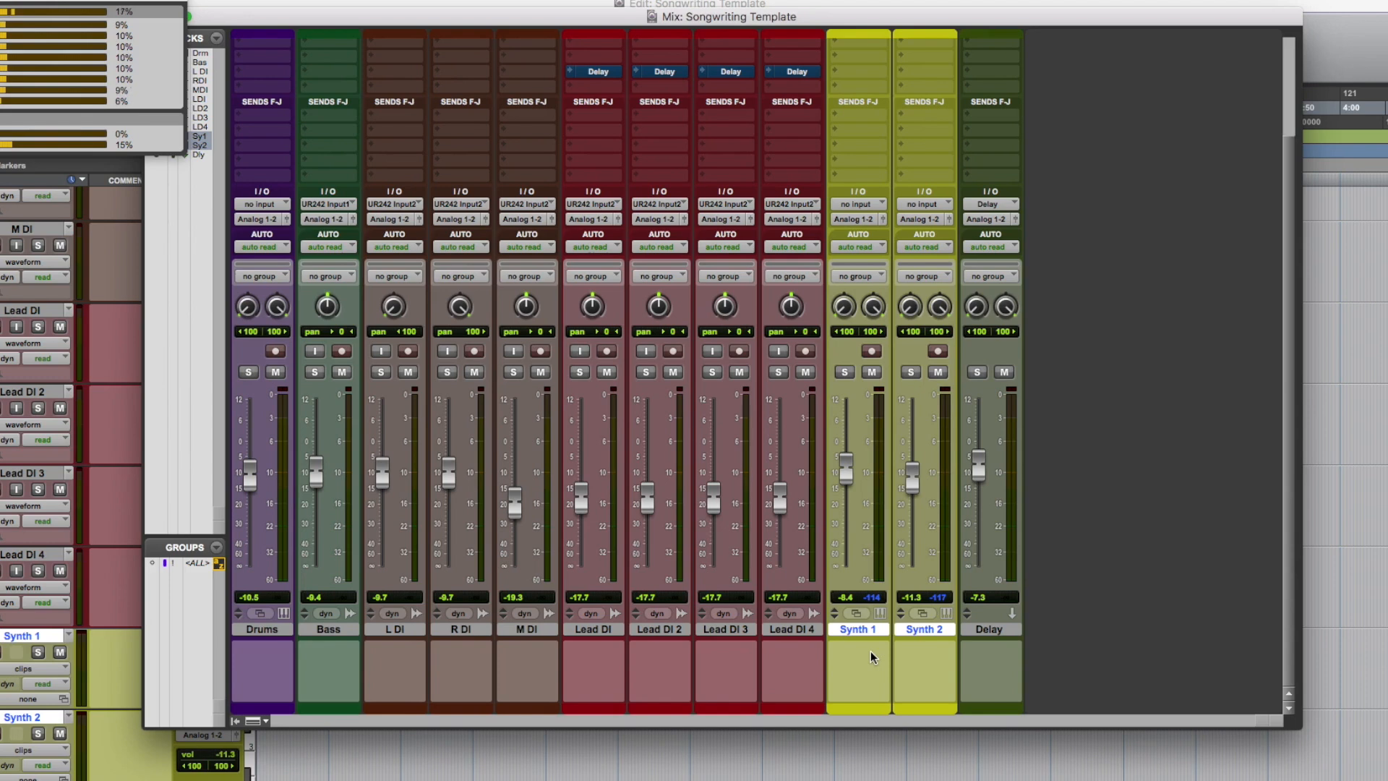
pyautogui.rightClick(856, 629)
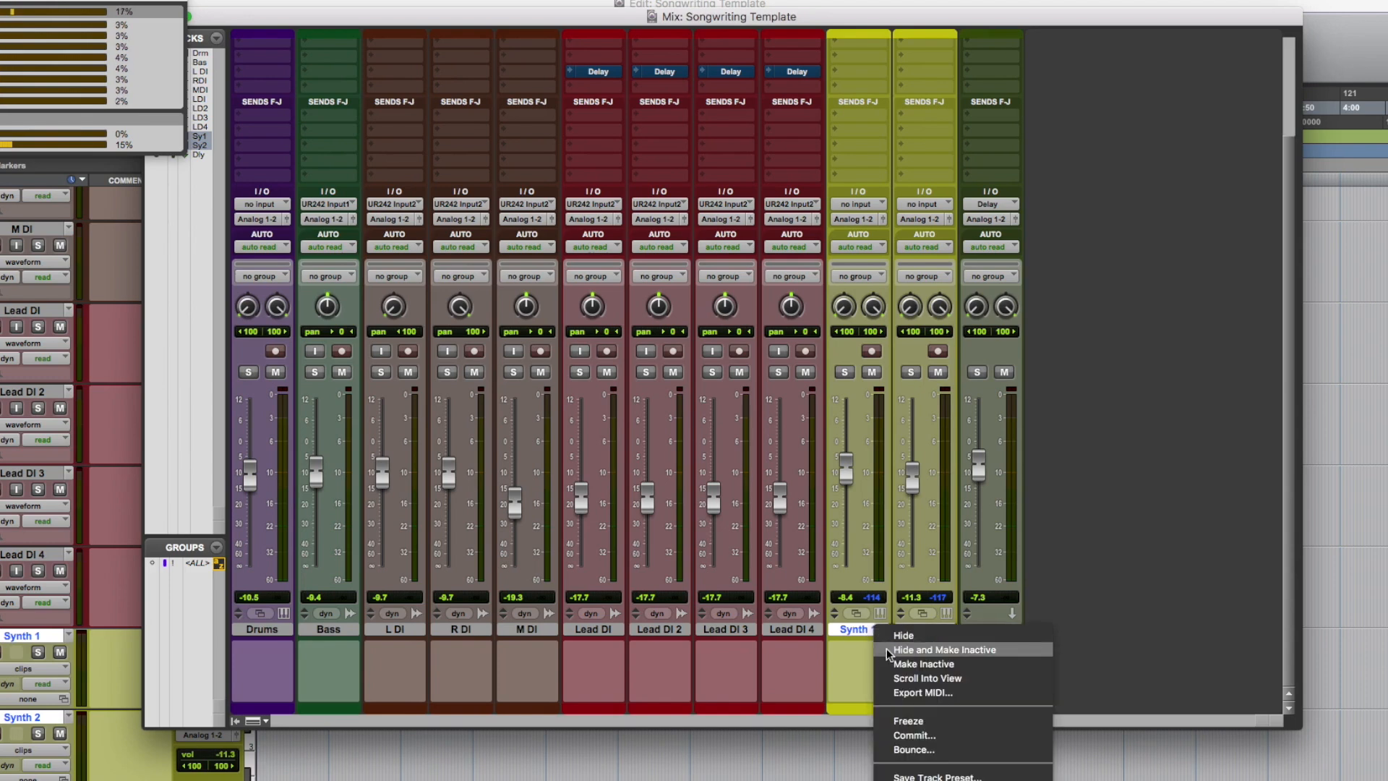
pyautogui.click(923, 663)
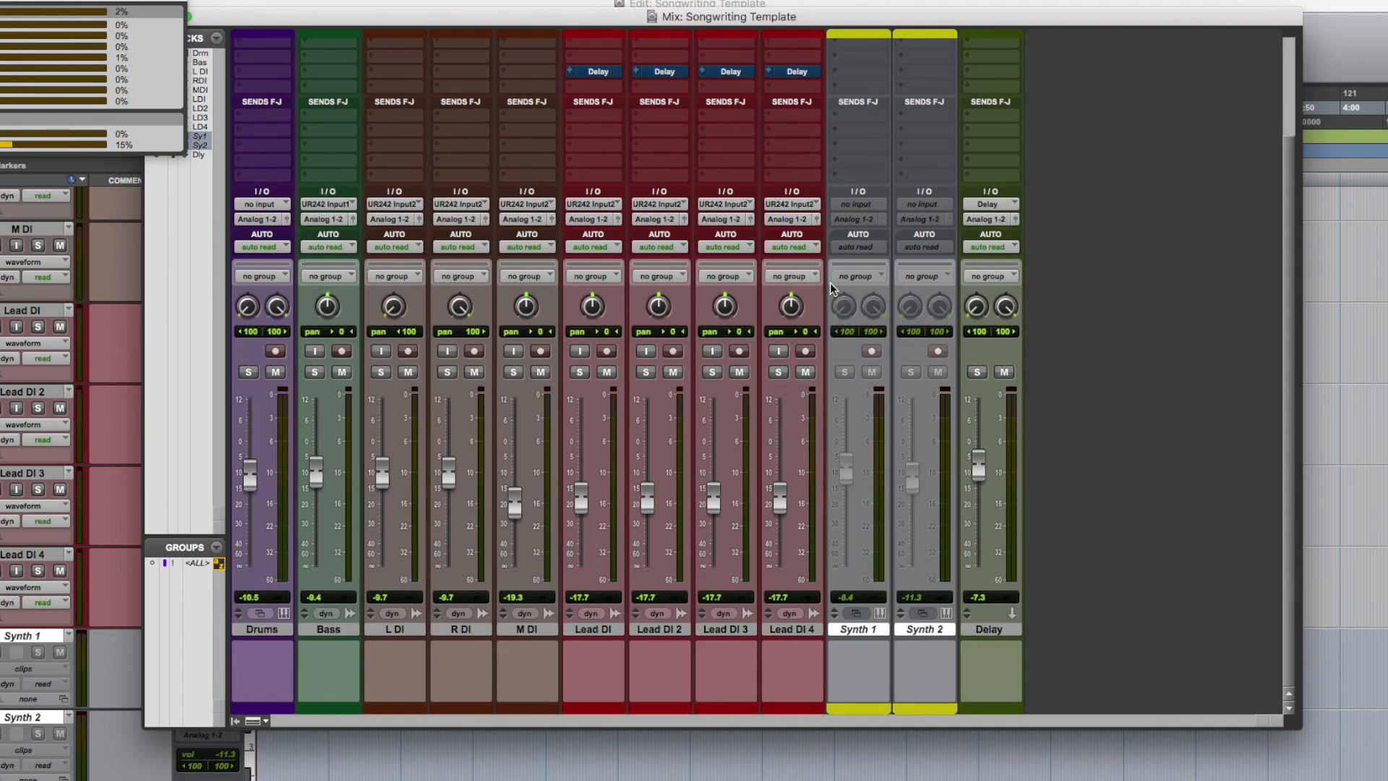
pyautogui.moveTo(1130, 368)
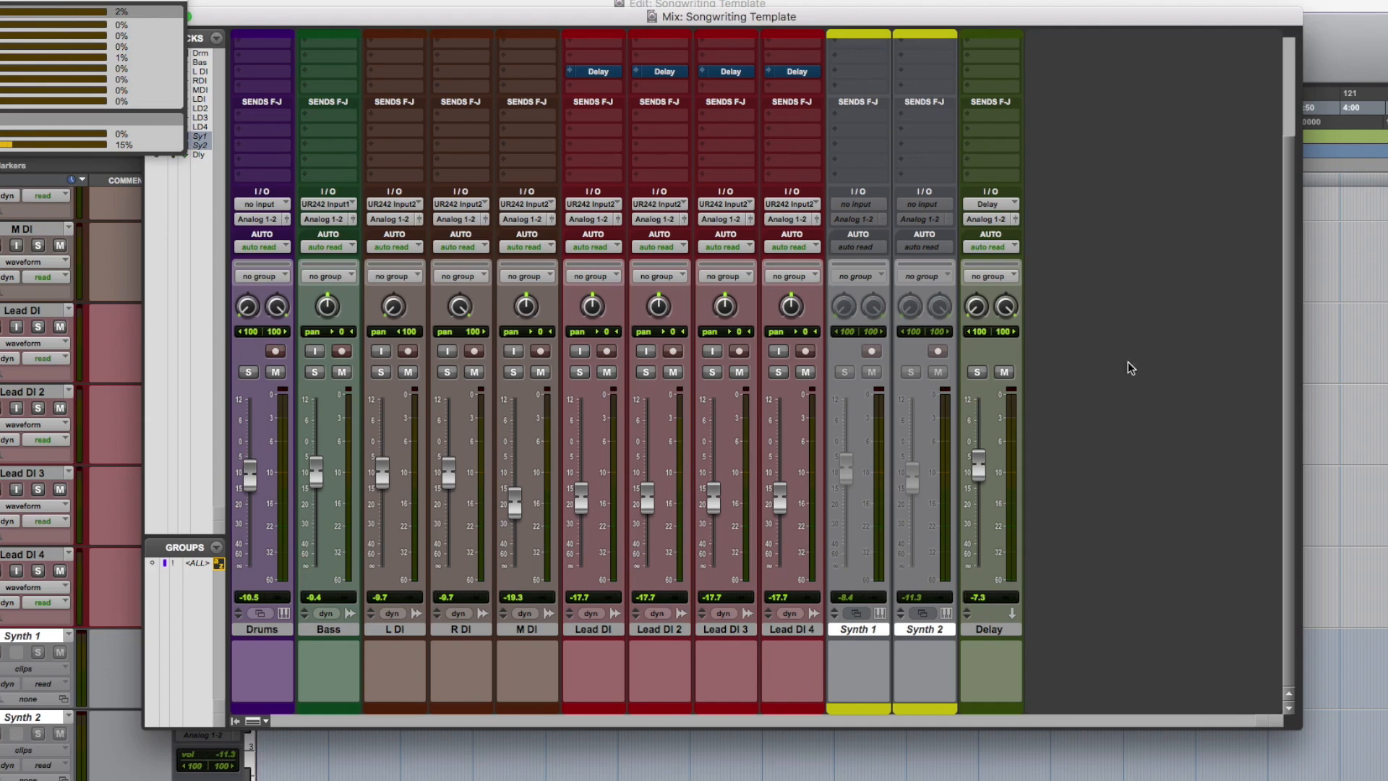
pyautogui.moveTo(1217, 82)
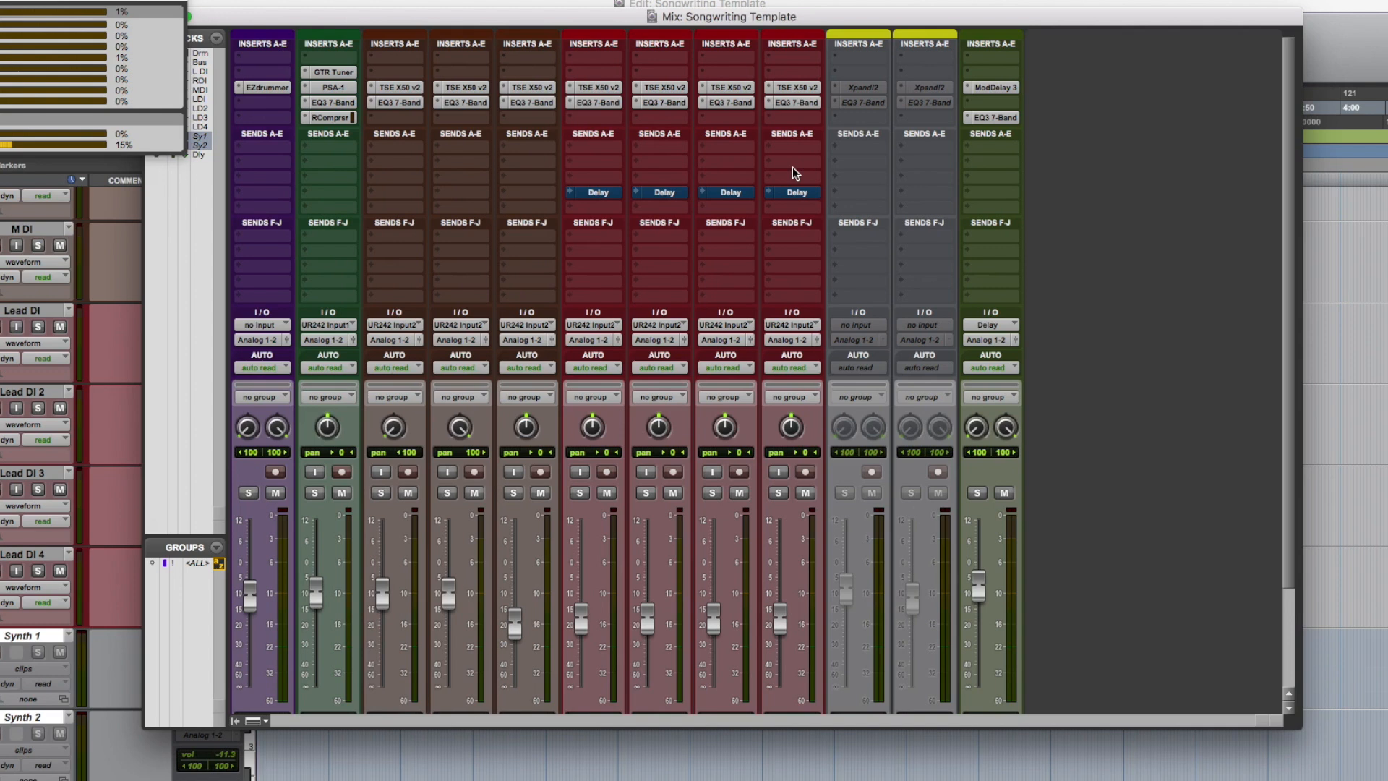
pyautogui.scroll(-3)
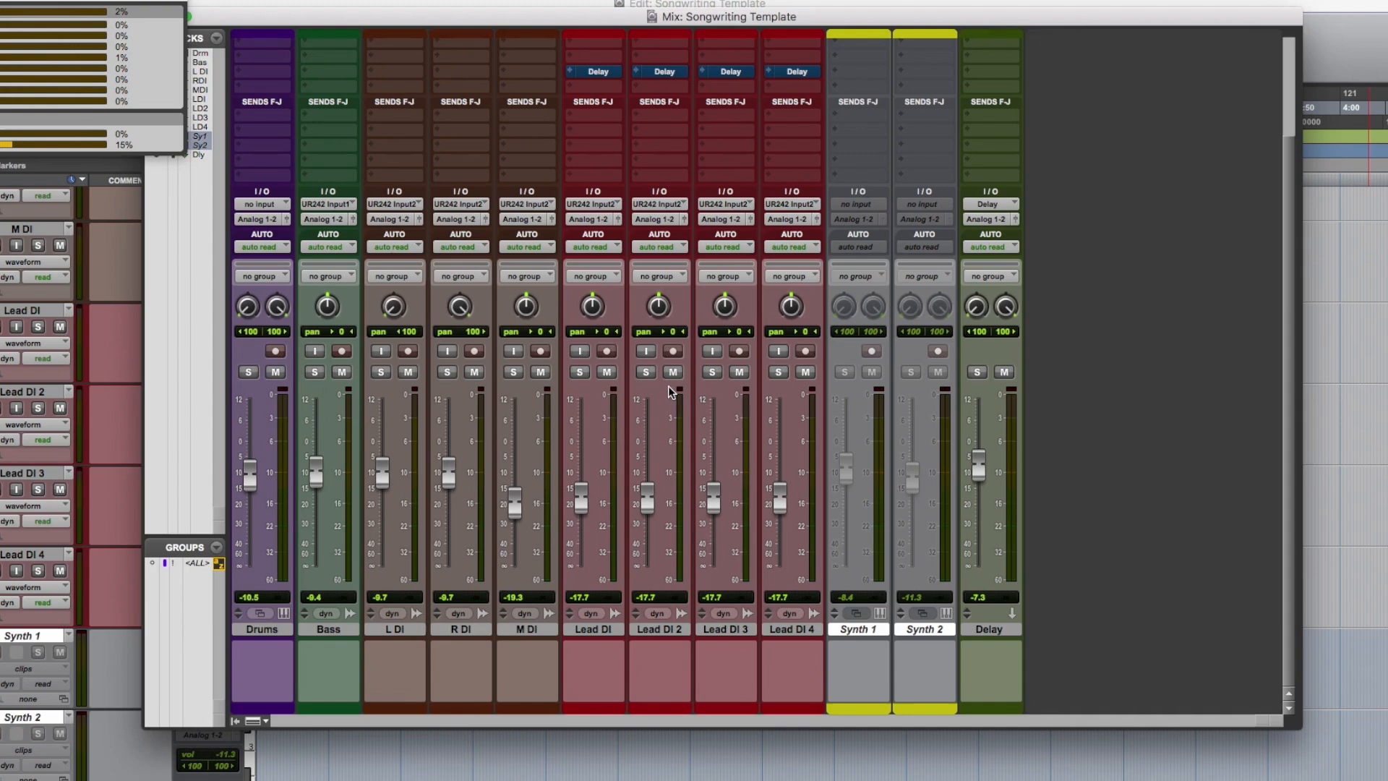
pyautogui.moveTo(1236, 366)
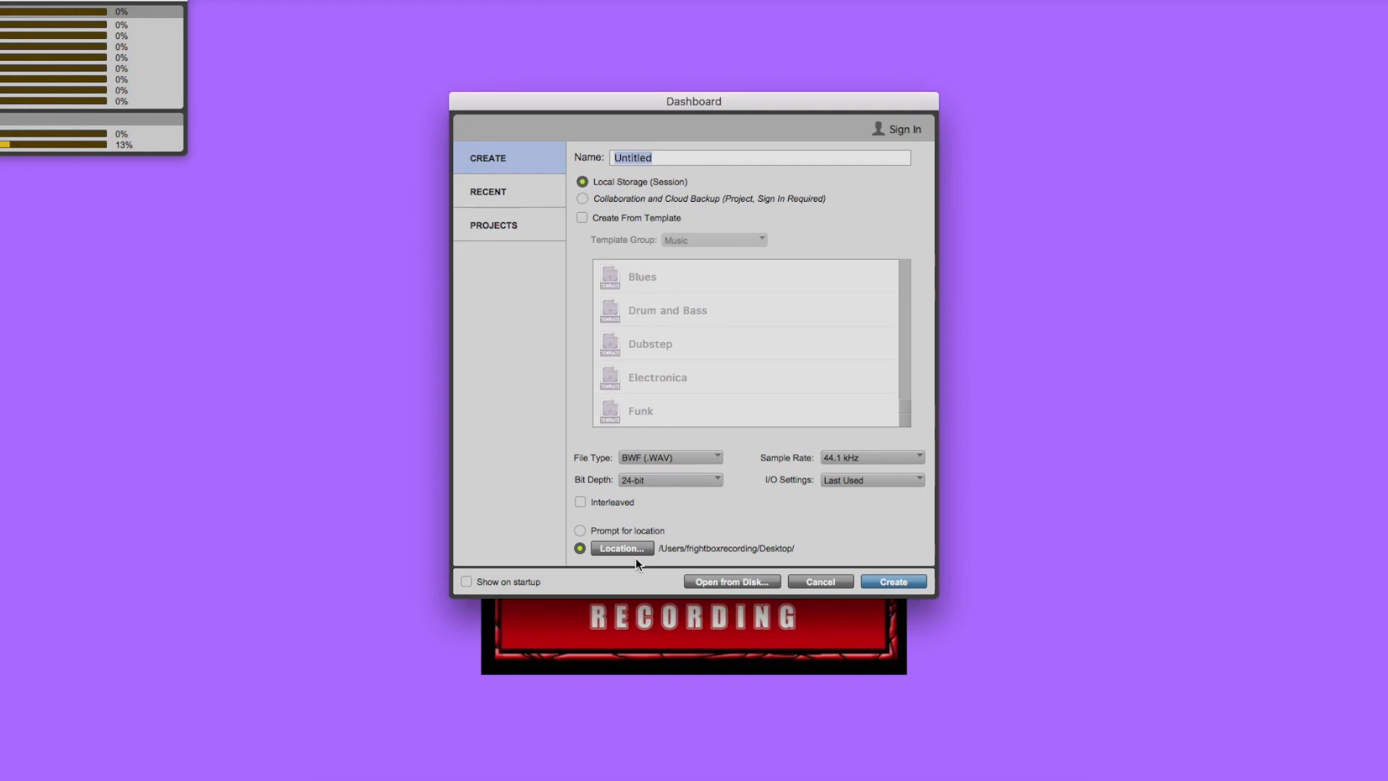
# Create a session named 'Garage Party Massacre' and start importing session data
pyautogui.write('Garage Par')
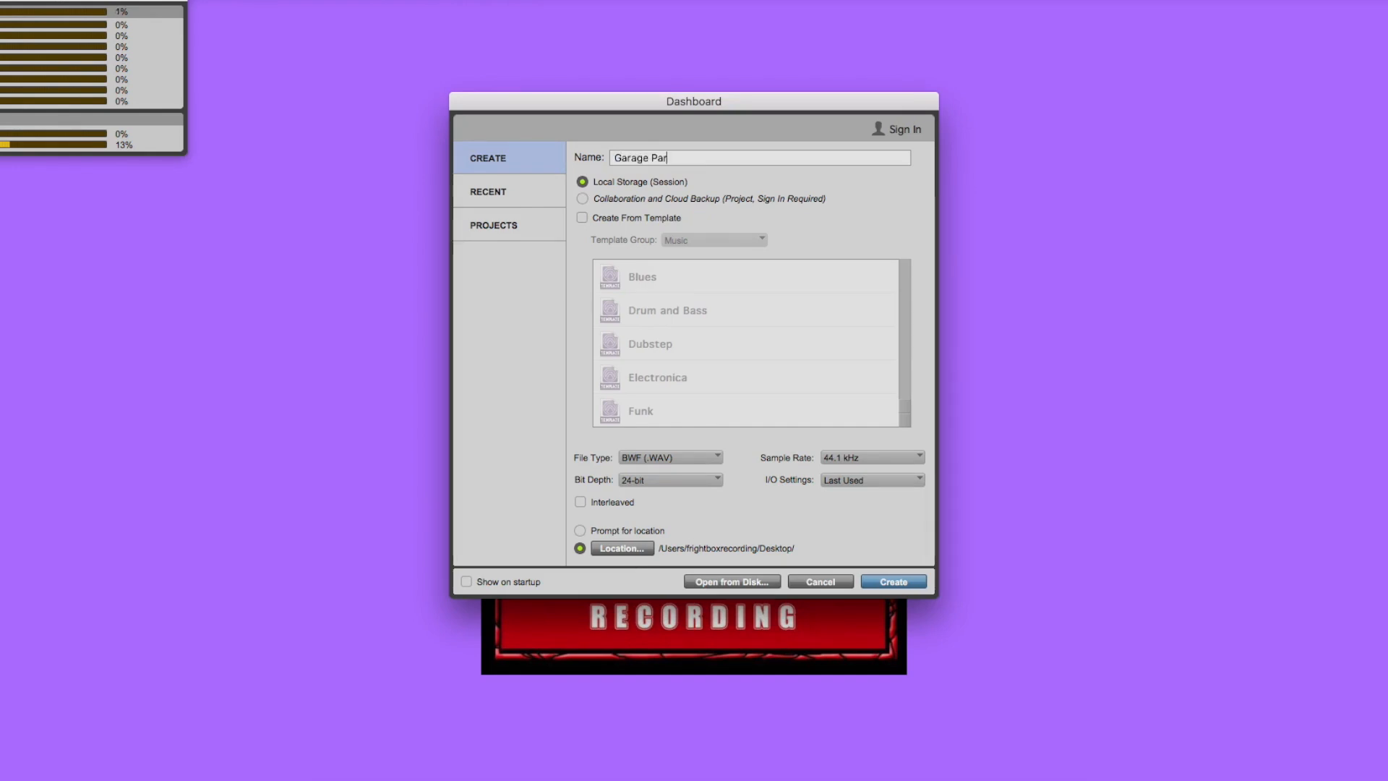
pyautogui.write('ty Massacre')
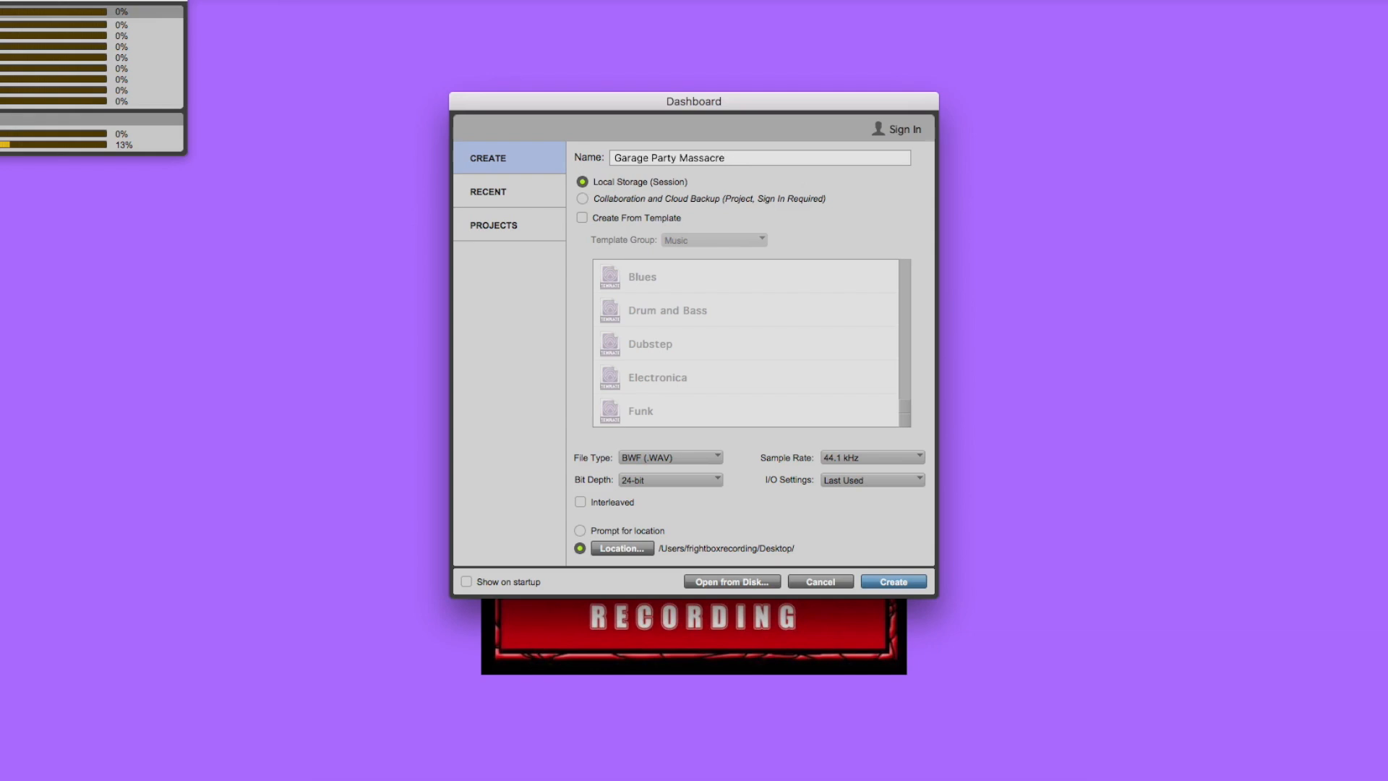
pyautogui.click(892, 581)
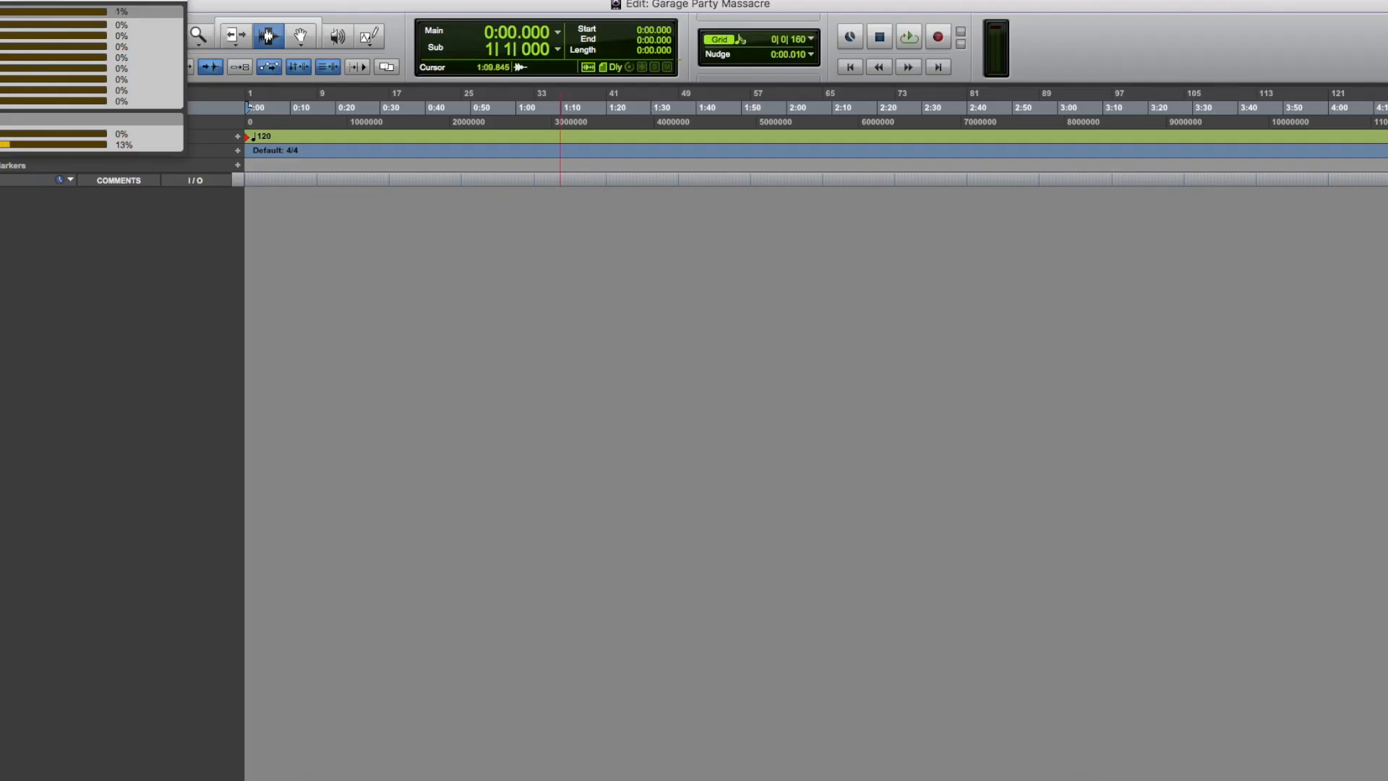
pyautogui.click(434, 108)
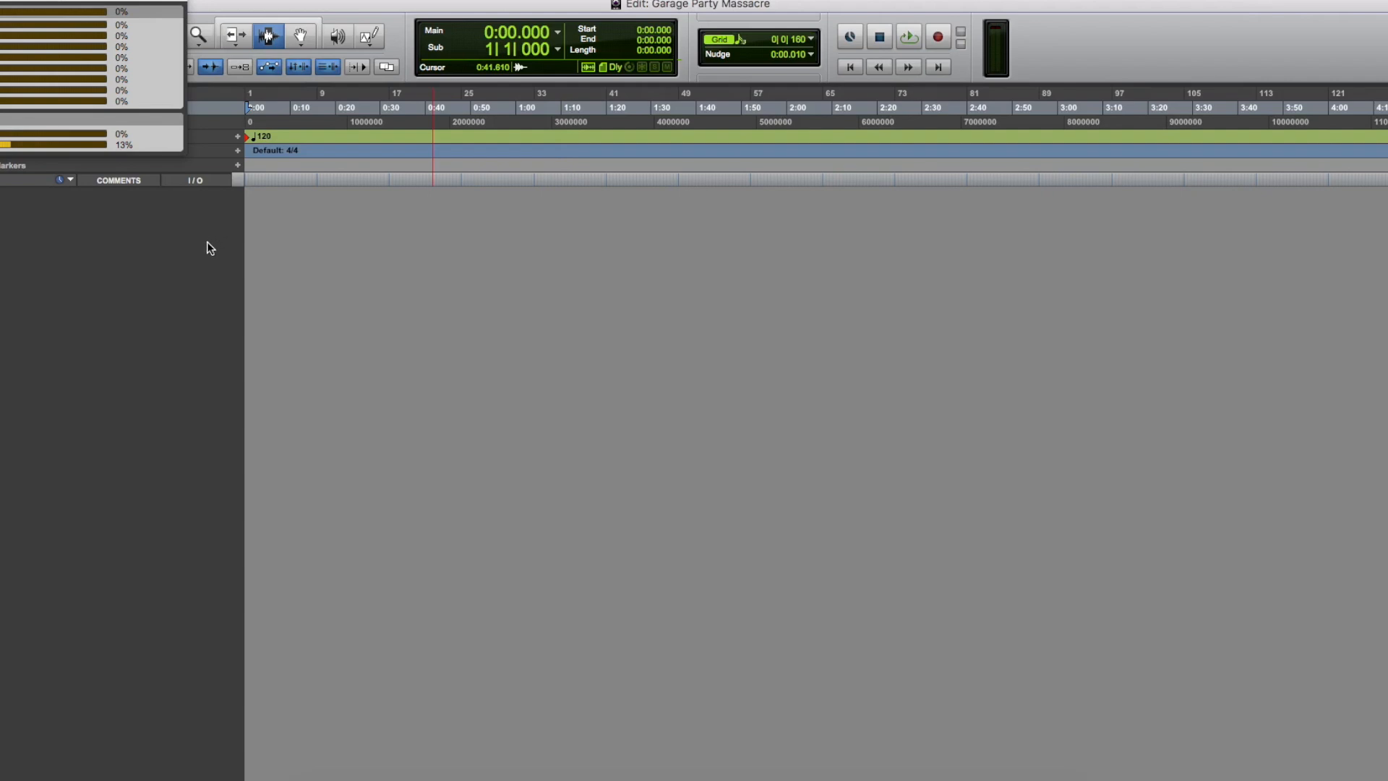
pyautogui.moveTo(205, 256)
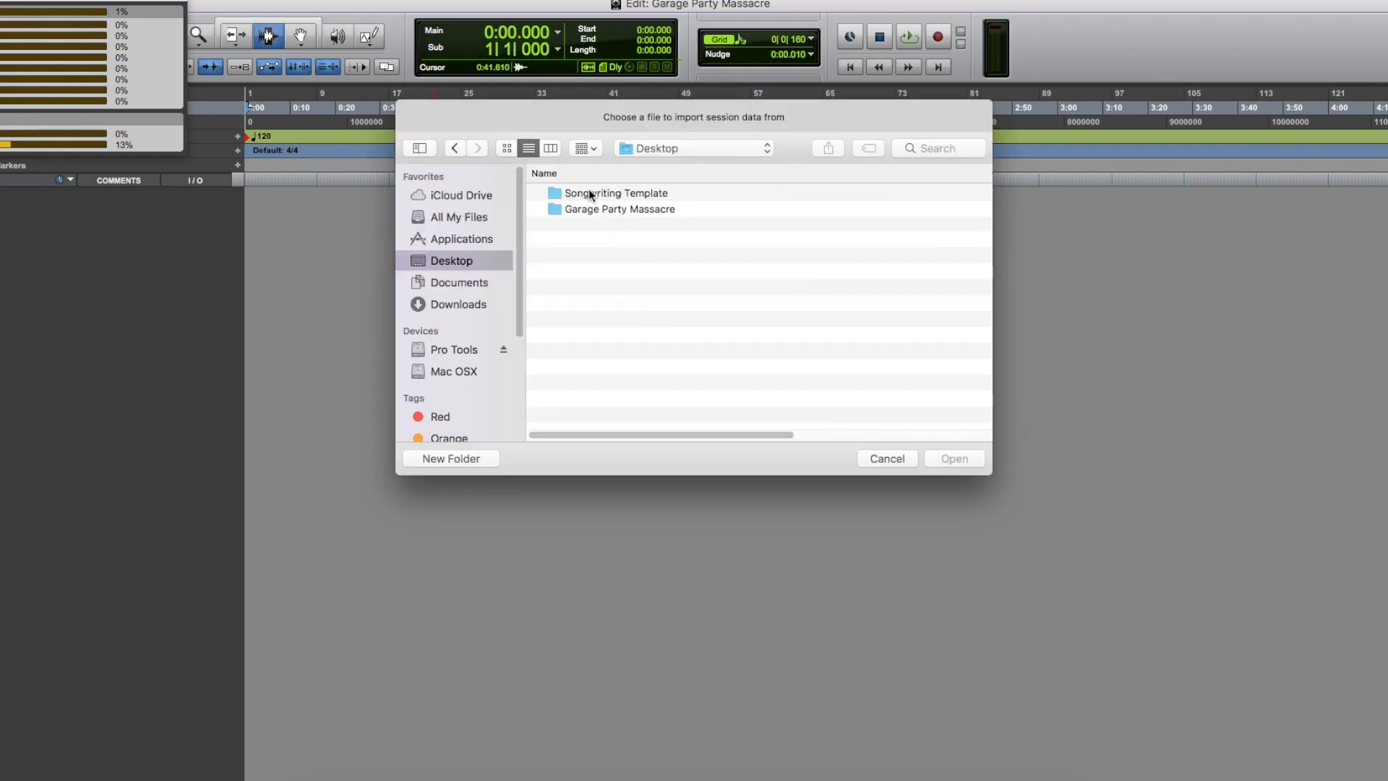
# Import all tracks from the Songwriting Template session
pyautogui.doubleClick(616, 193)
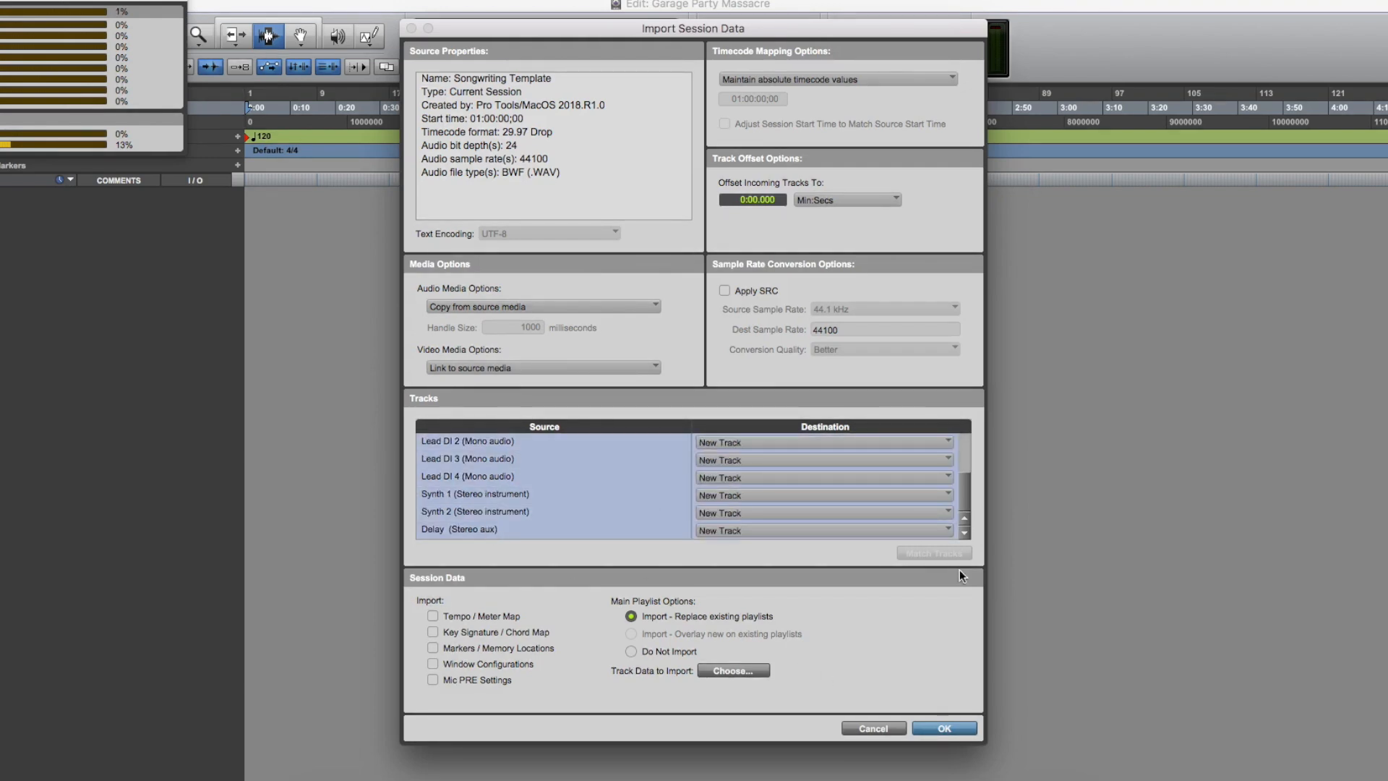
pyautogui.click(943, 727)
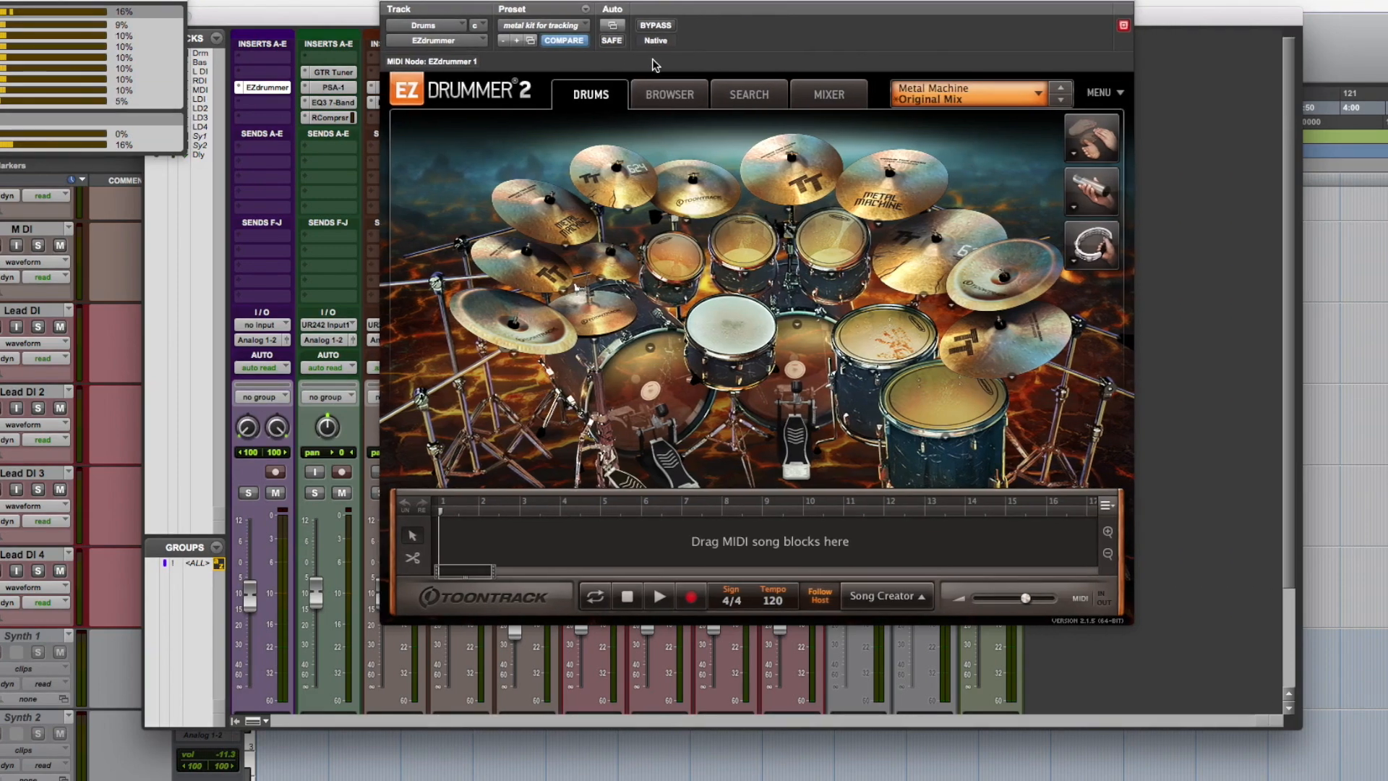
# Browse EZdrummer's straight 4/4 ballad grooves and set the session tempo to 80 BPM
pyautogui.click(668, 94)
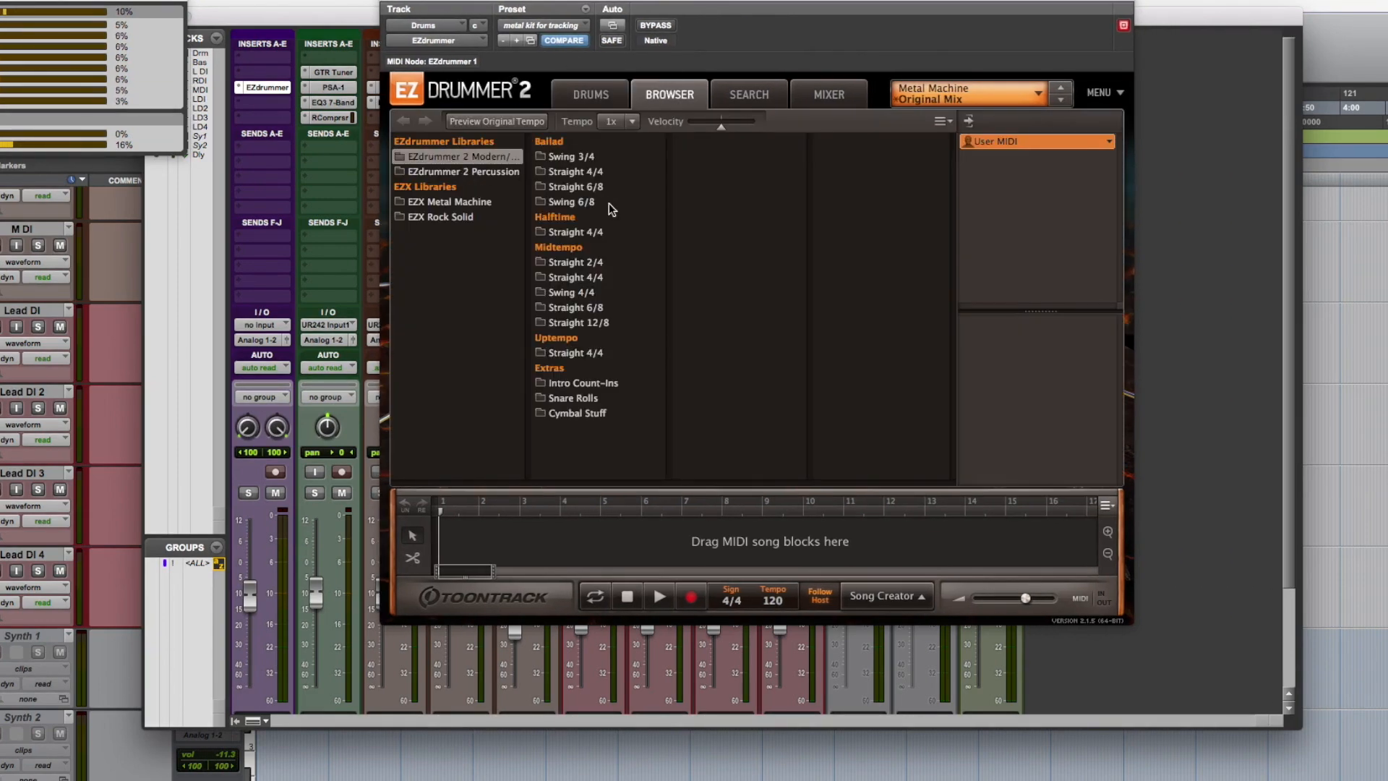
pyautogui.click(575, 171)
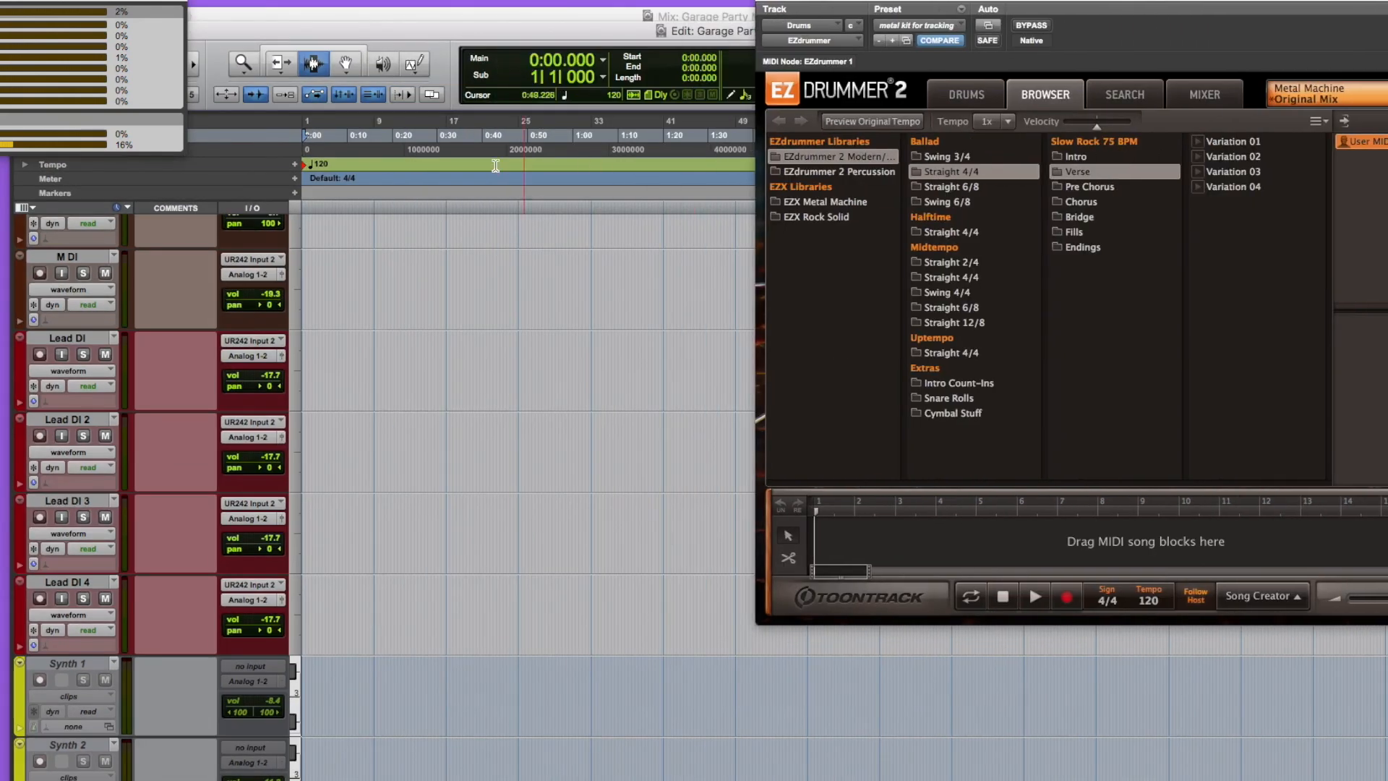
pyautogui.doubleClick(319, 165)
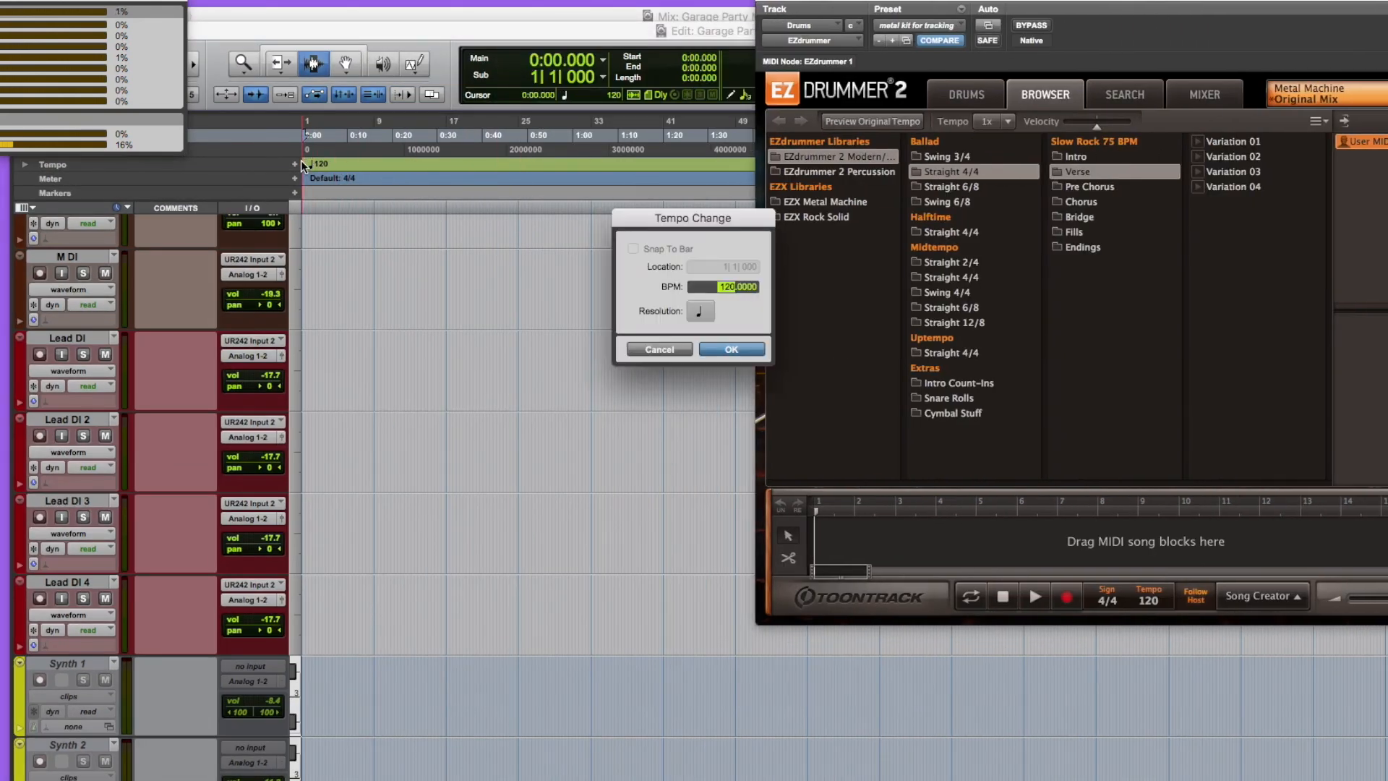
pyautogui.click(729, 348)
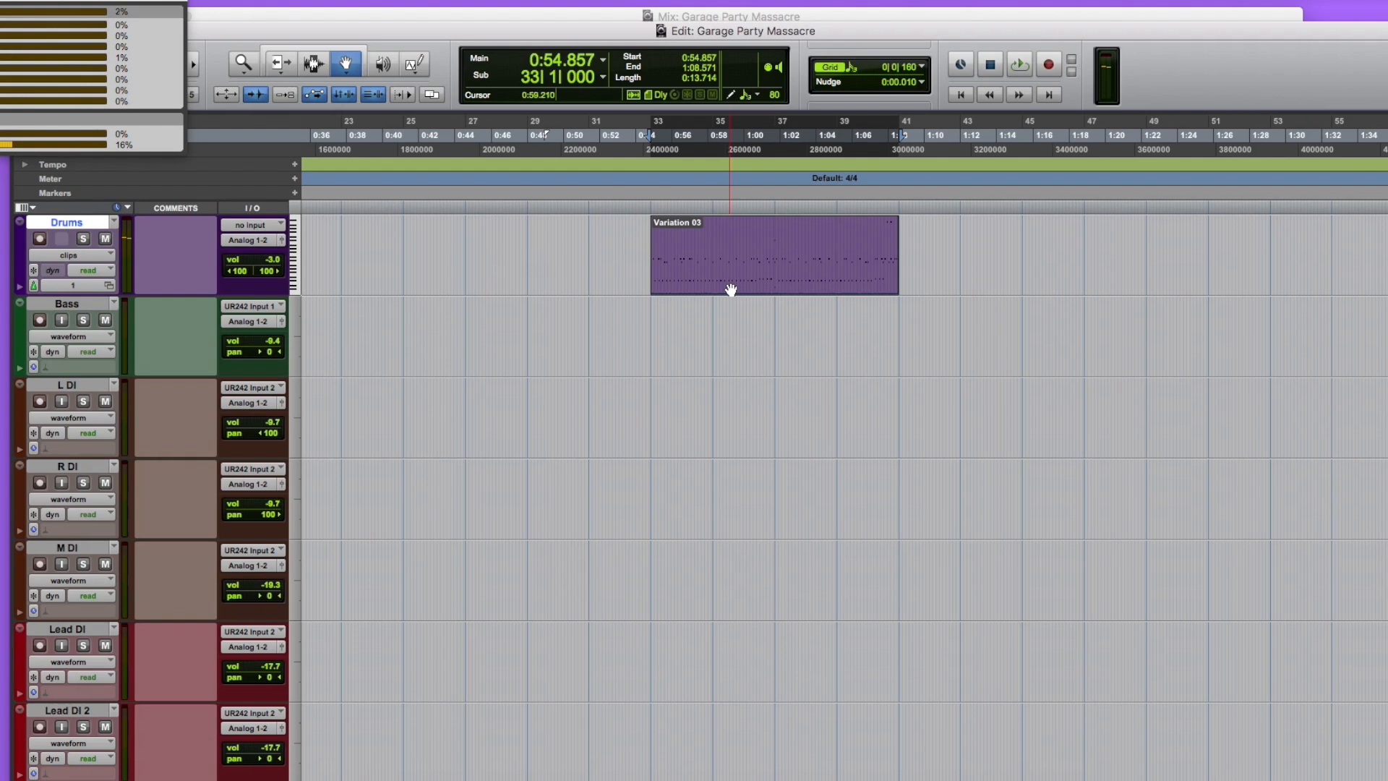
pyautogui.click(39, 402)
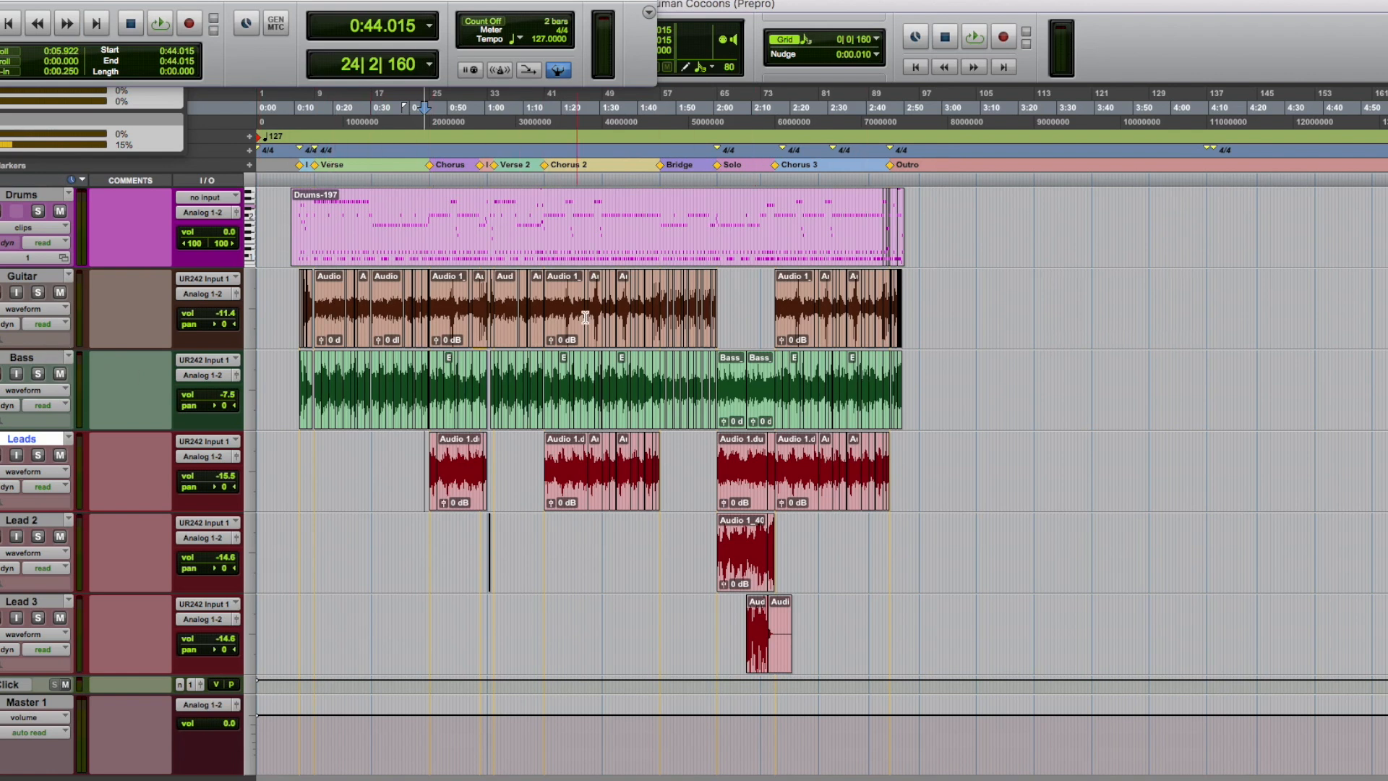
pyautogui.moveTo(573, 616)
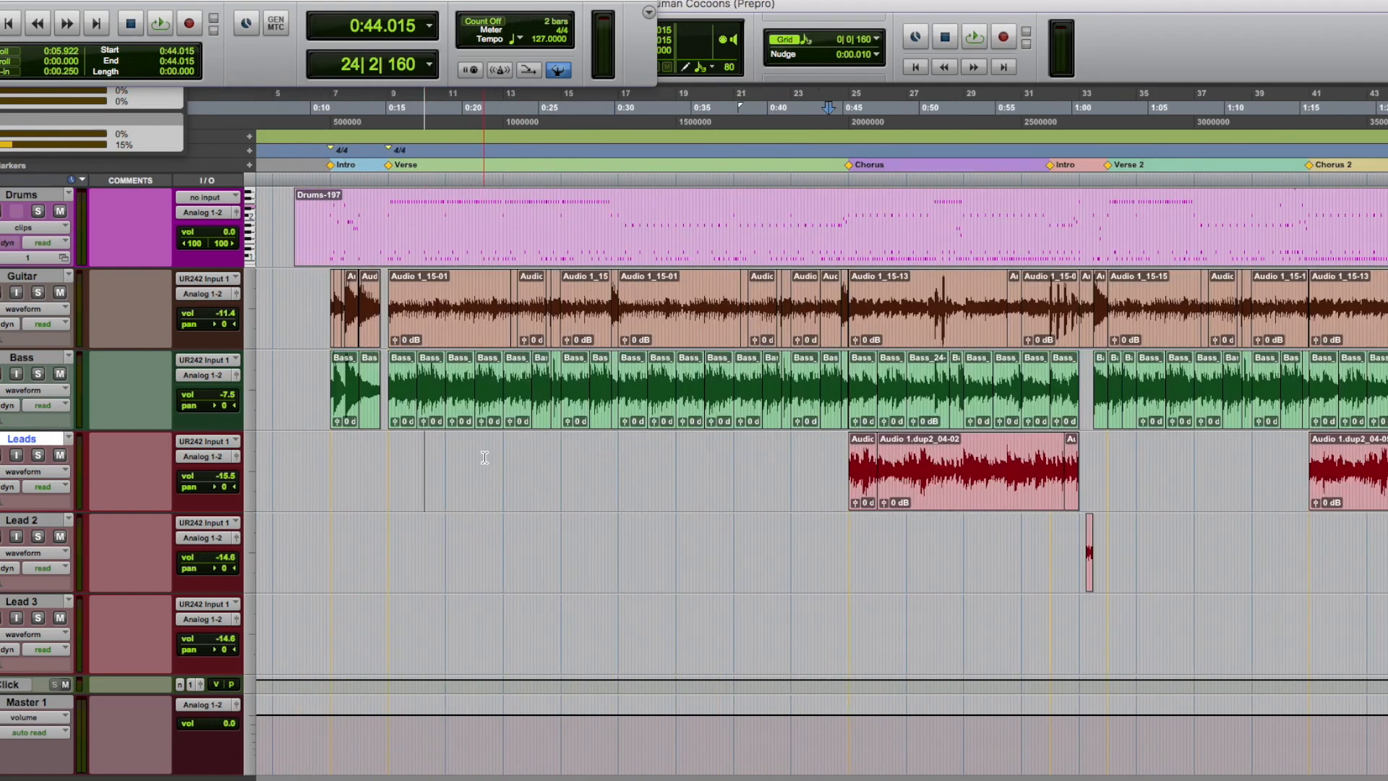
# Play back the Human Cocoons (Prepro) demo through its Verse and Chorus sections
pyautogui.click(160, 23)
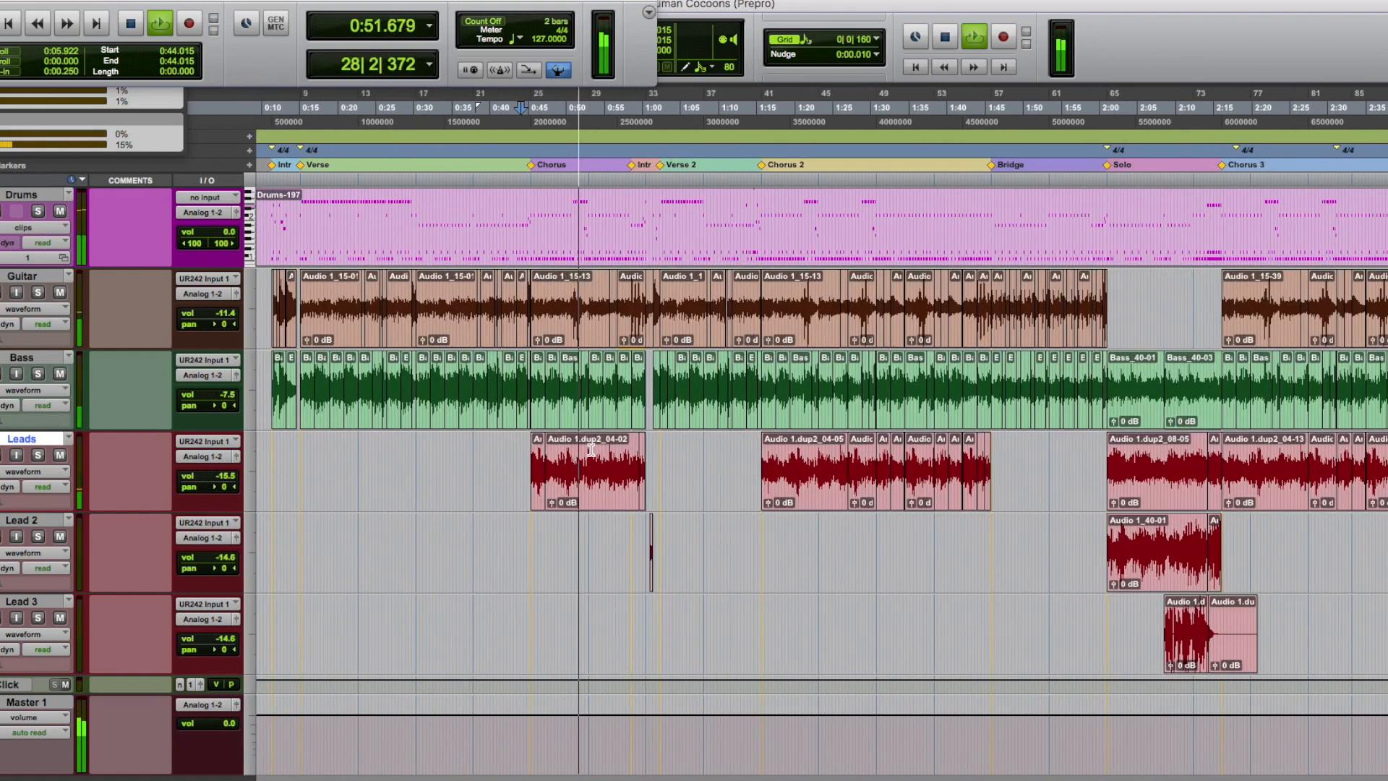
pyautogui.click(159, 22)
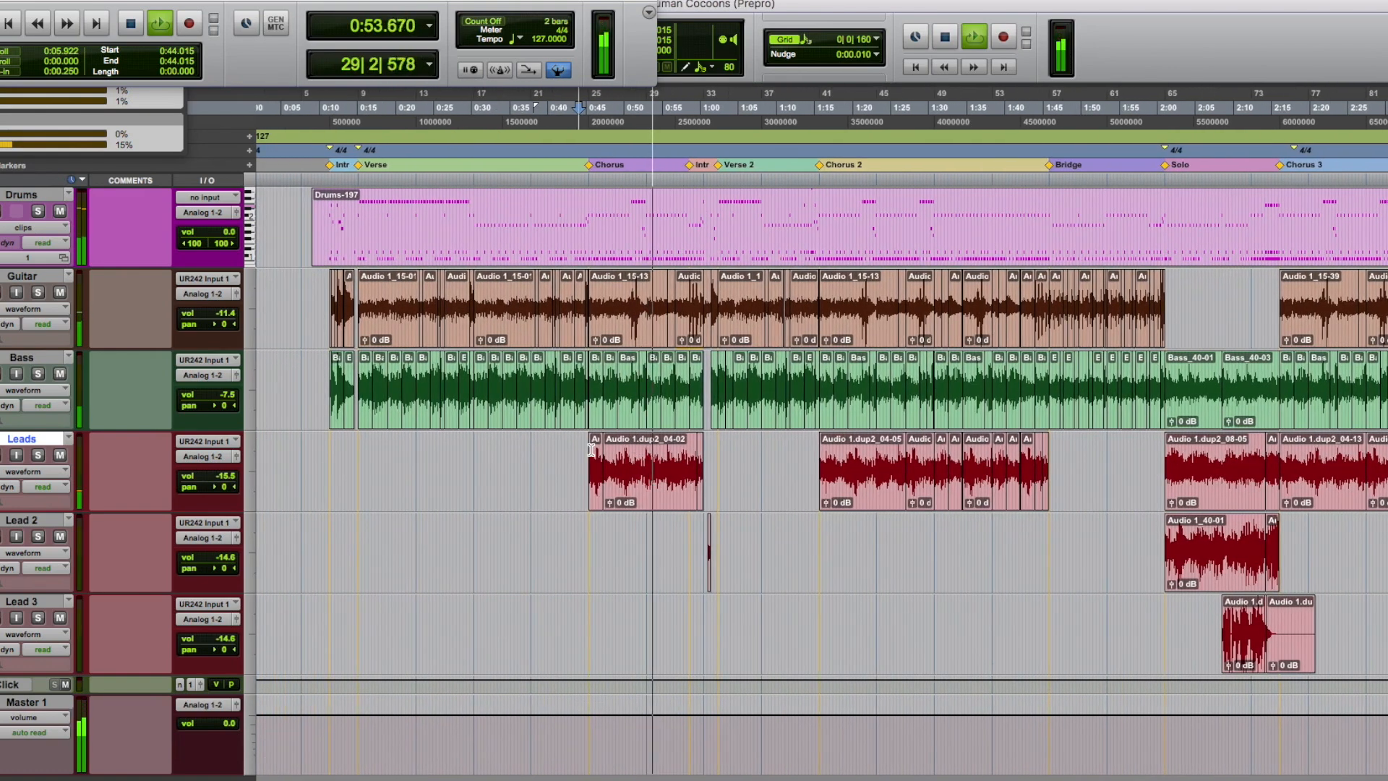